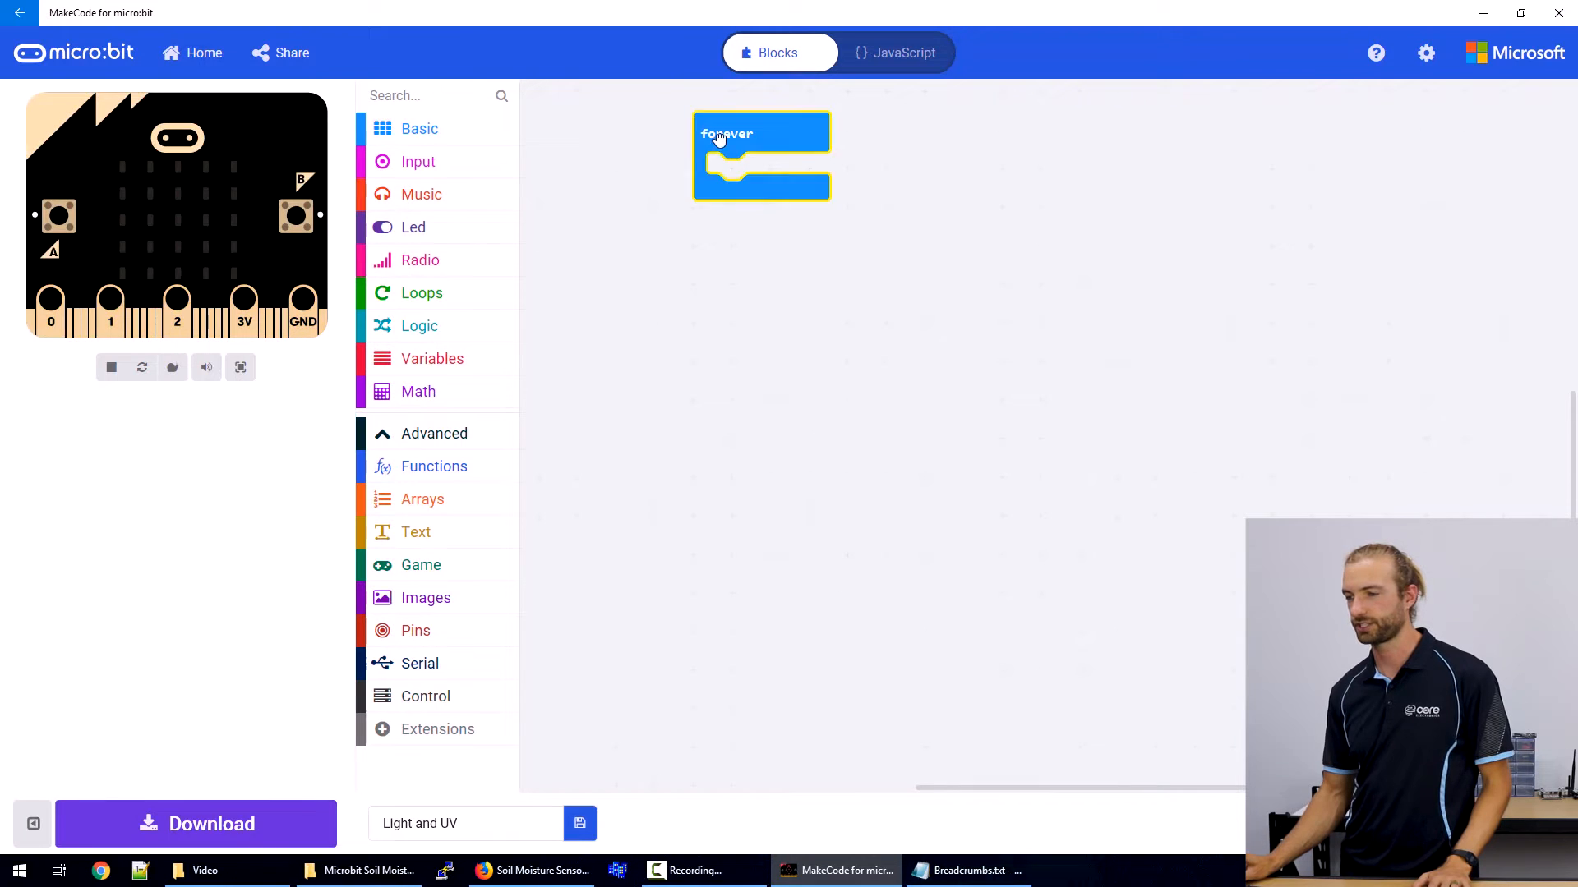
Move the forever loop lower and add an on button A pressed handler from Input.
drag(761, 156, 644, 156)
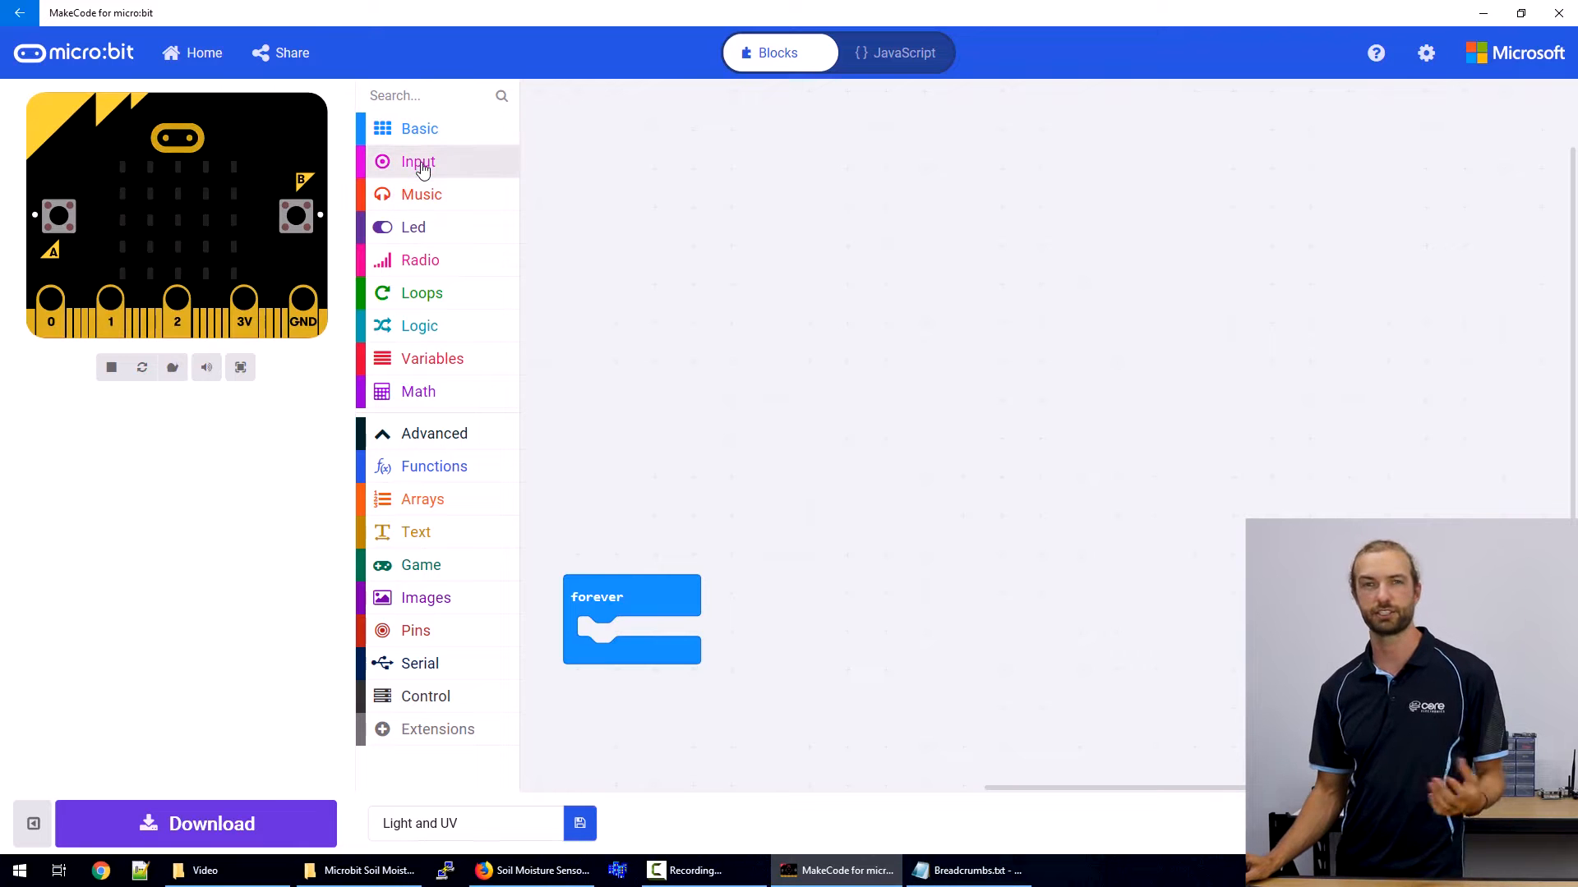
click(418, 161)
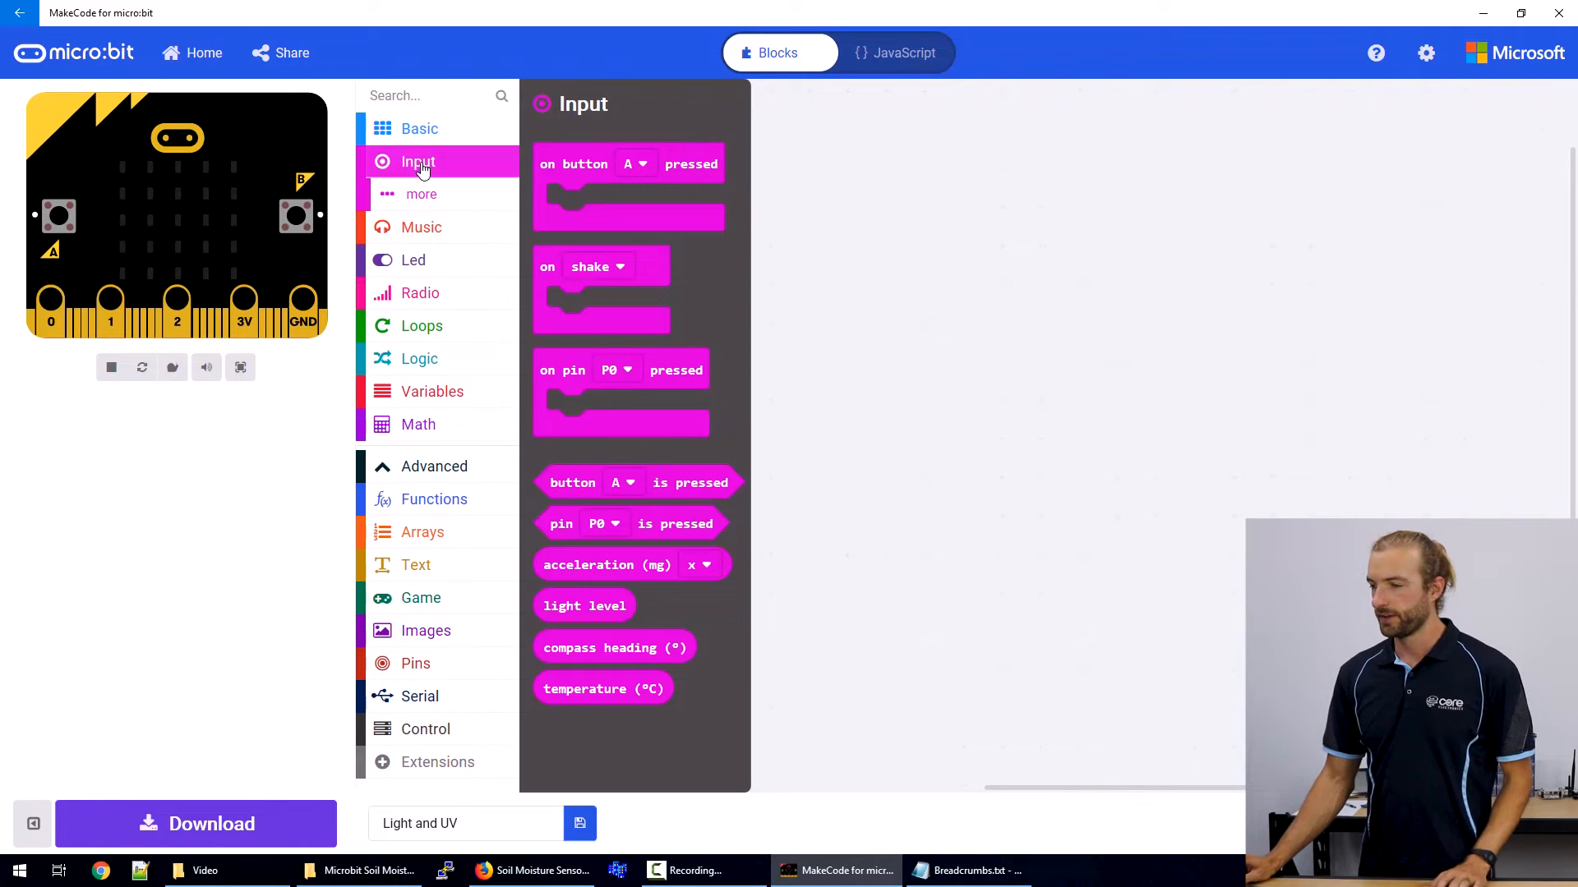
drag(629, 185, 664, 178)
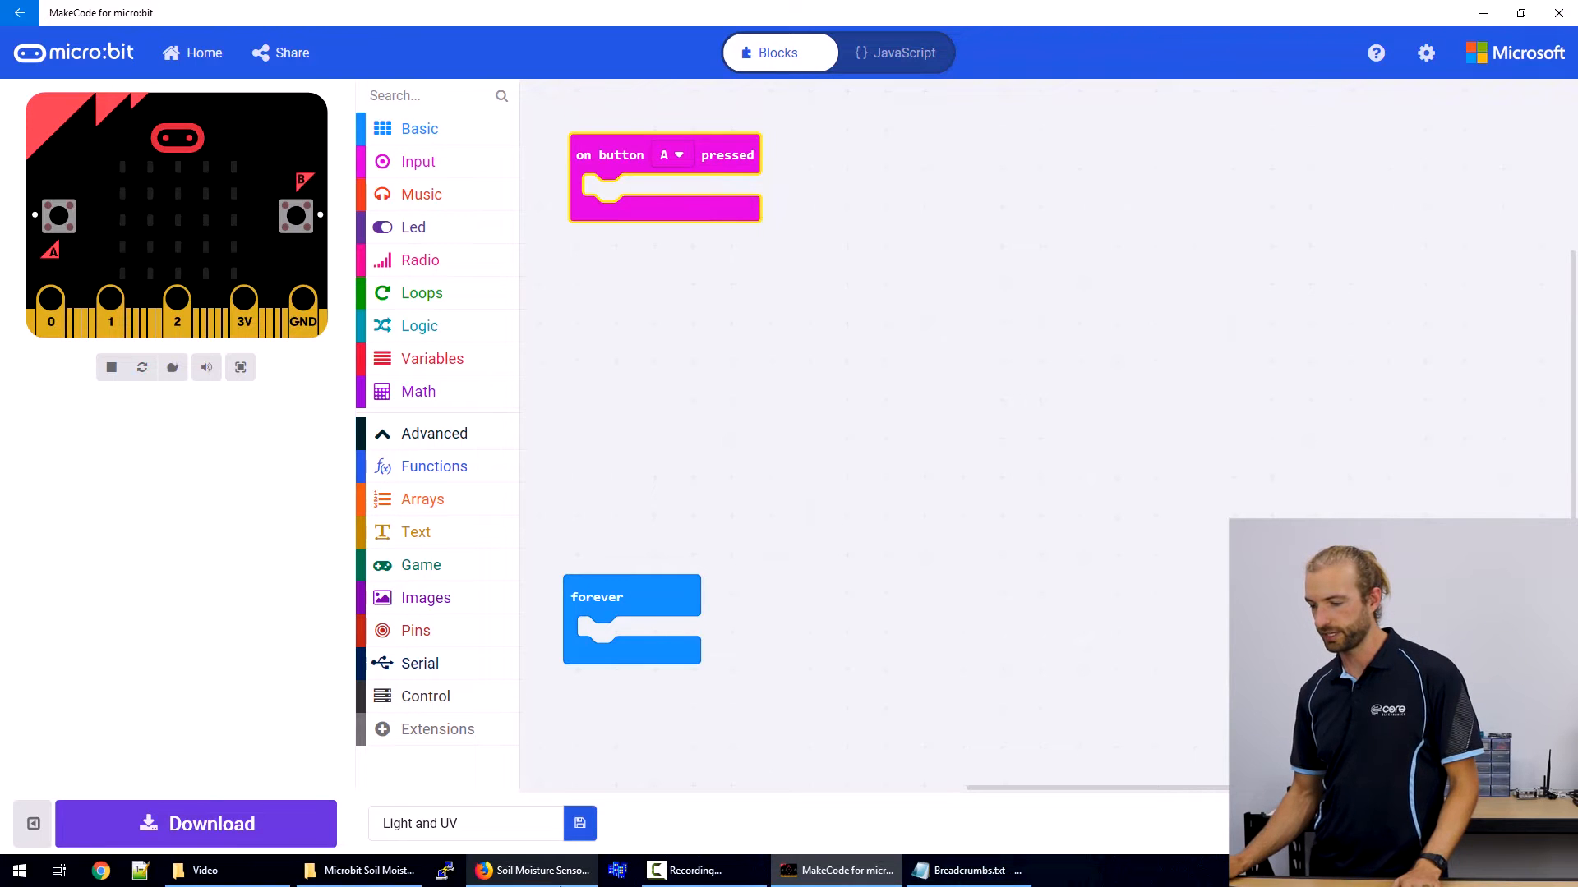
Show the Variables category with the moistureReading variable blocks.
click(531, 871)
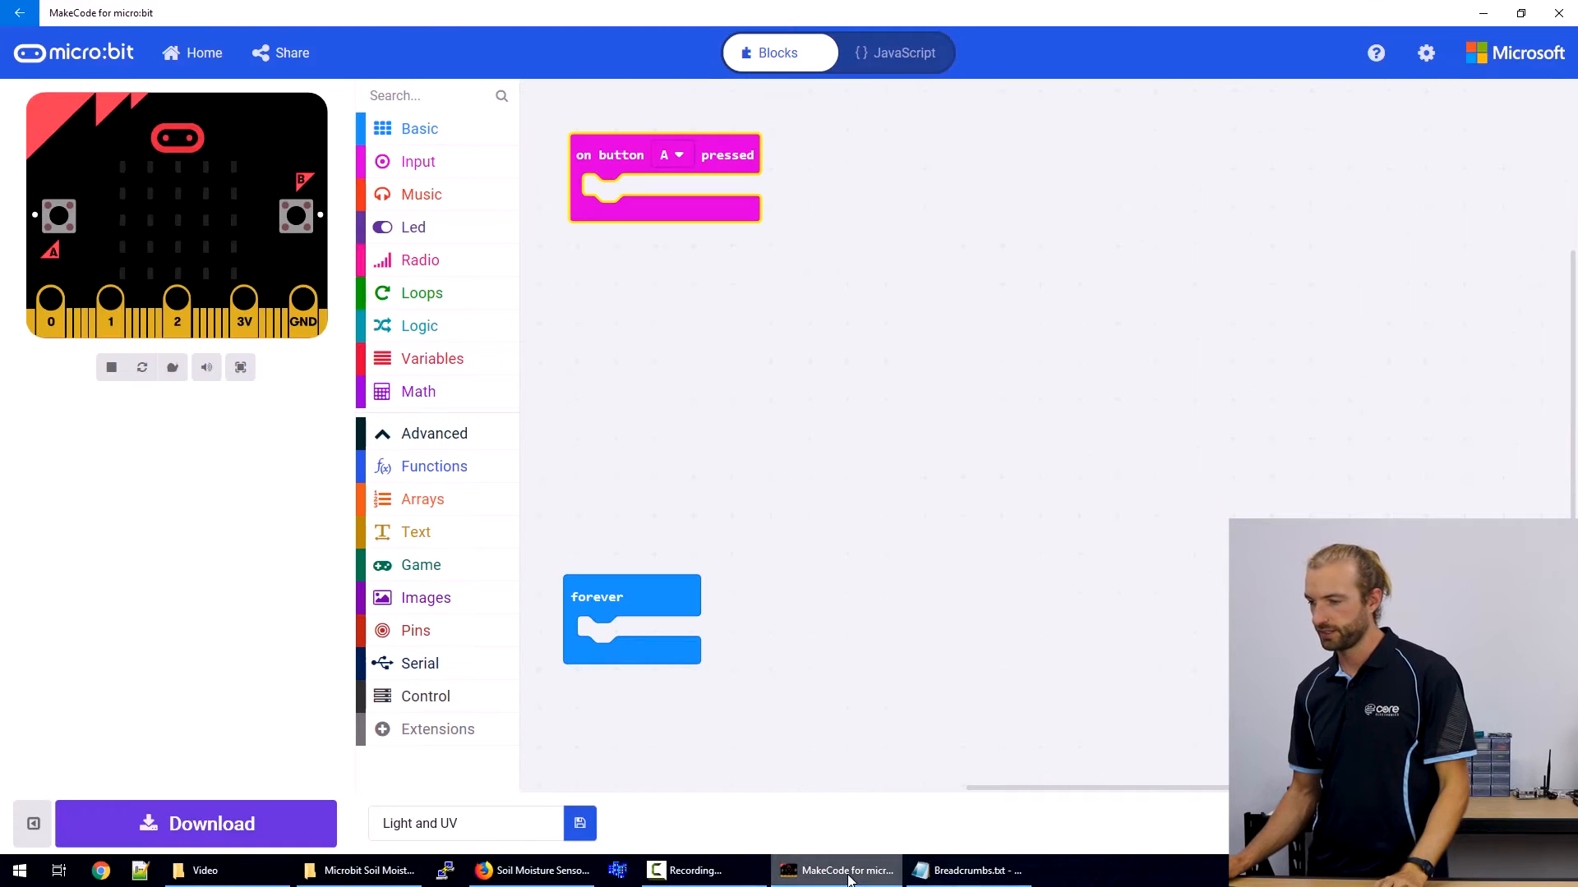
click(432, 358)
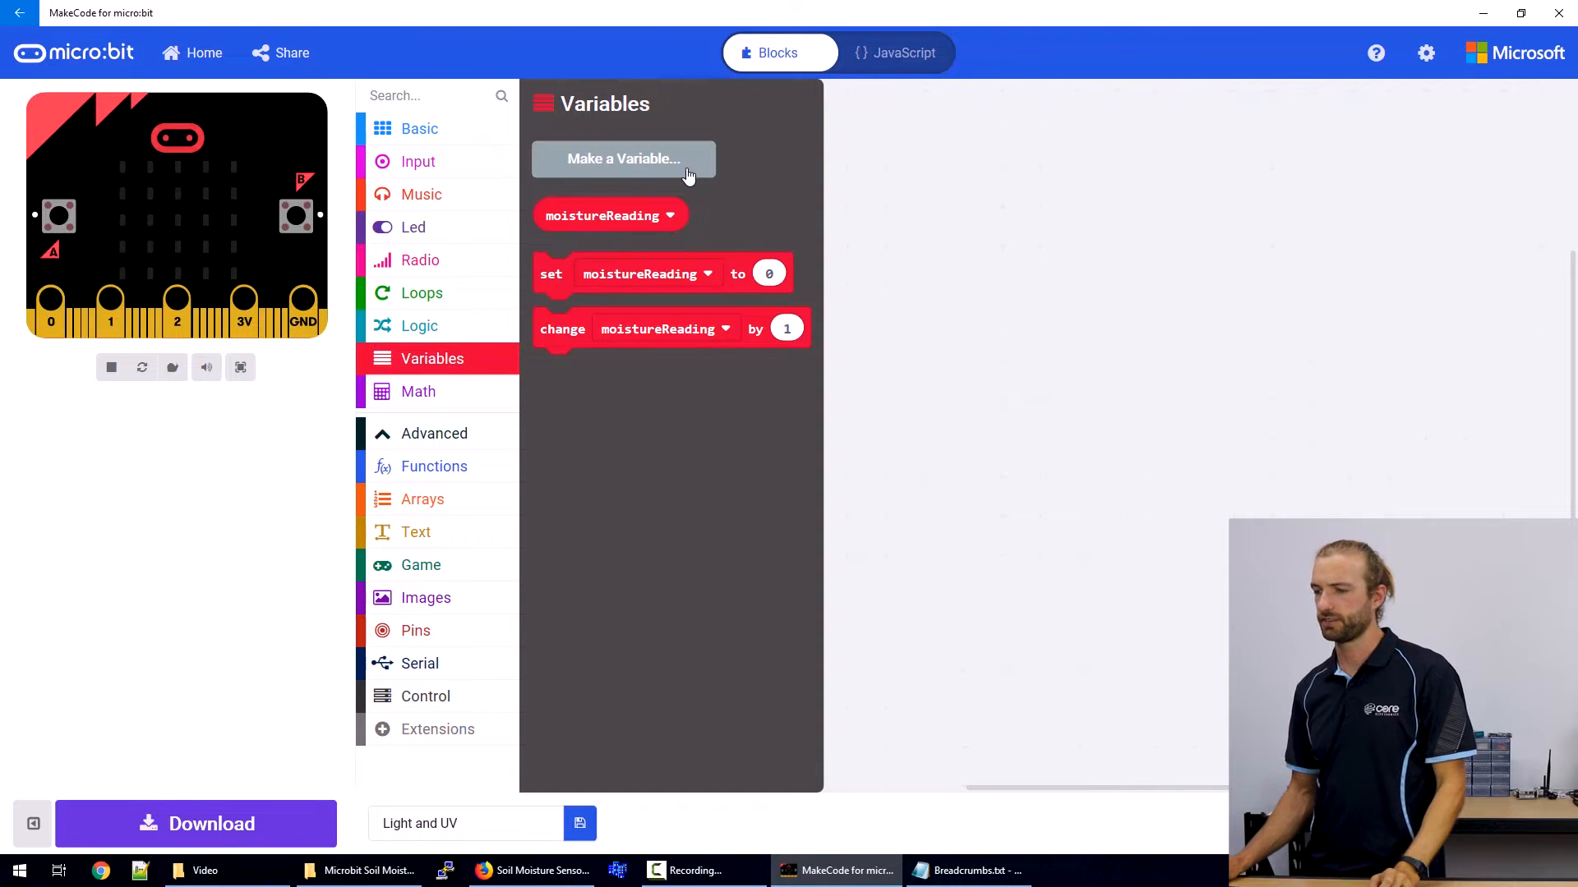
Set moistureReading to analog read pin P0 inside on button A pressed.
click(623, 158)
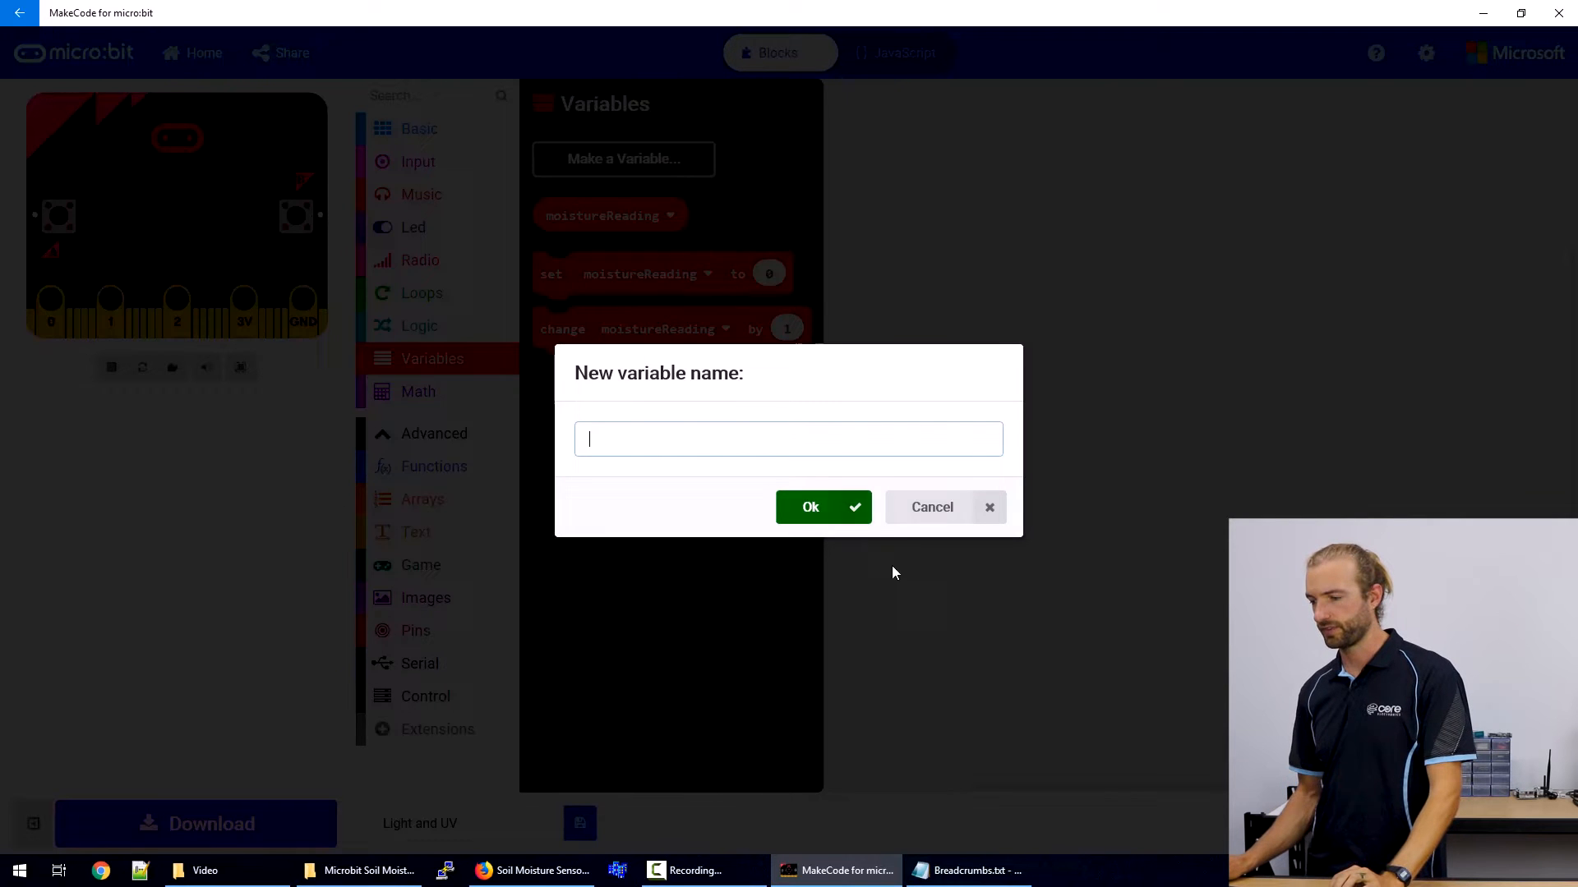
click(930, 506)
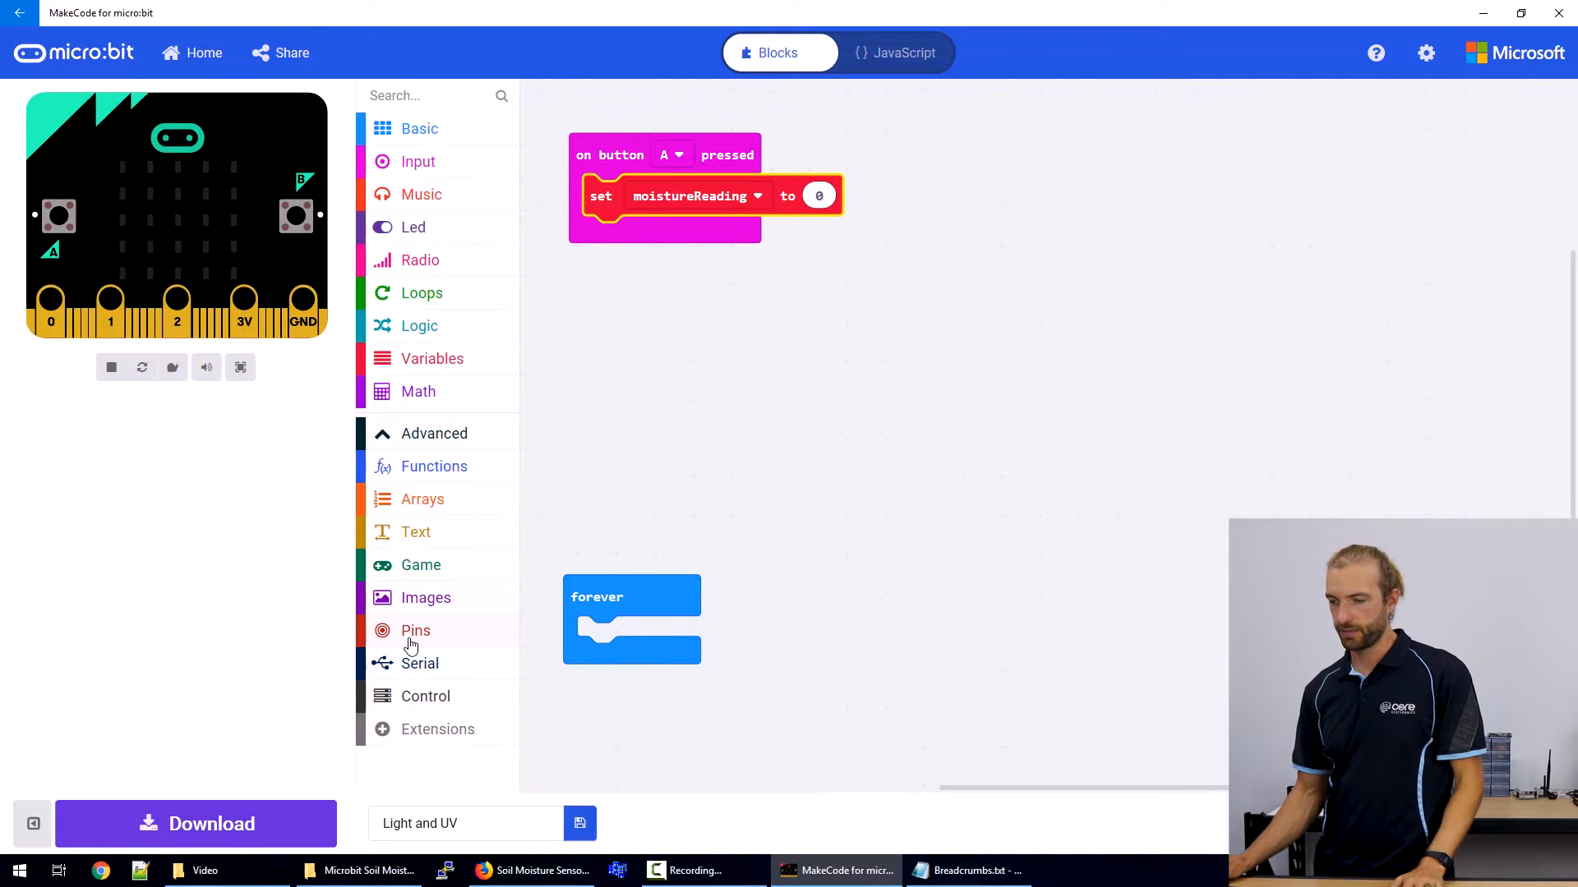
click(414, 629)
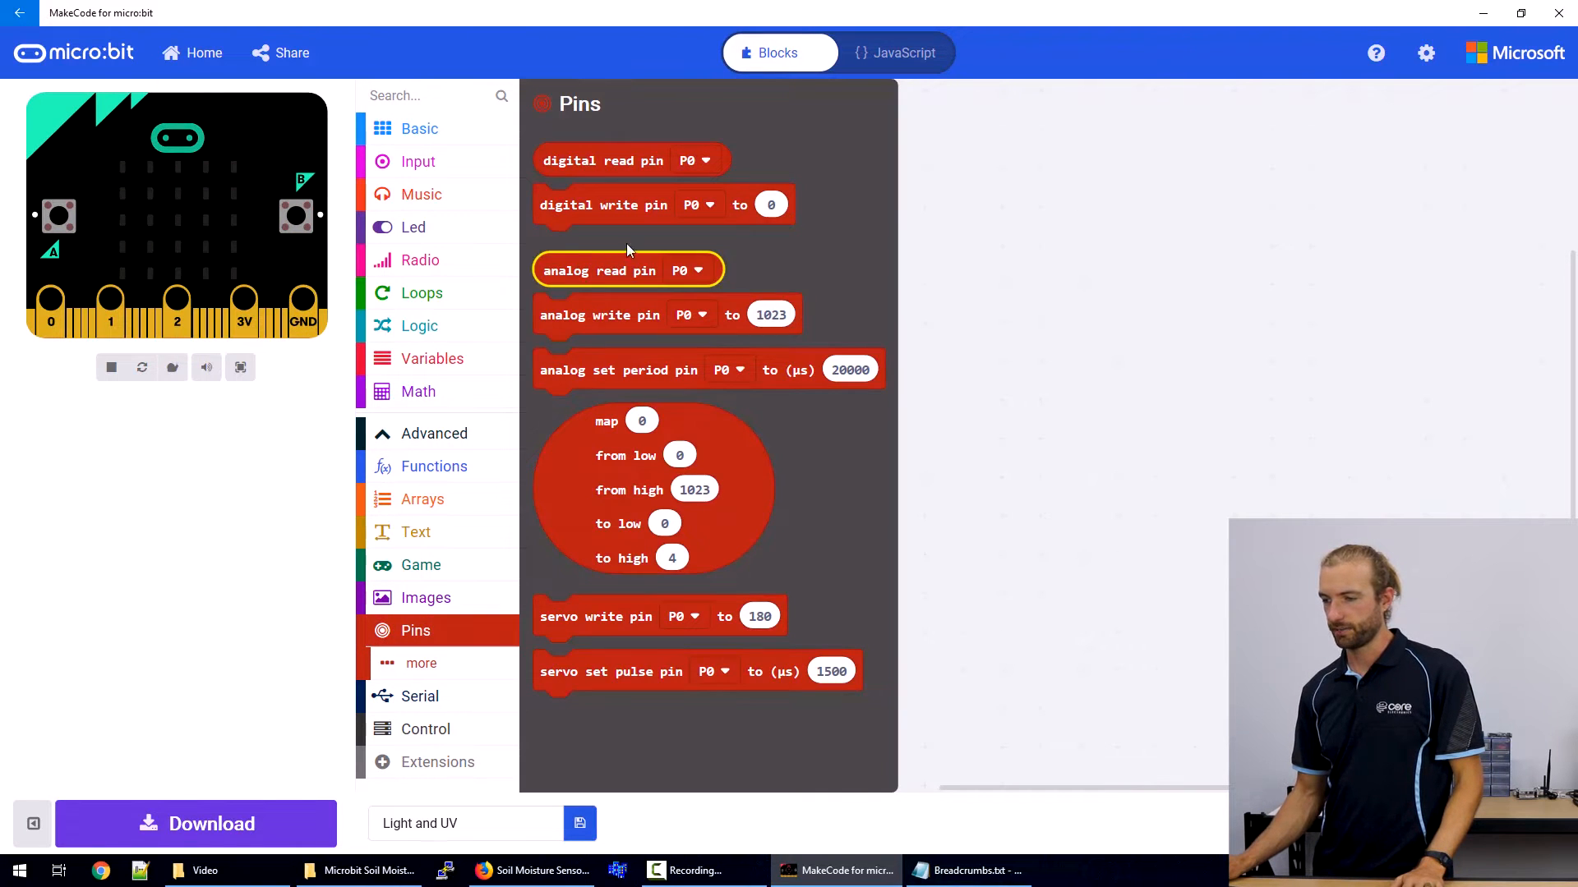
drag(627, 269, 875, 348)
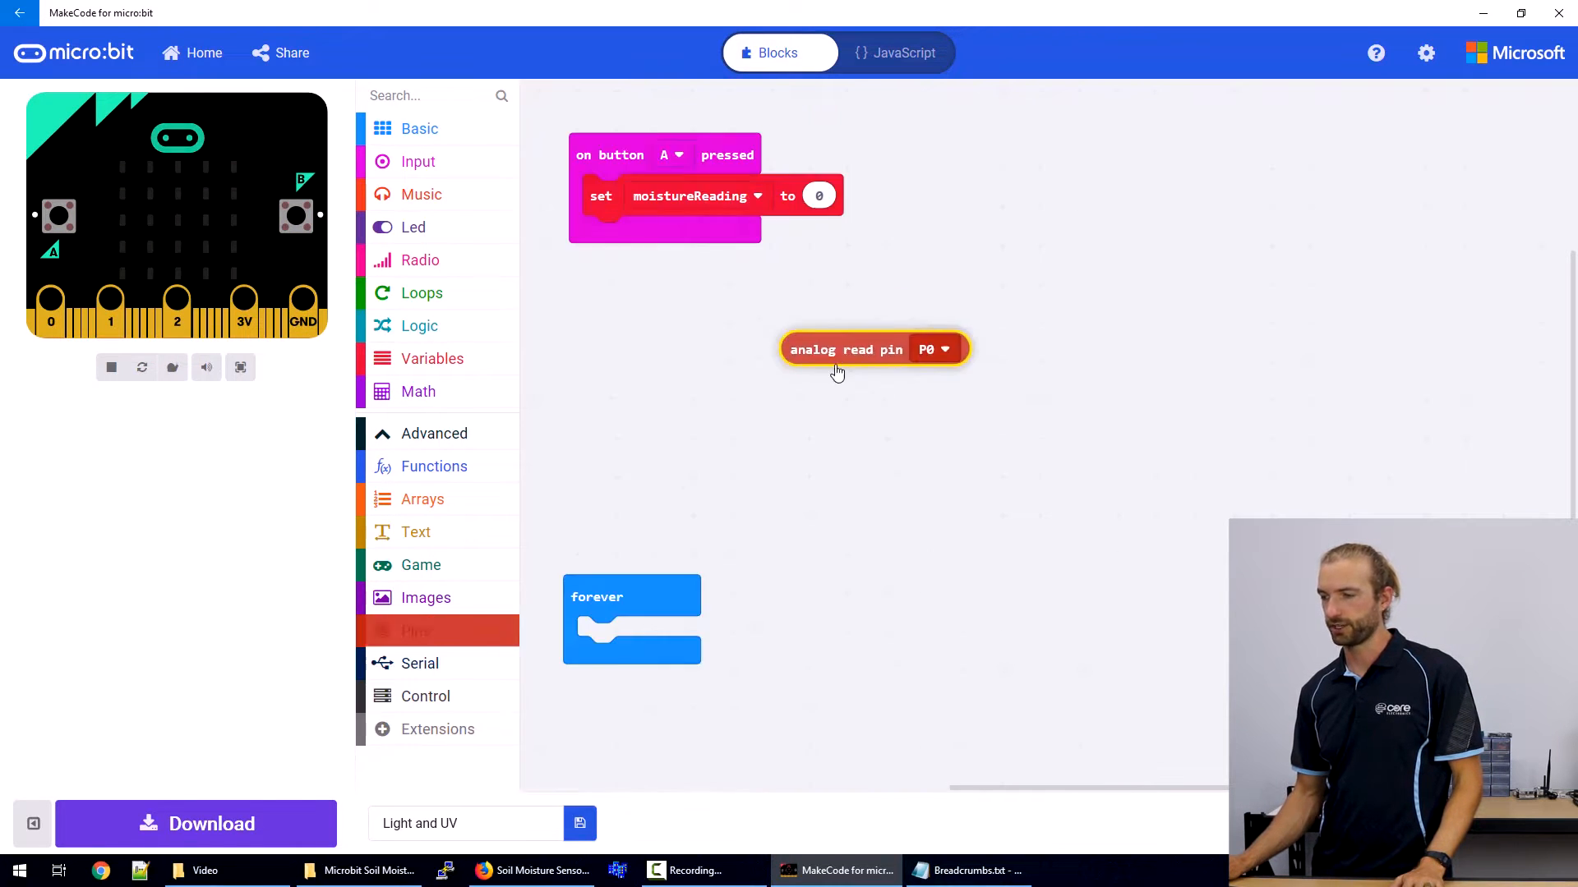
drag(845, 348, 805, 319)
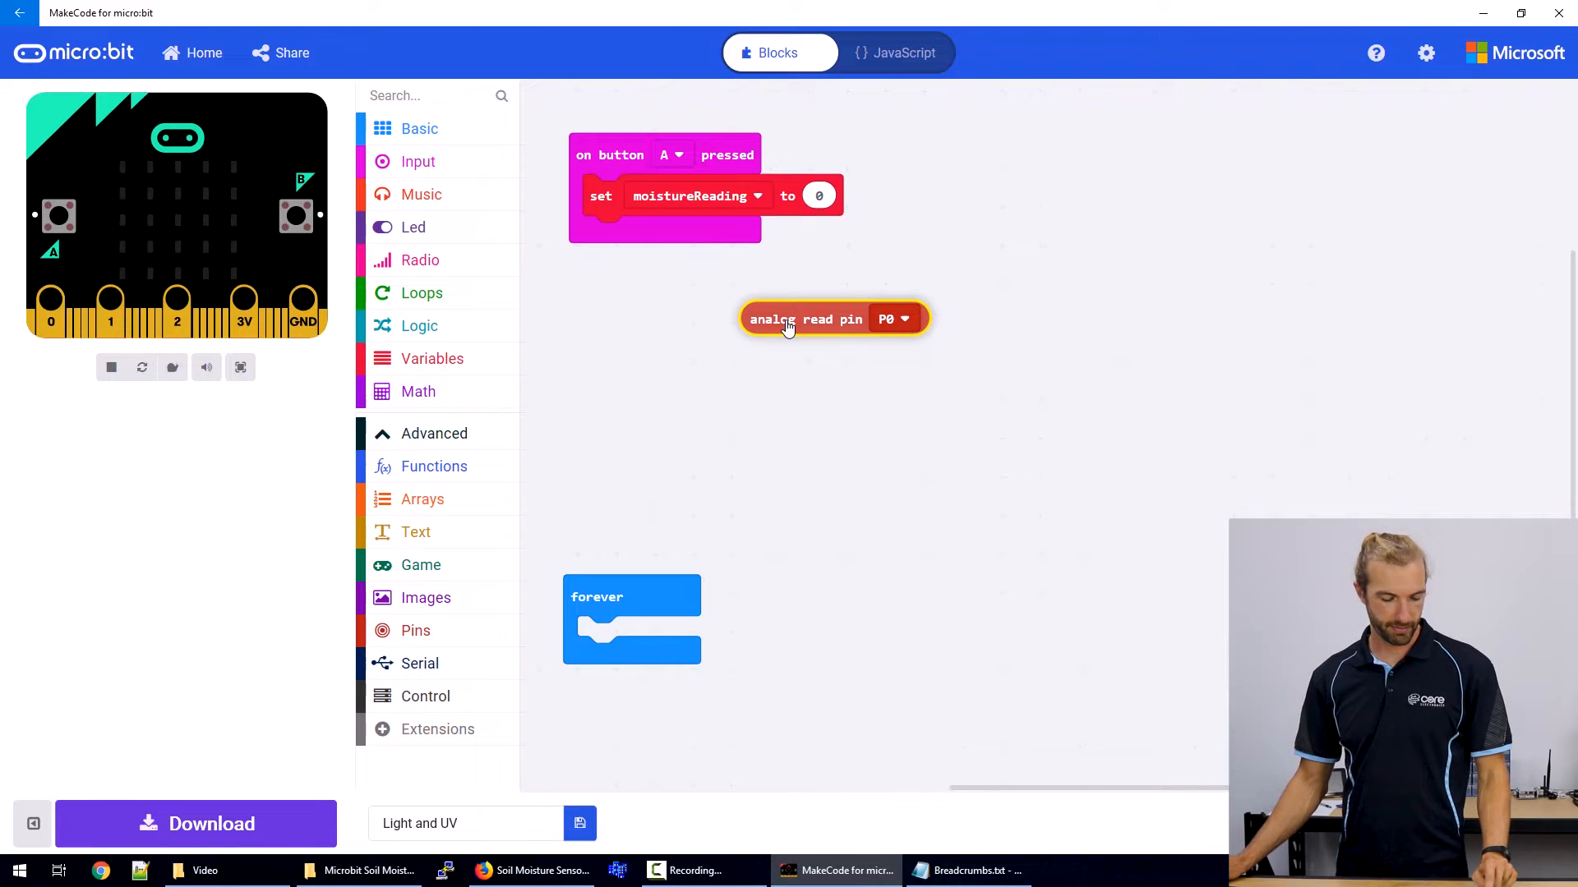
drag(835, 318, 886, 196)
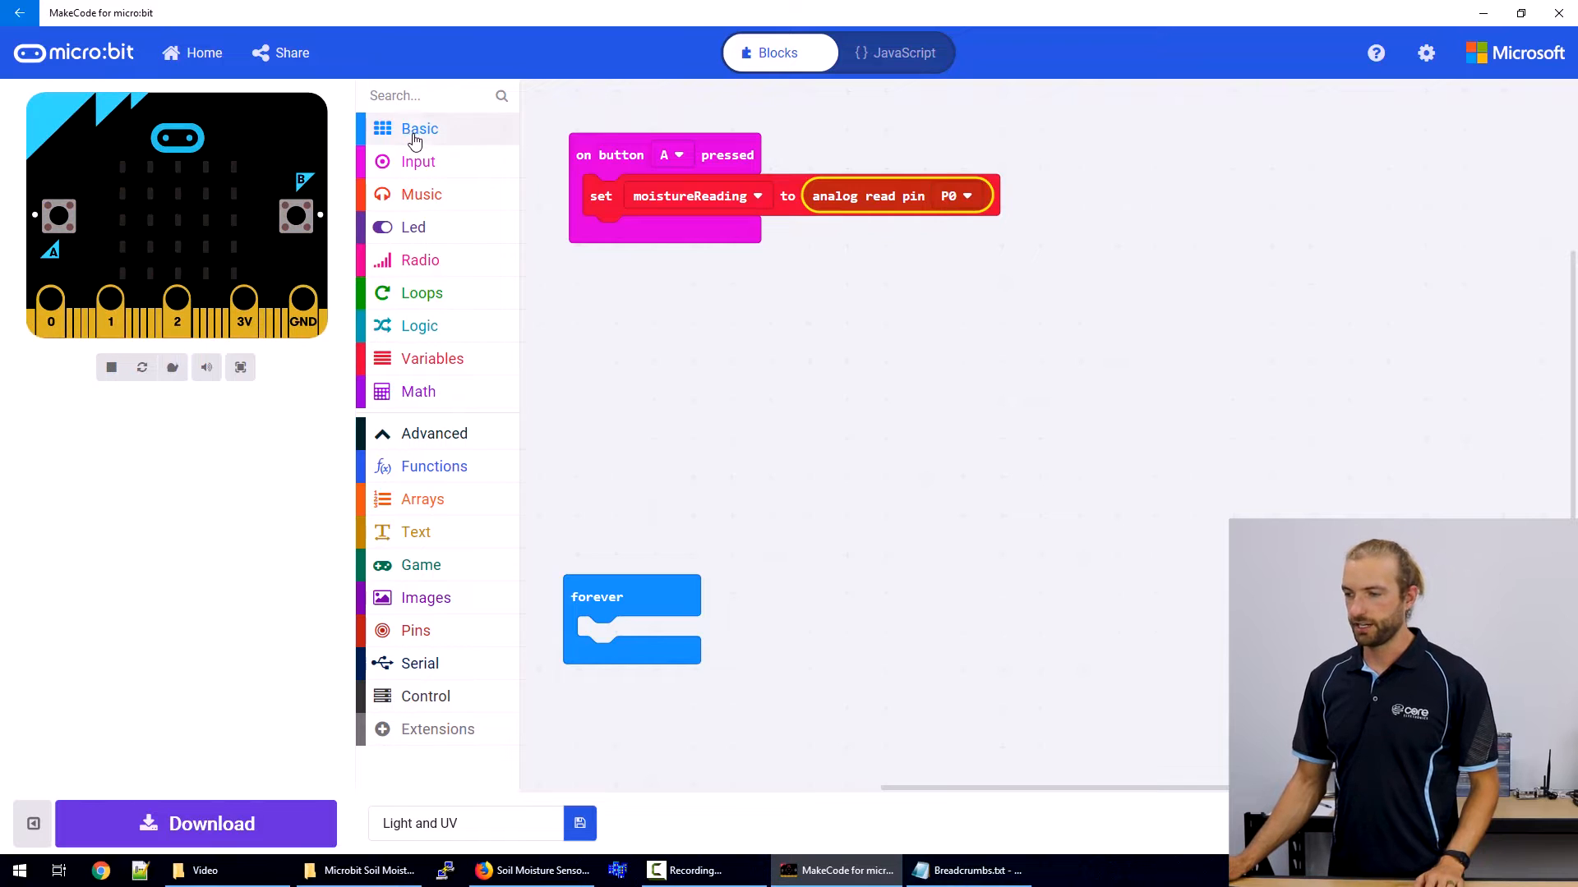
Show number moistureReading then clear screen in the button A handler.
click(419, 129)
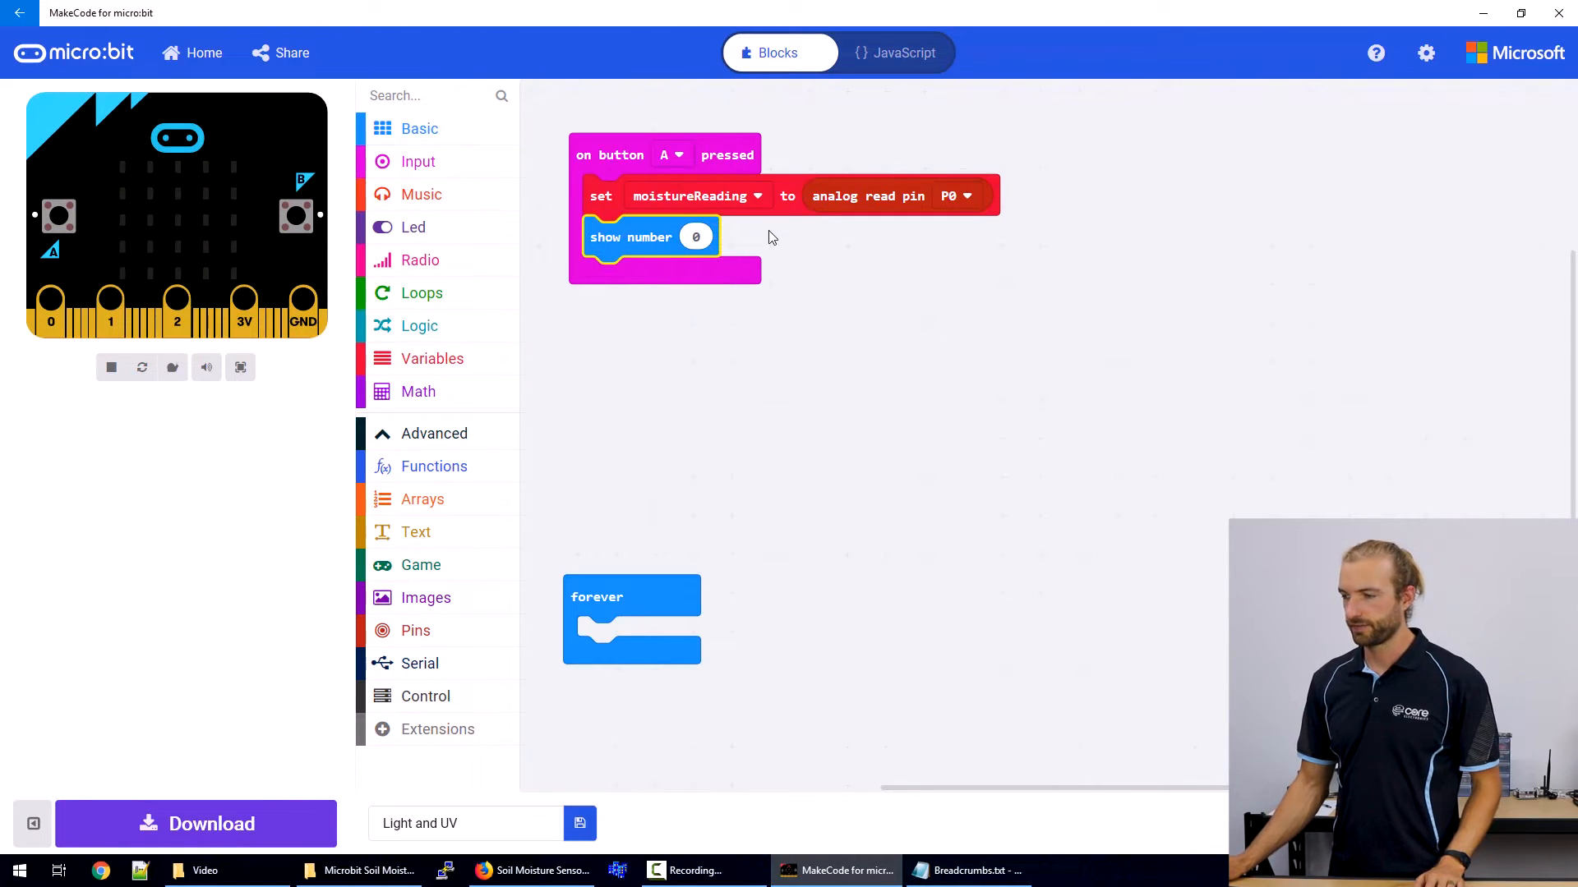
click(432, 358)
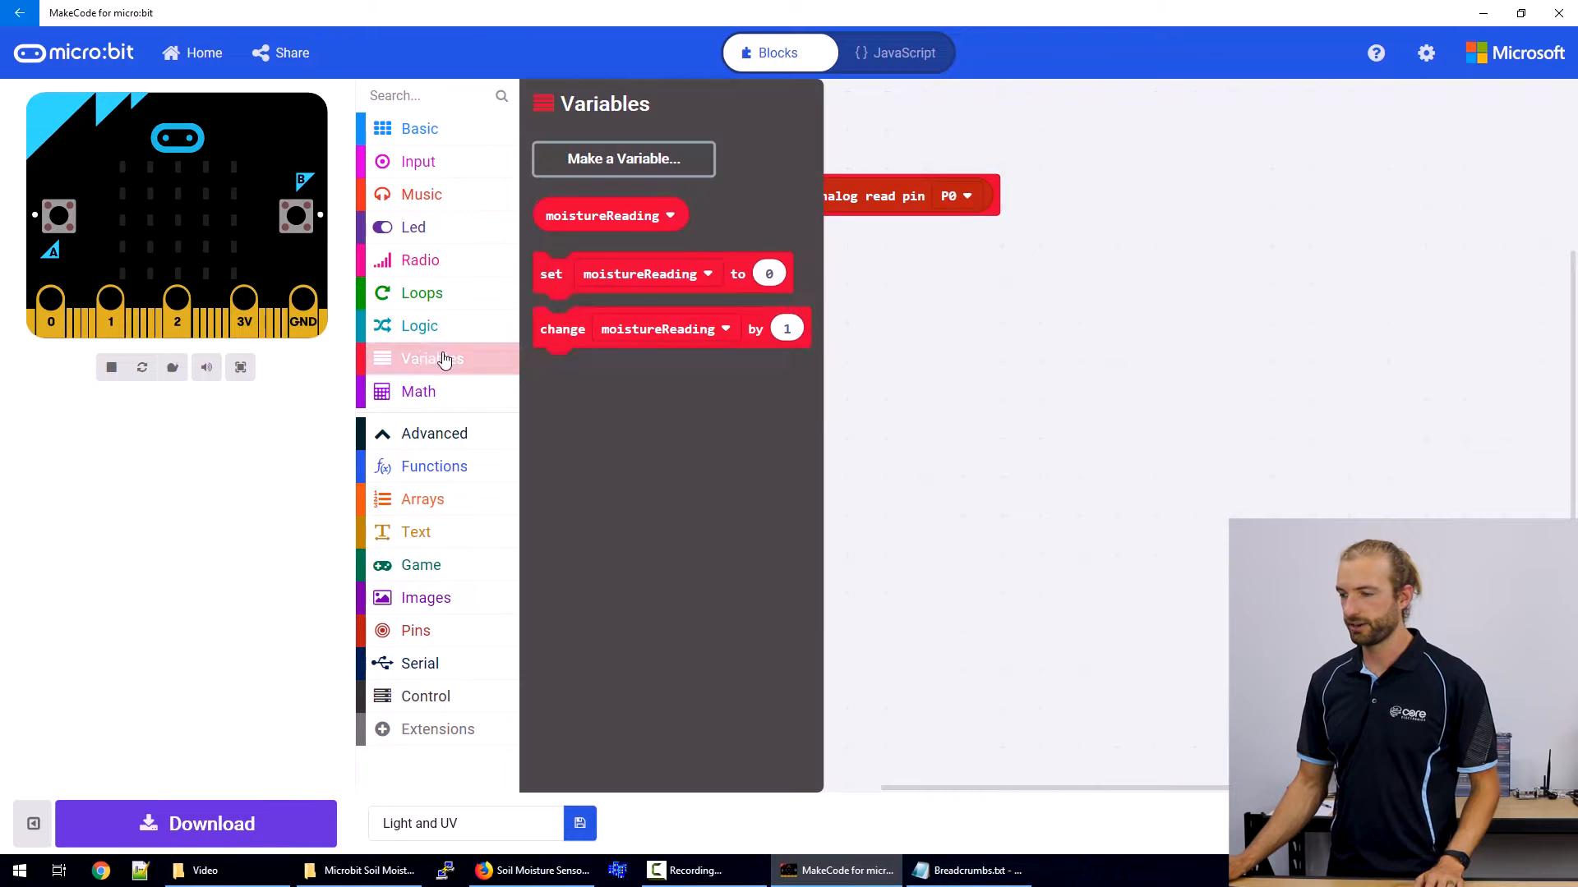
click(886, 432)
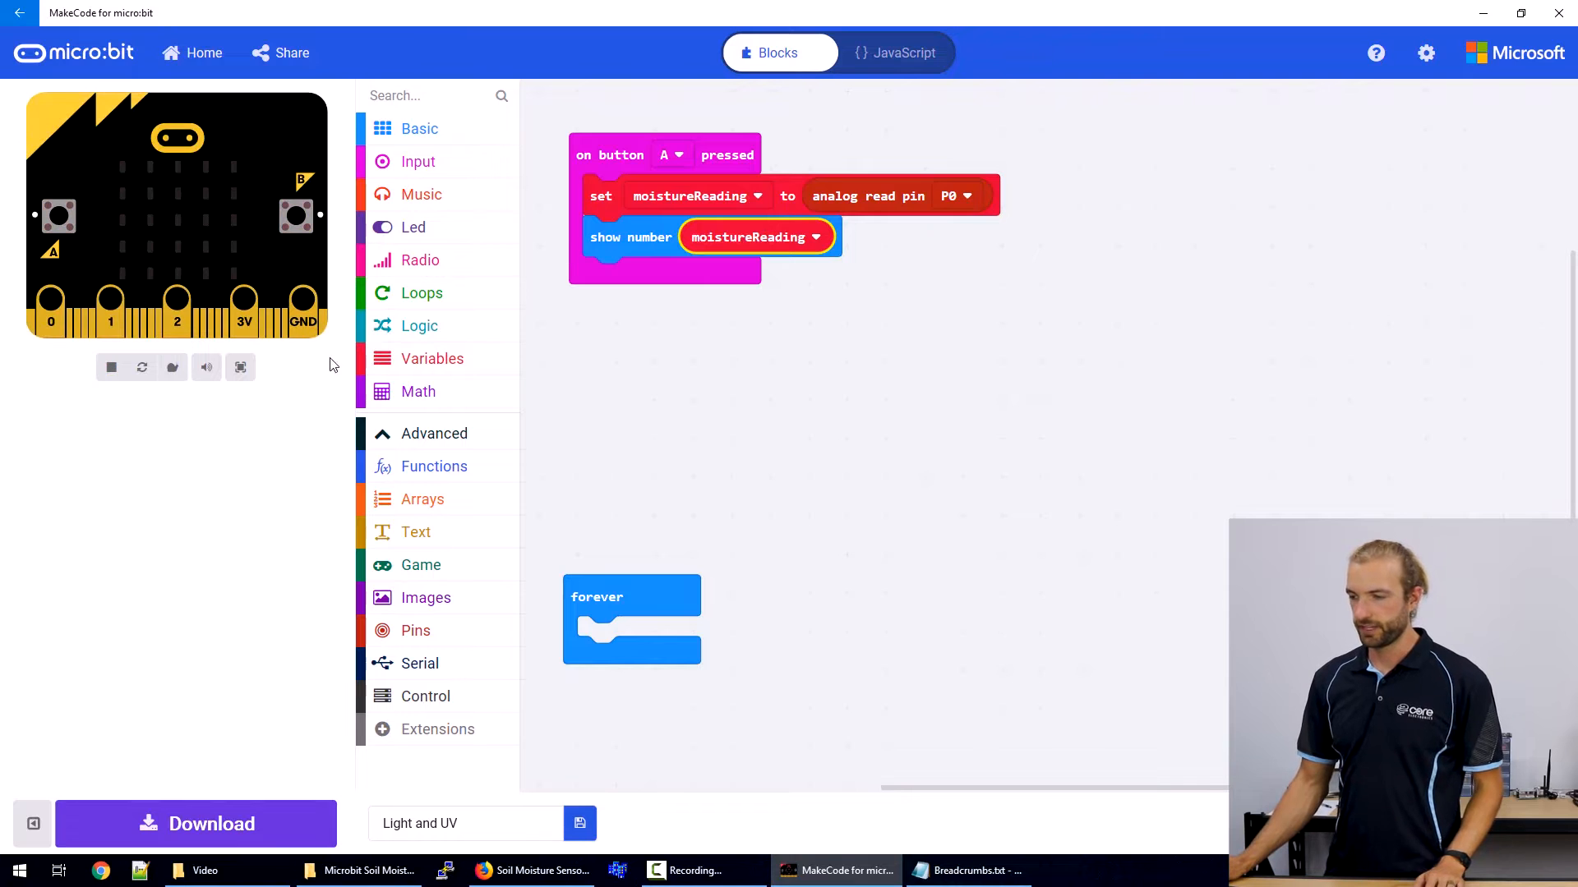
click(419, 128)
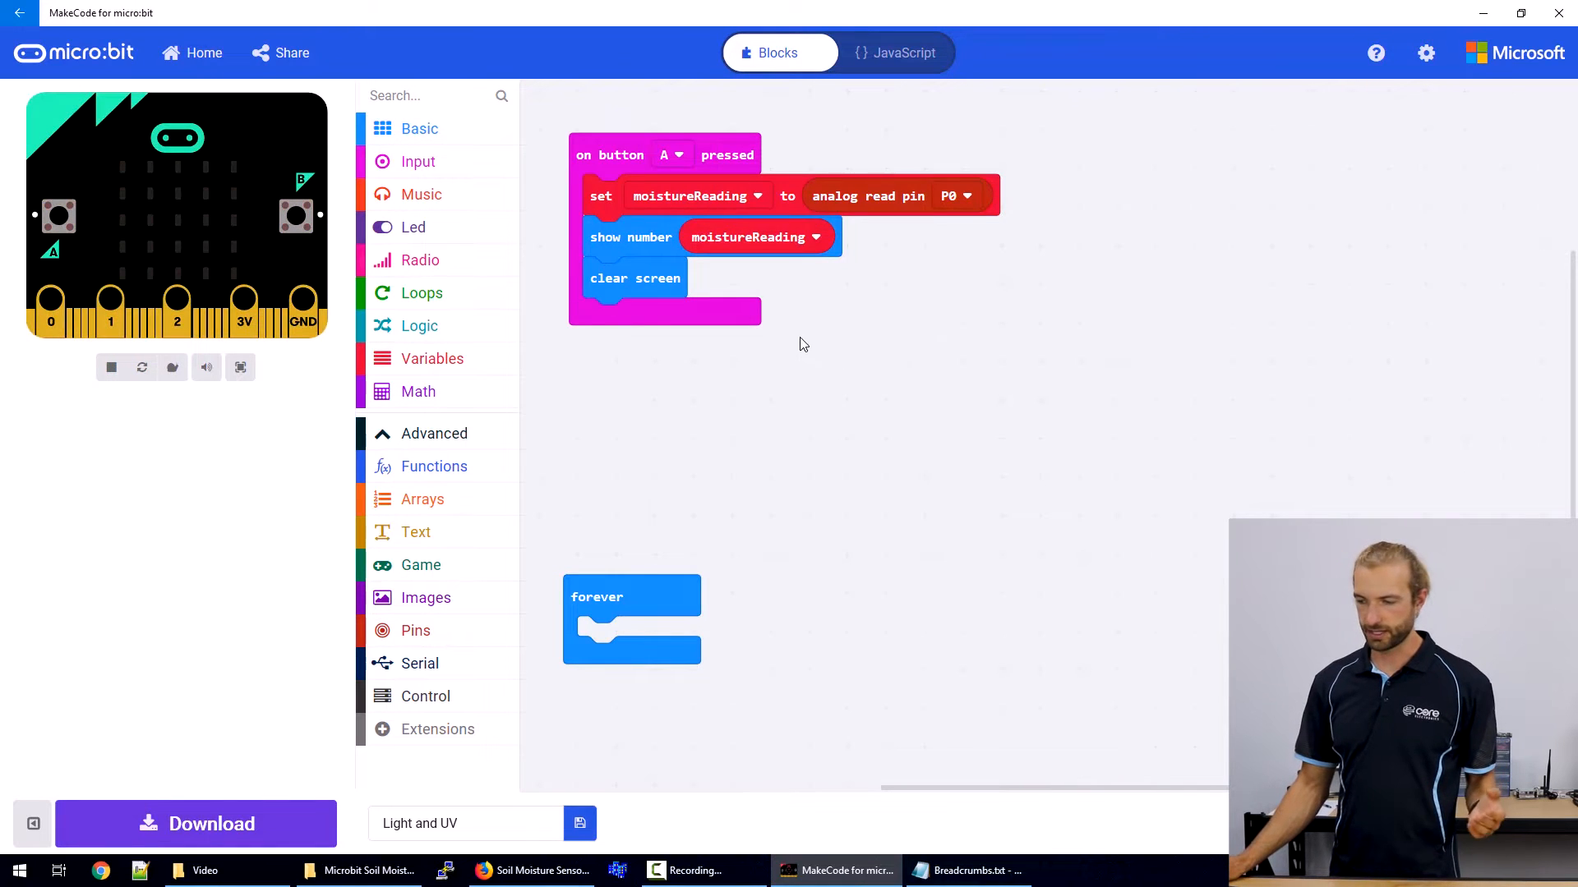
Download the program to the micro:bit and bring up the Math blocks.
click(195, 824)
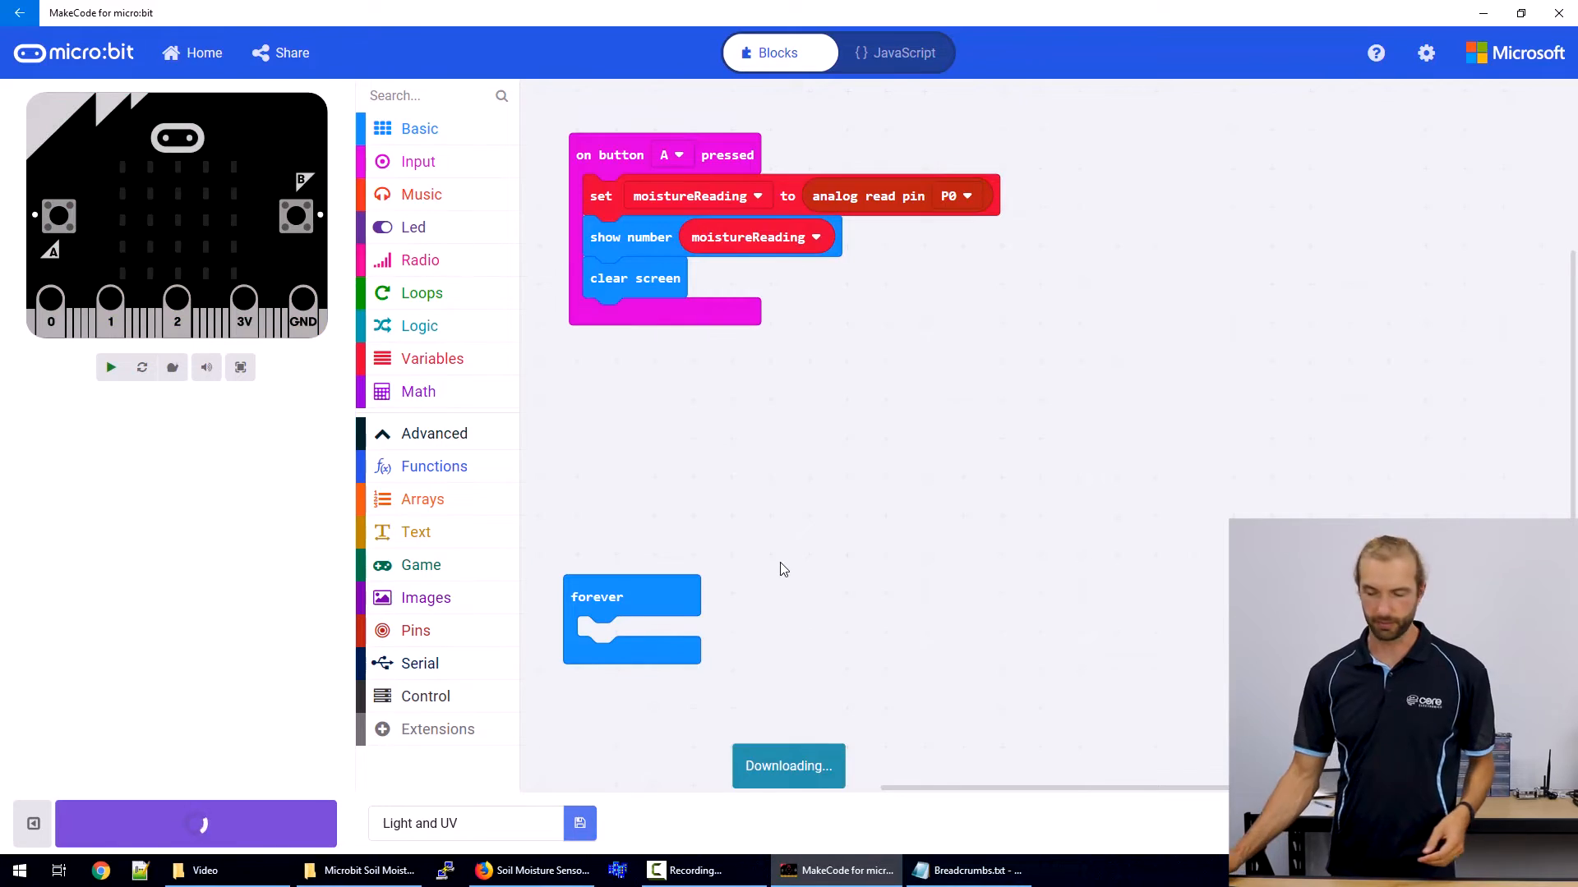
click(418, 391)
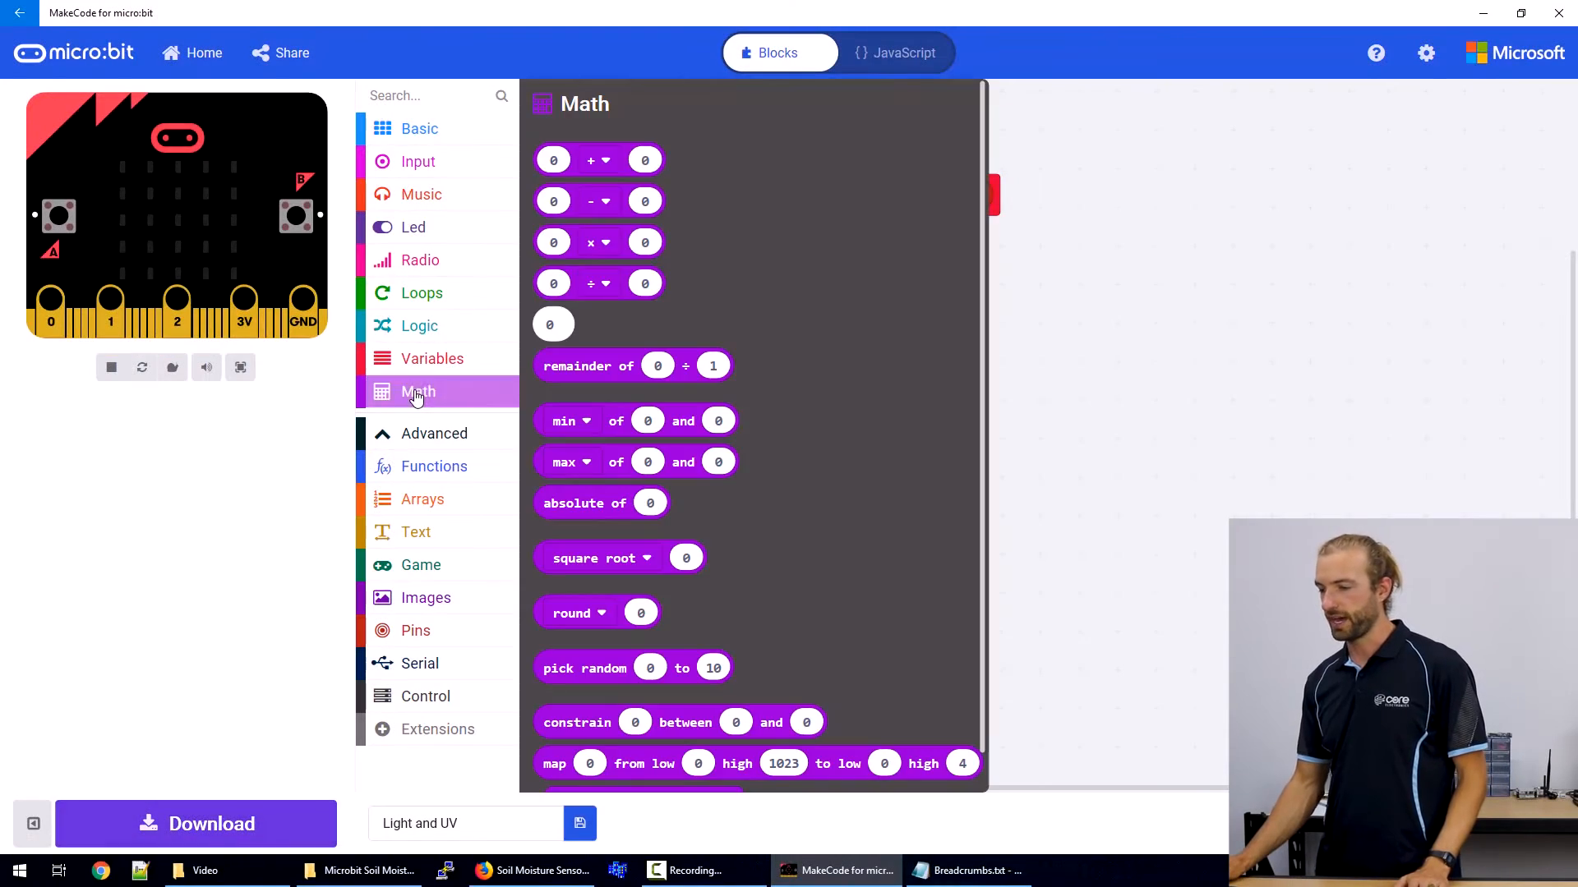
Map the pin P0 reading from 0–1023 to 0–100 before storing moistureReading.
scroll(down, 3)
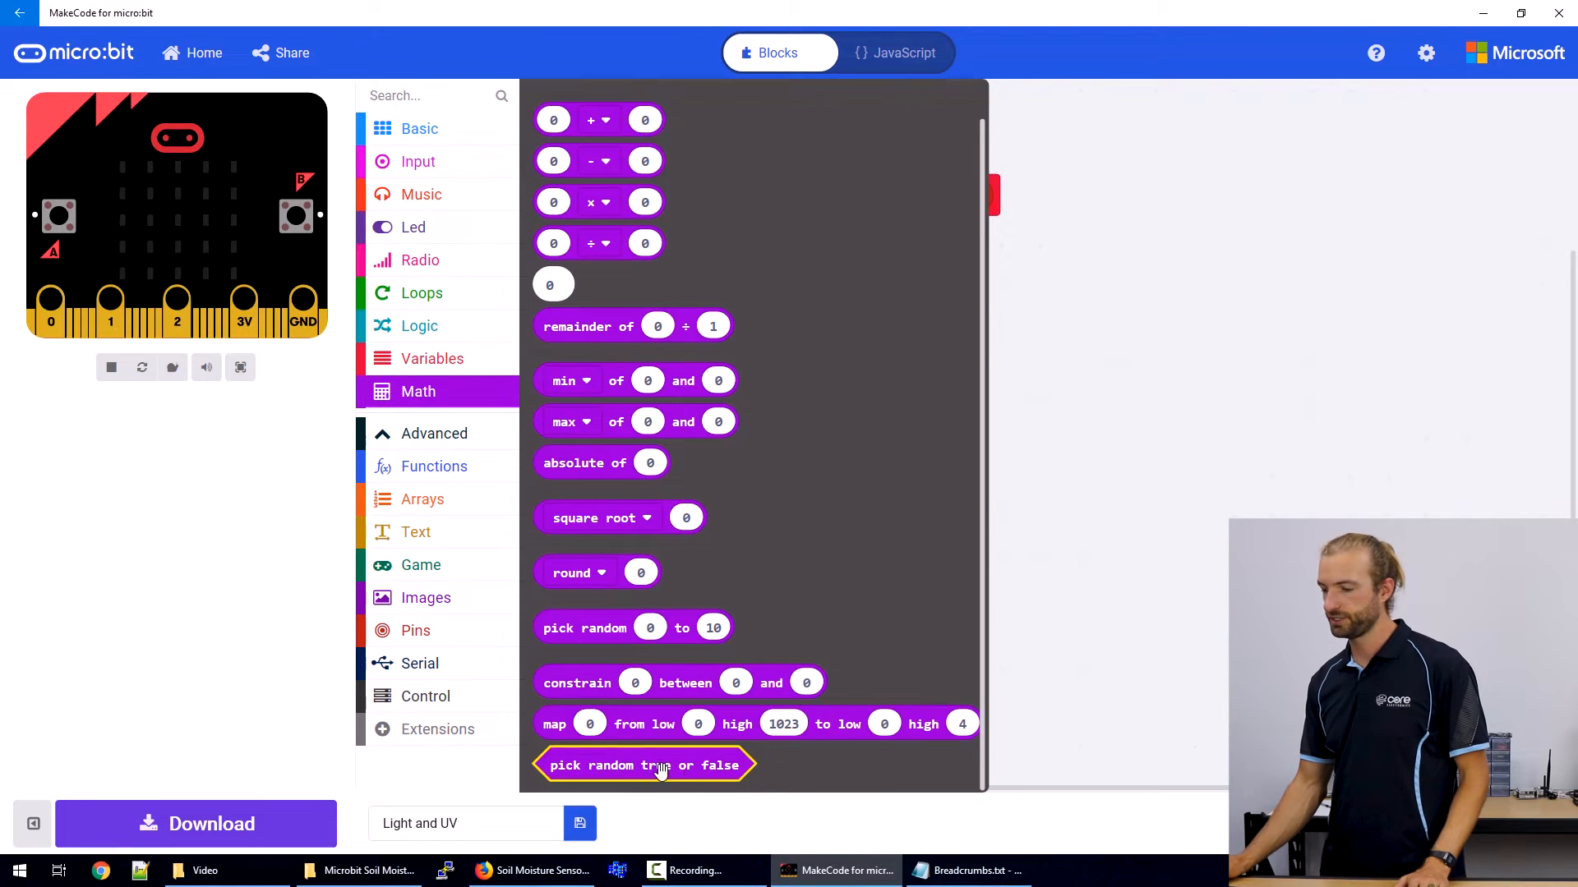
drag(646, 723, 1029, 383)
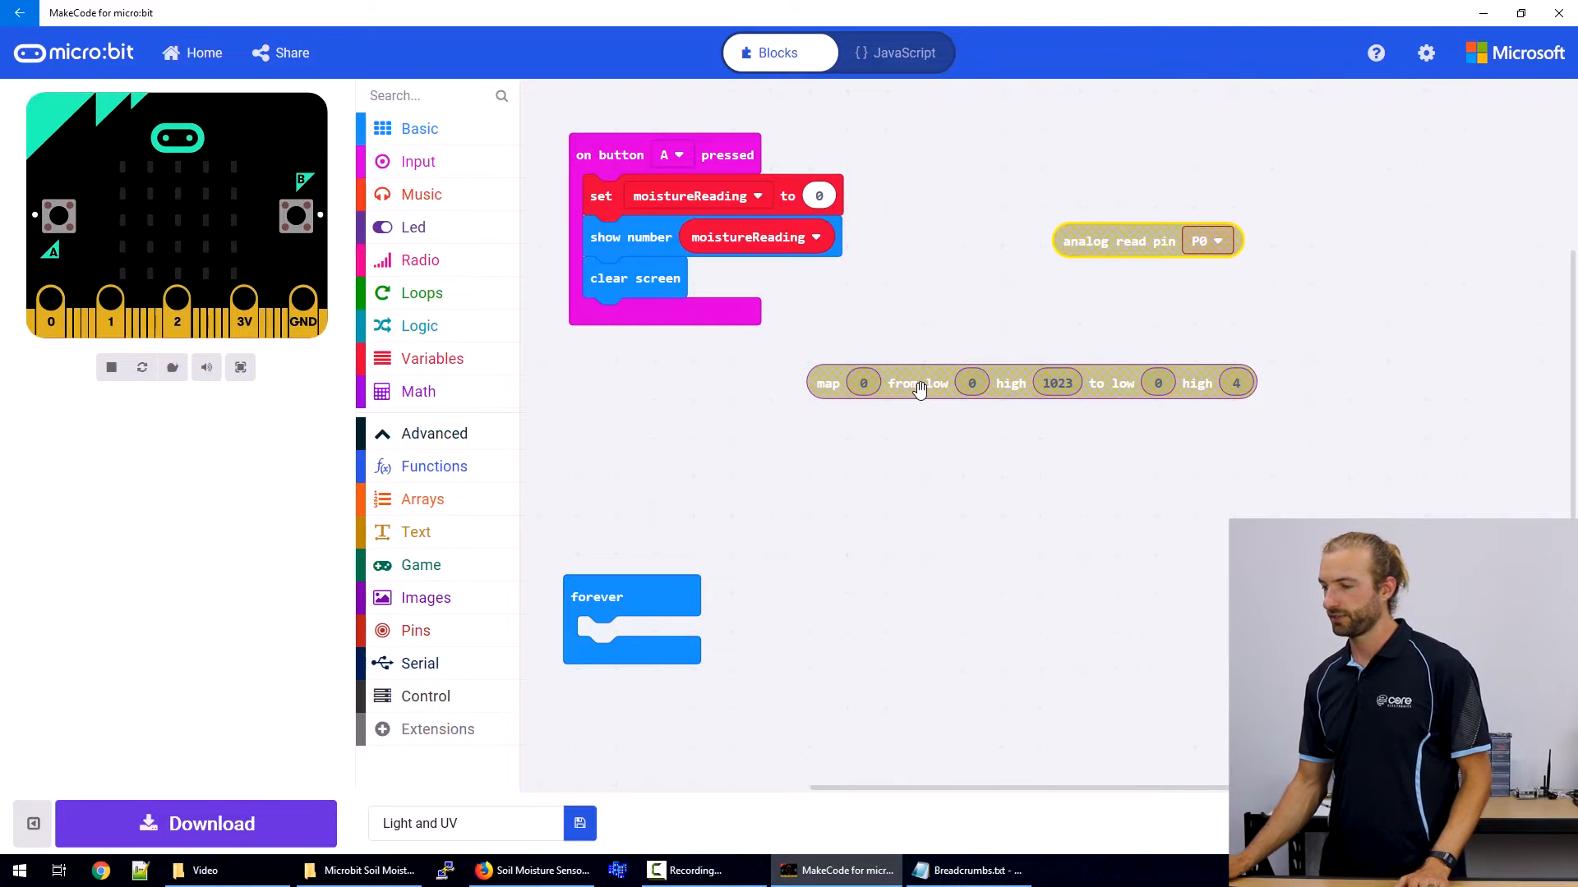
drag(827, 383, 824, 196)
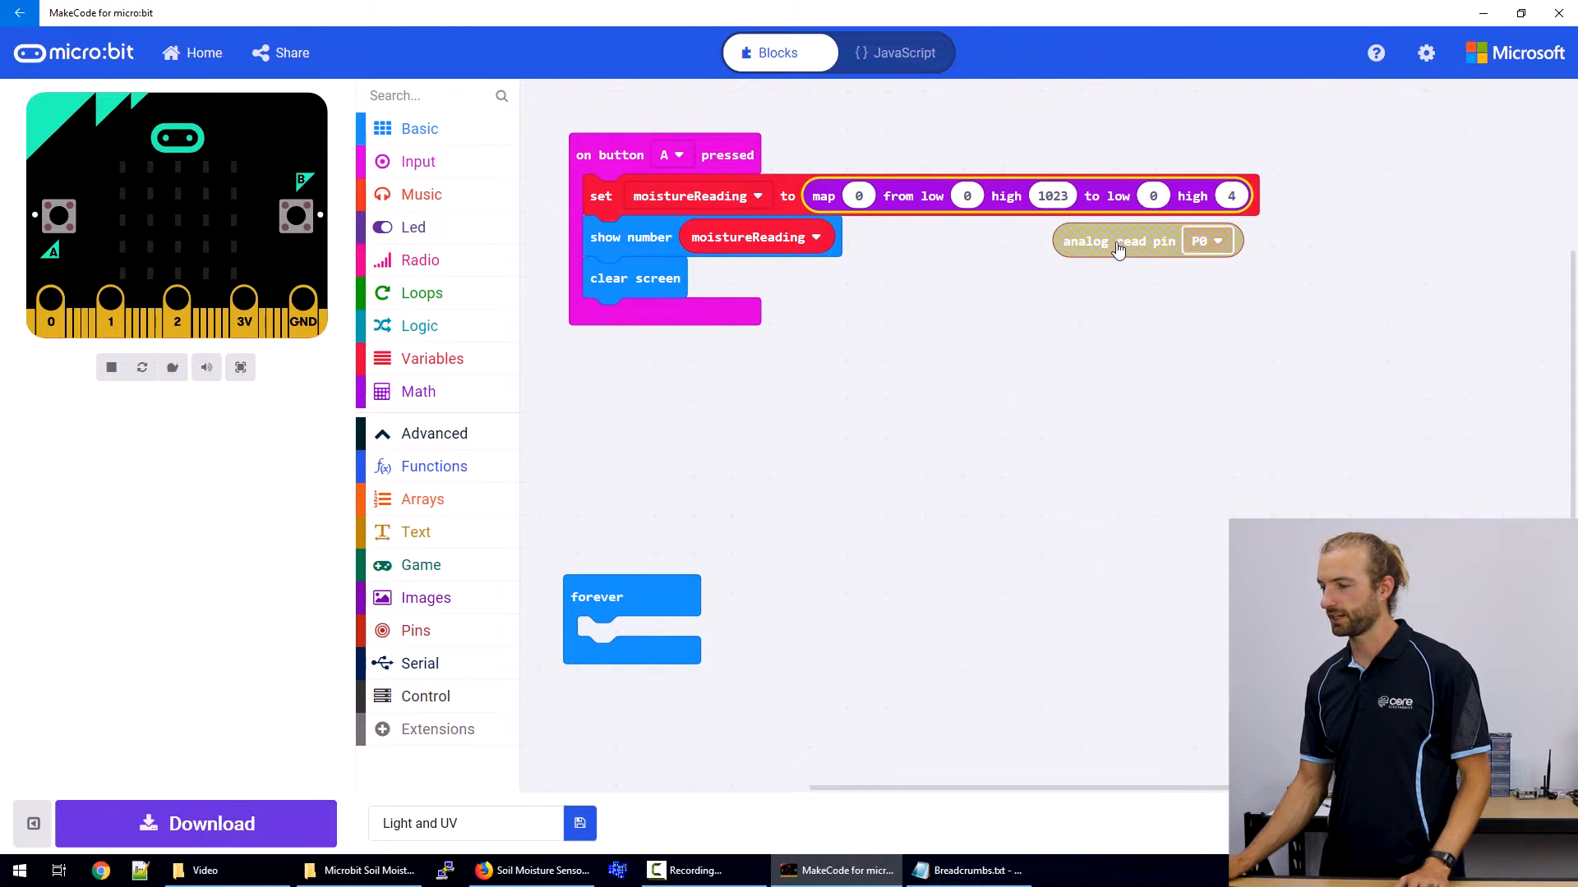
drag(1117, 240, 854, 199)
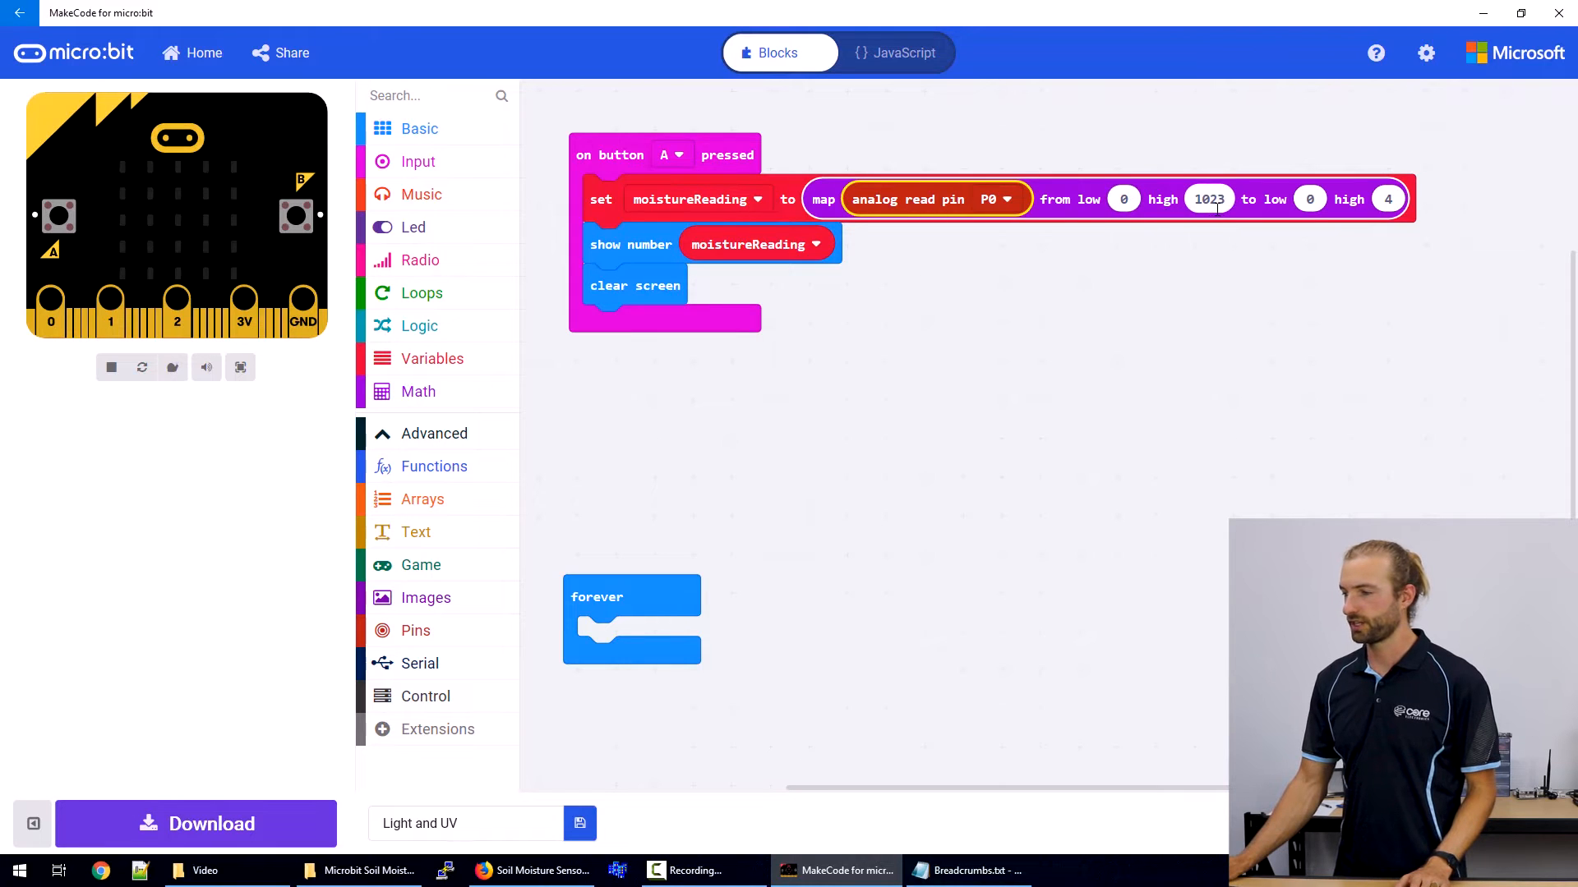
click(1310, 199)
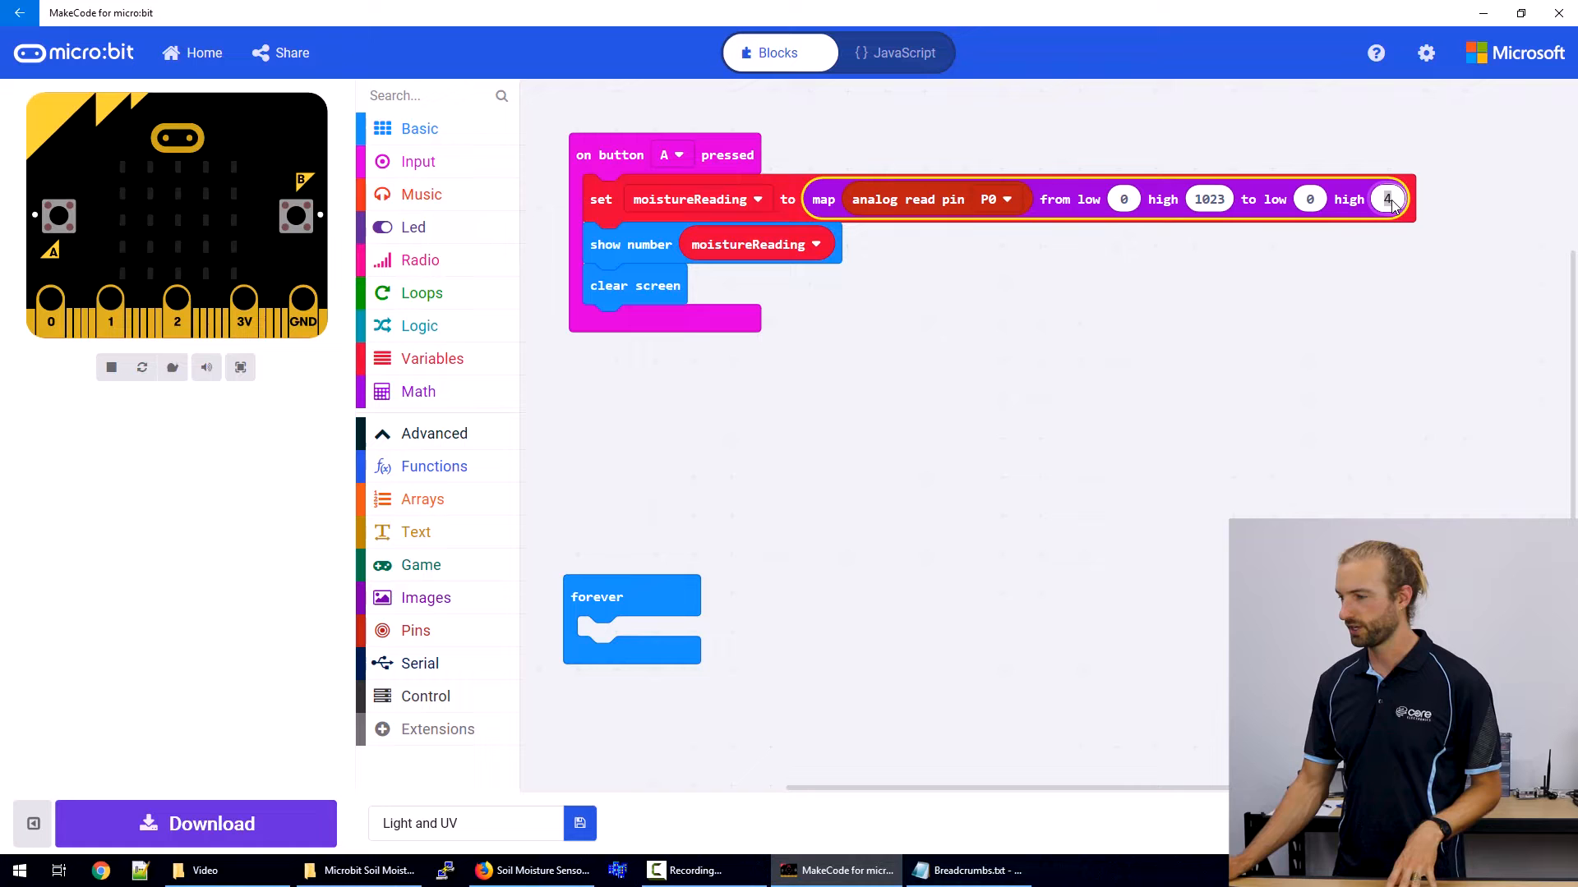
text(100)
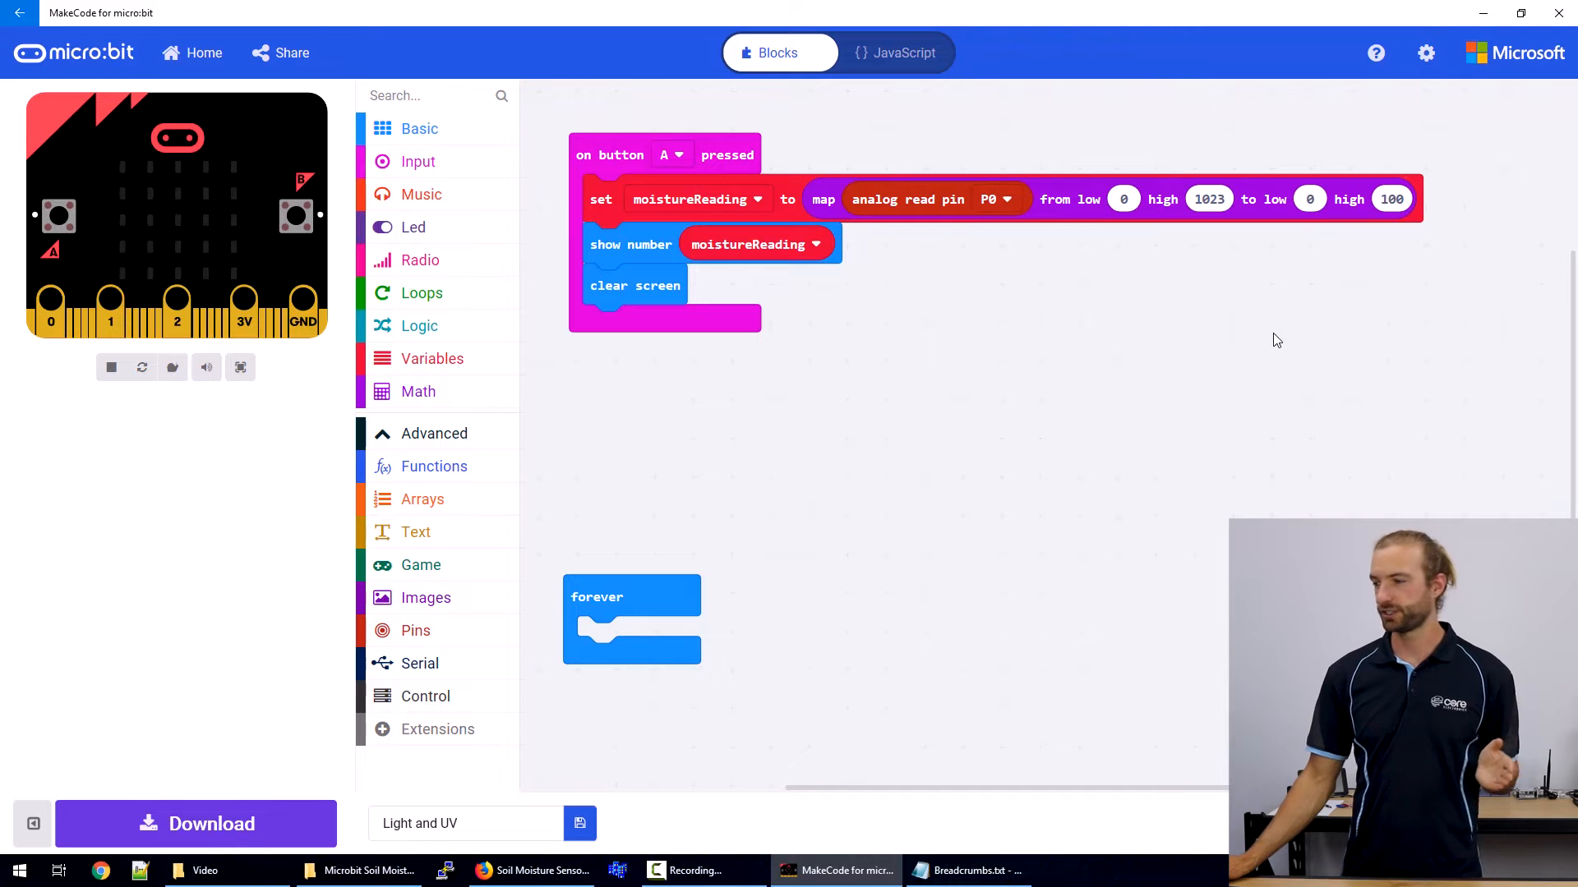
mouse_move(1223, 243)
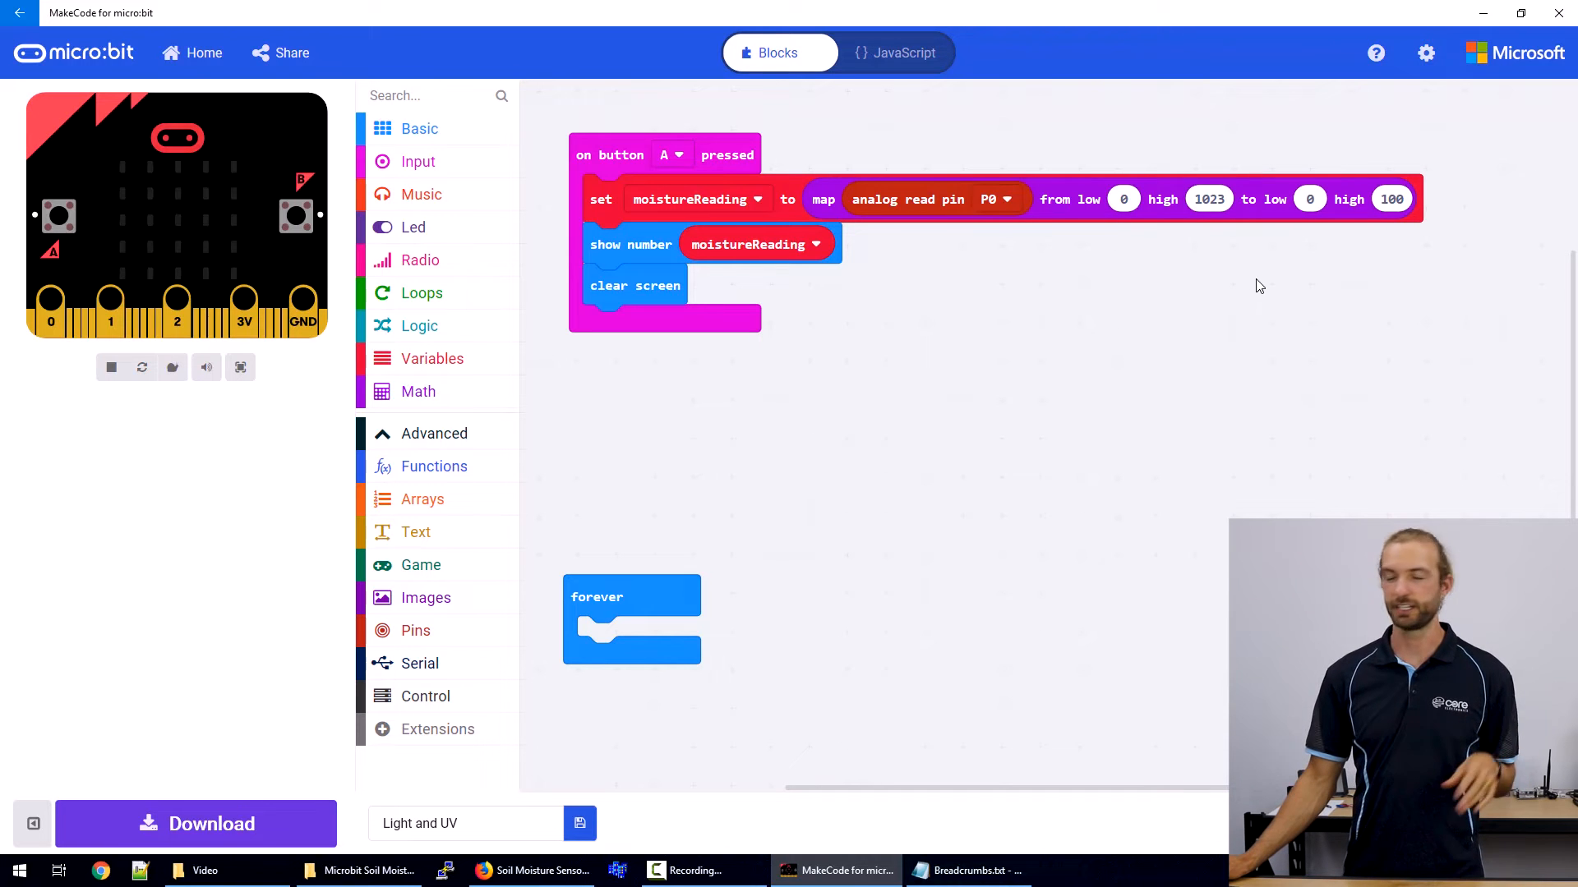
mouse_move(1247, 271)
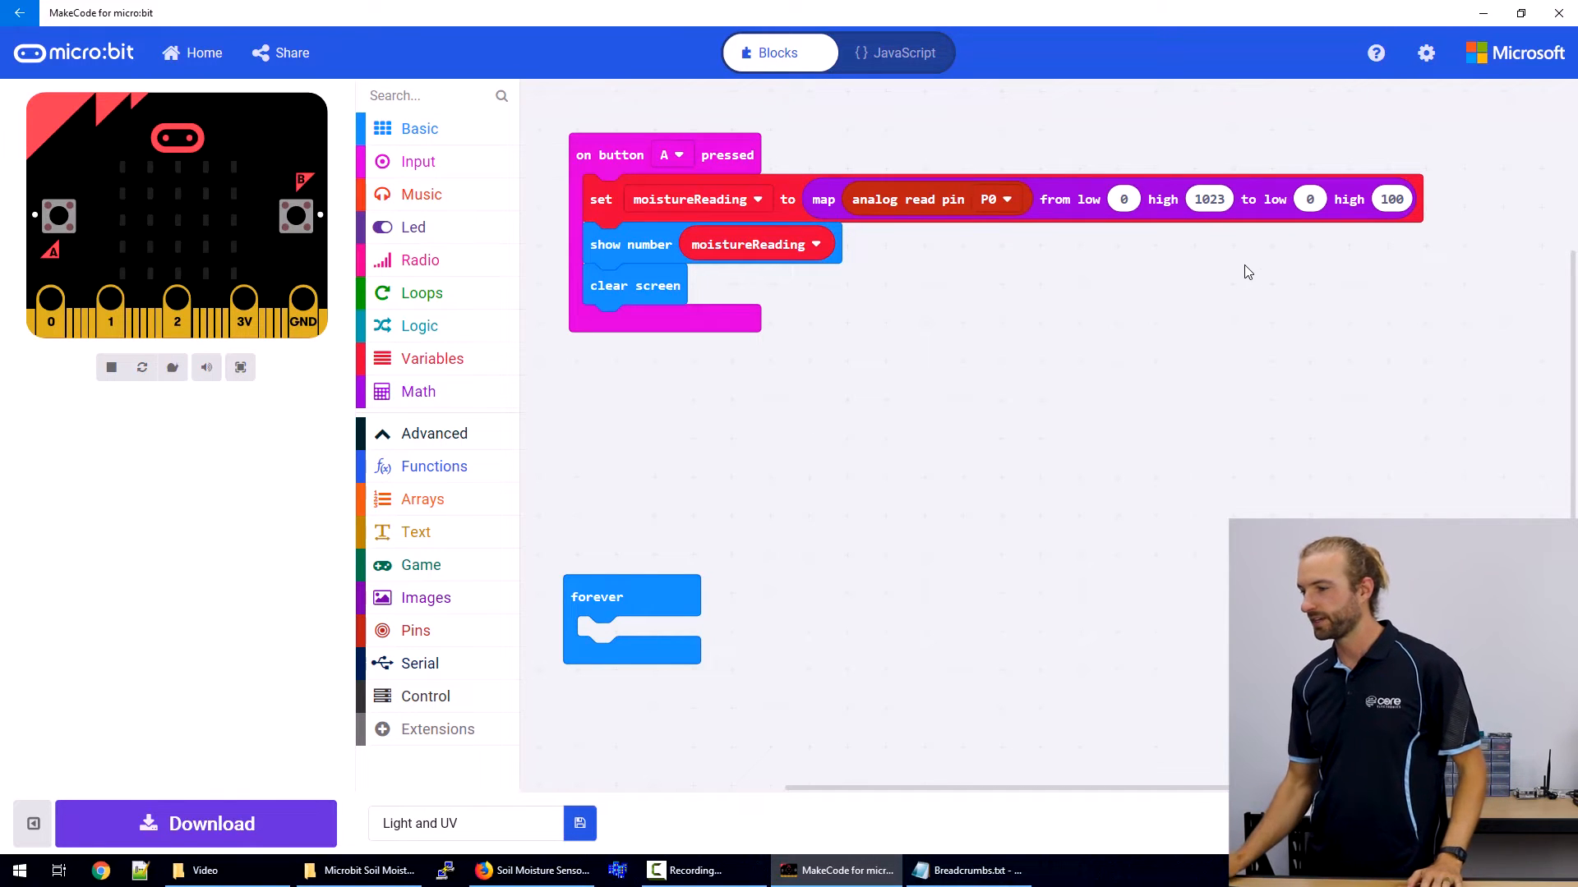
Change the map's input high from 1023 to 750.
click(1208, 199)
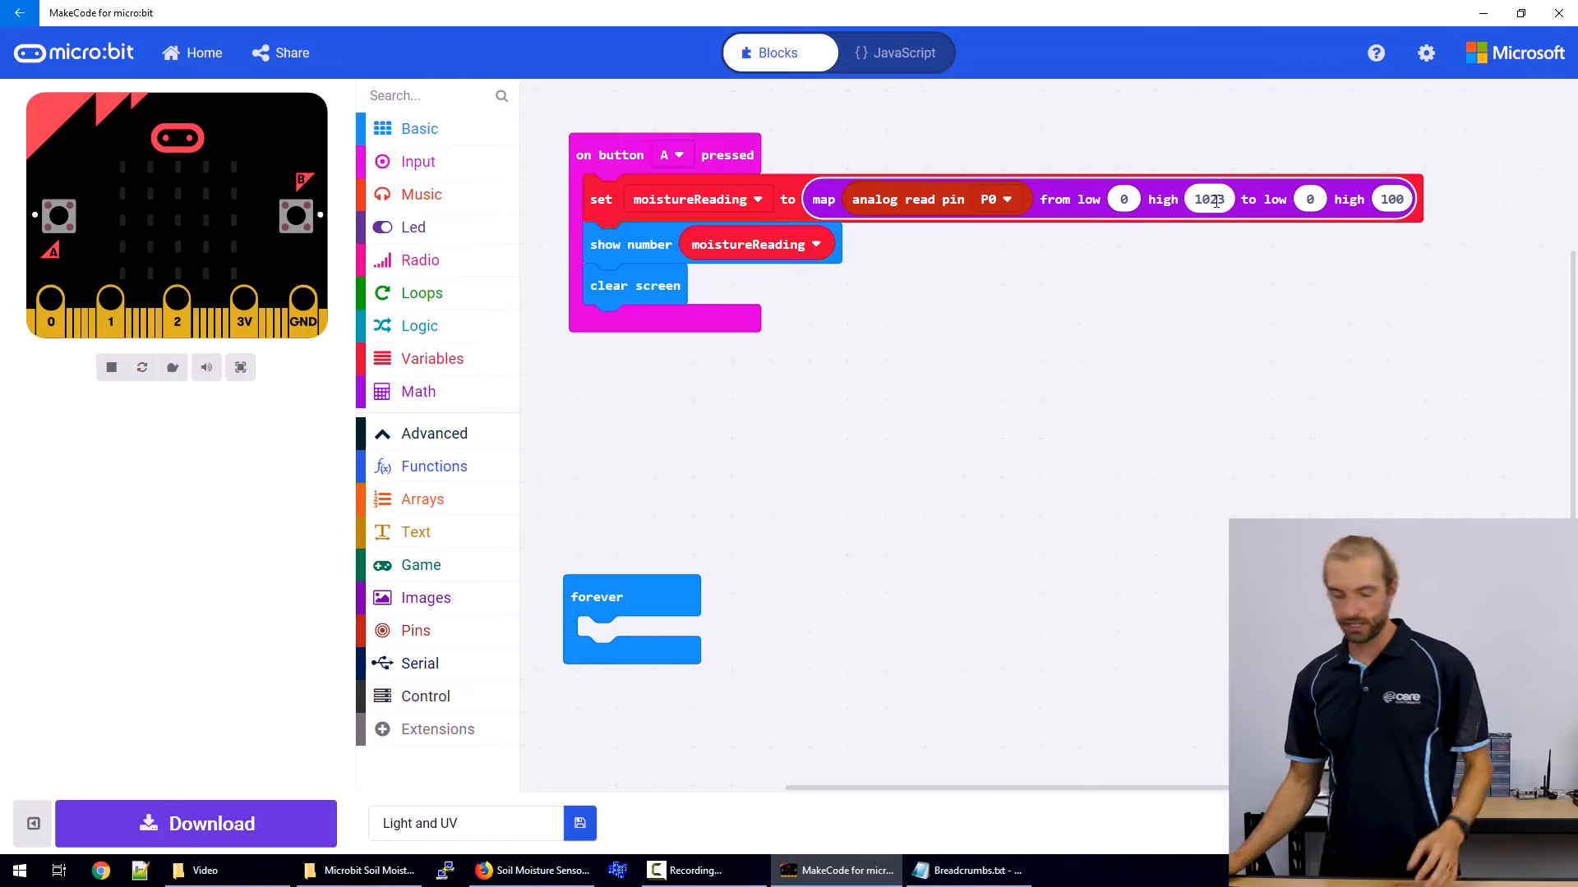
text(750)
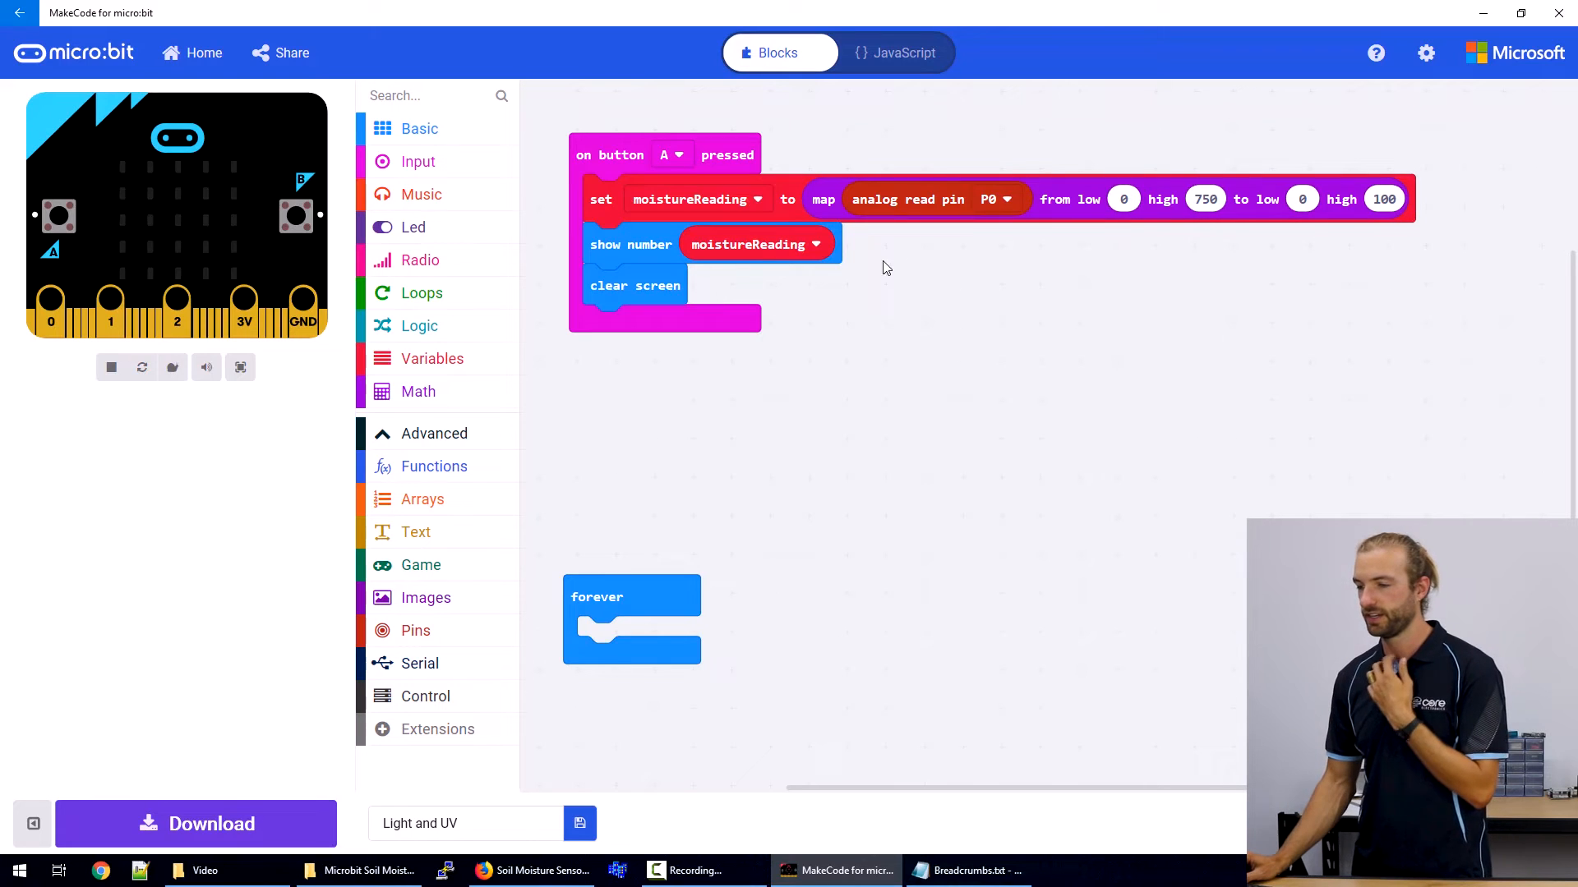
click(417, 391)
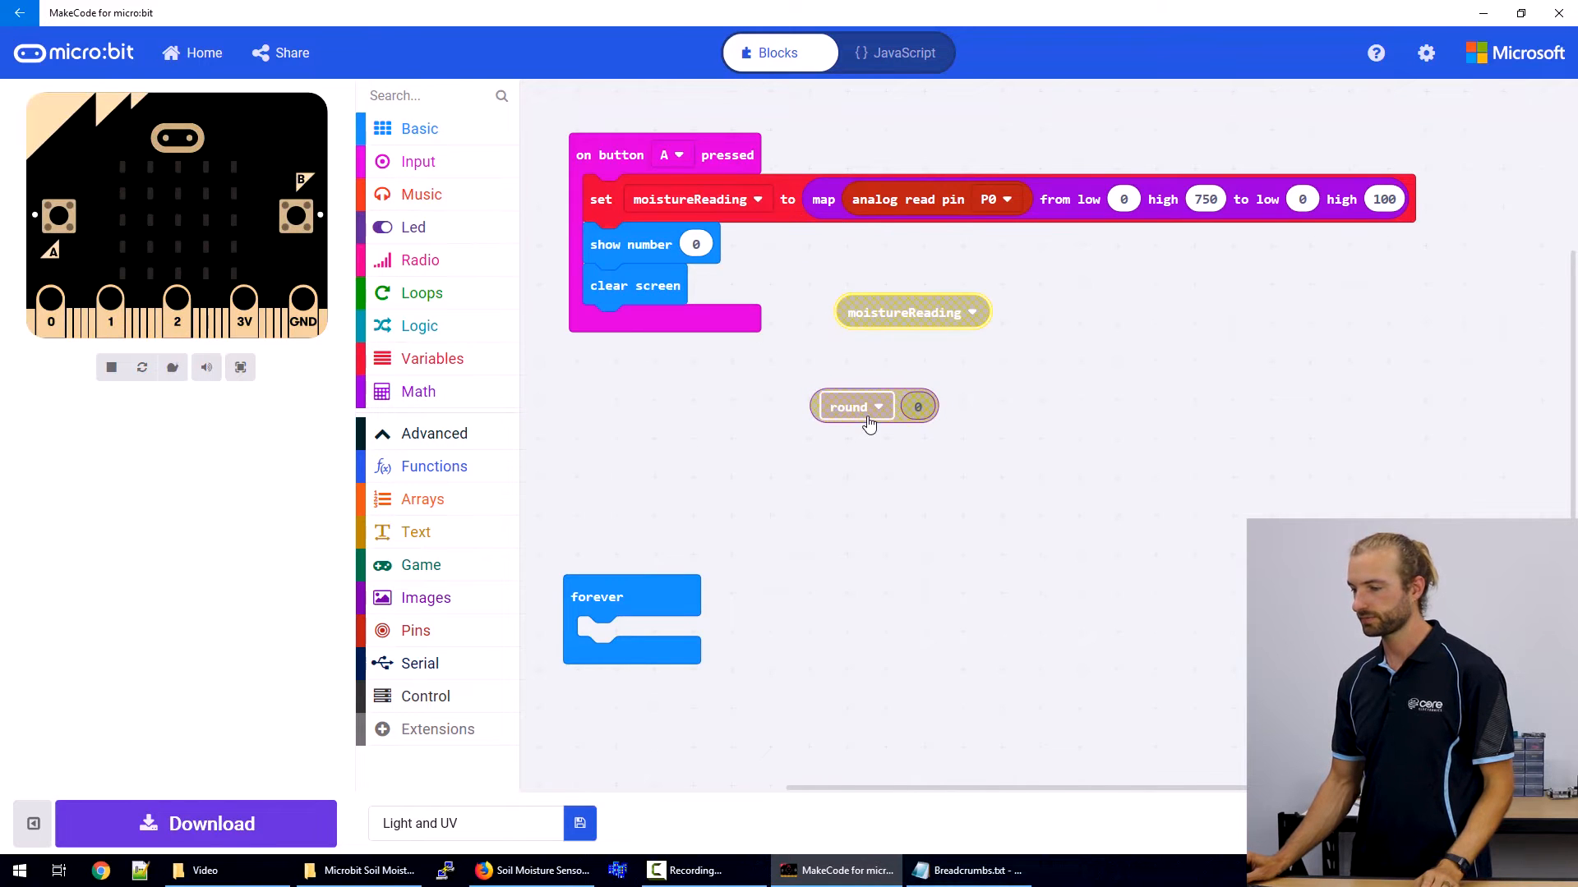
Show the rounded moistureReading by dropping the variable into the round block.
drag(910, 312, 765, 263)
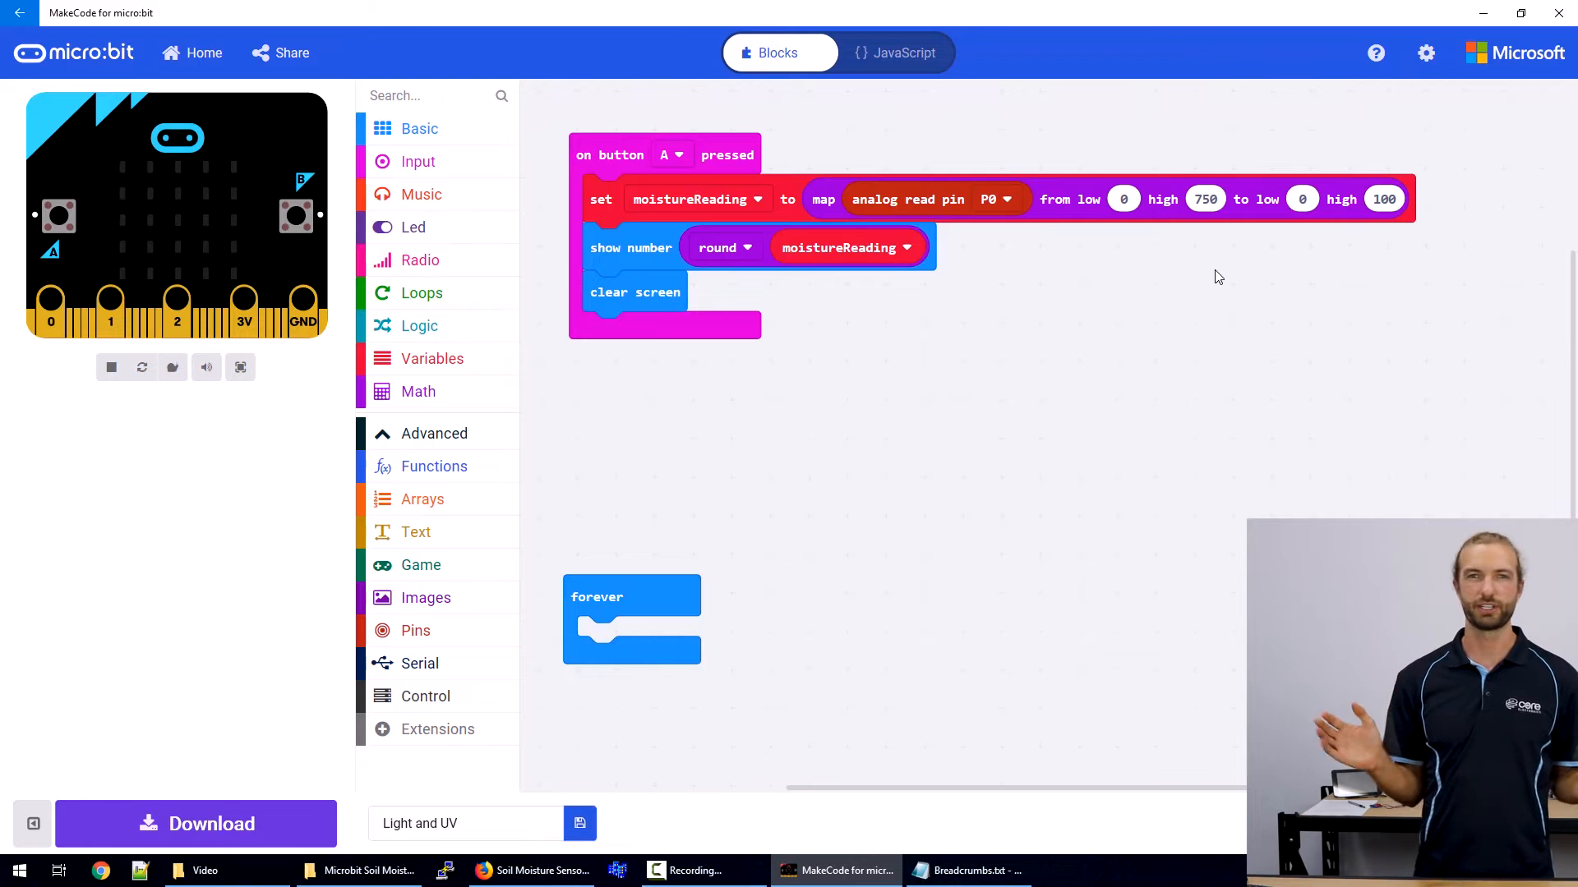
mouse_move(1186, 310)
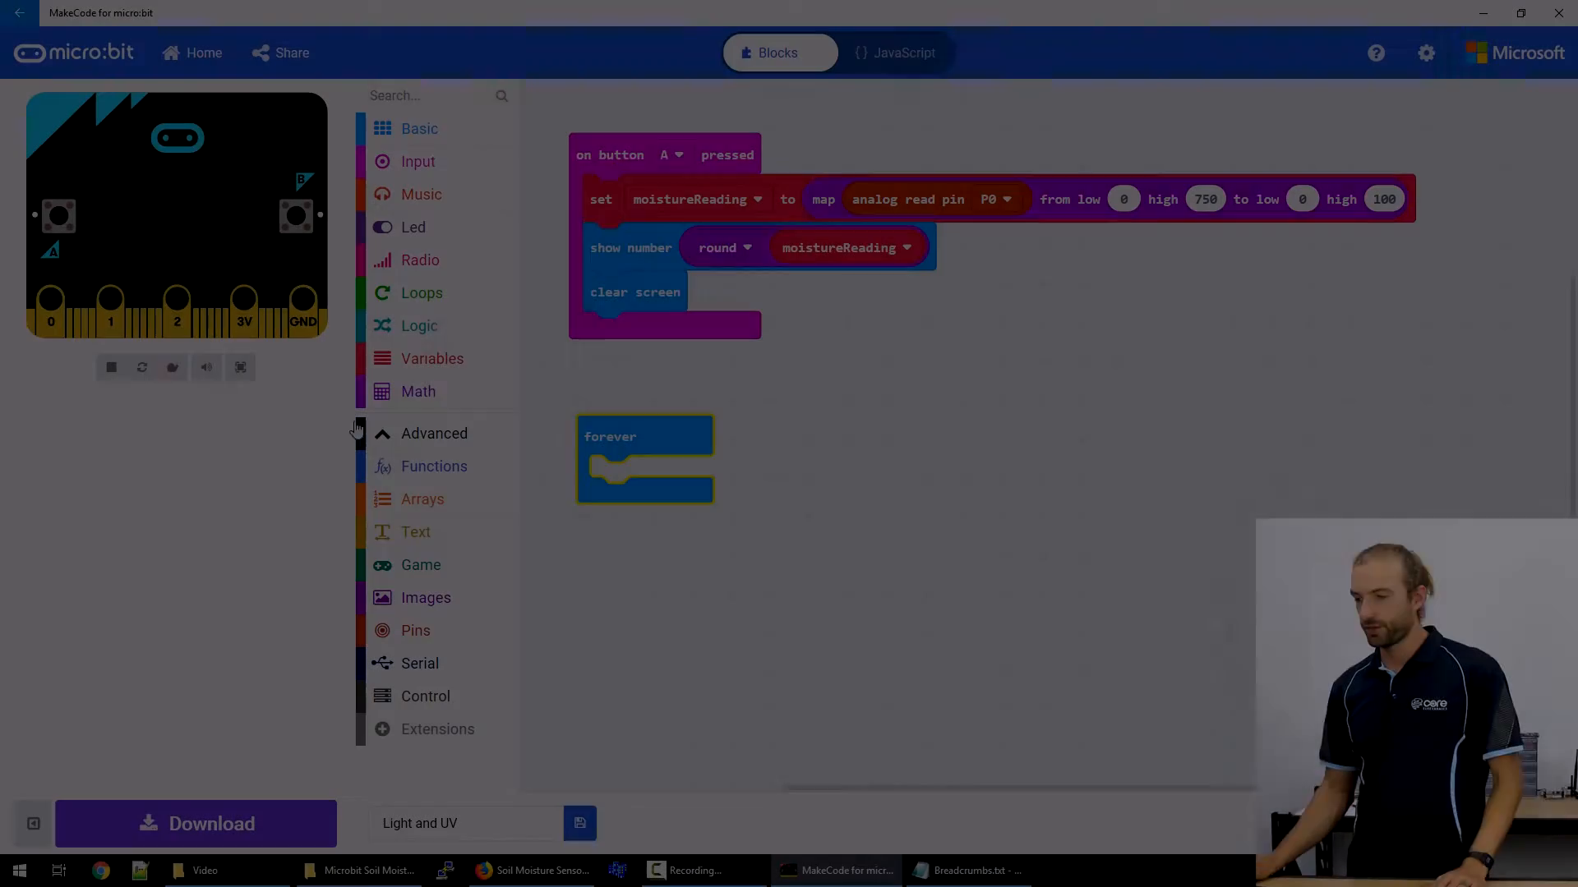
In forever, set moistureReading to the P0 reading mapped from 0–750 to 0–3.
click(433, 358)
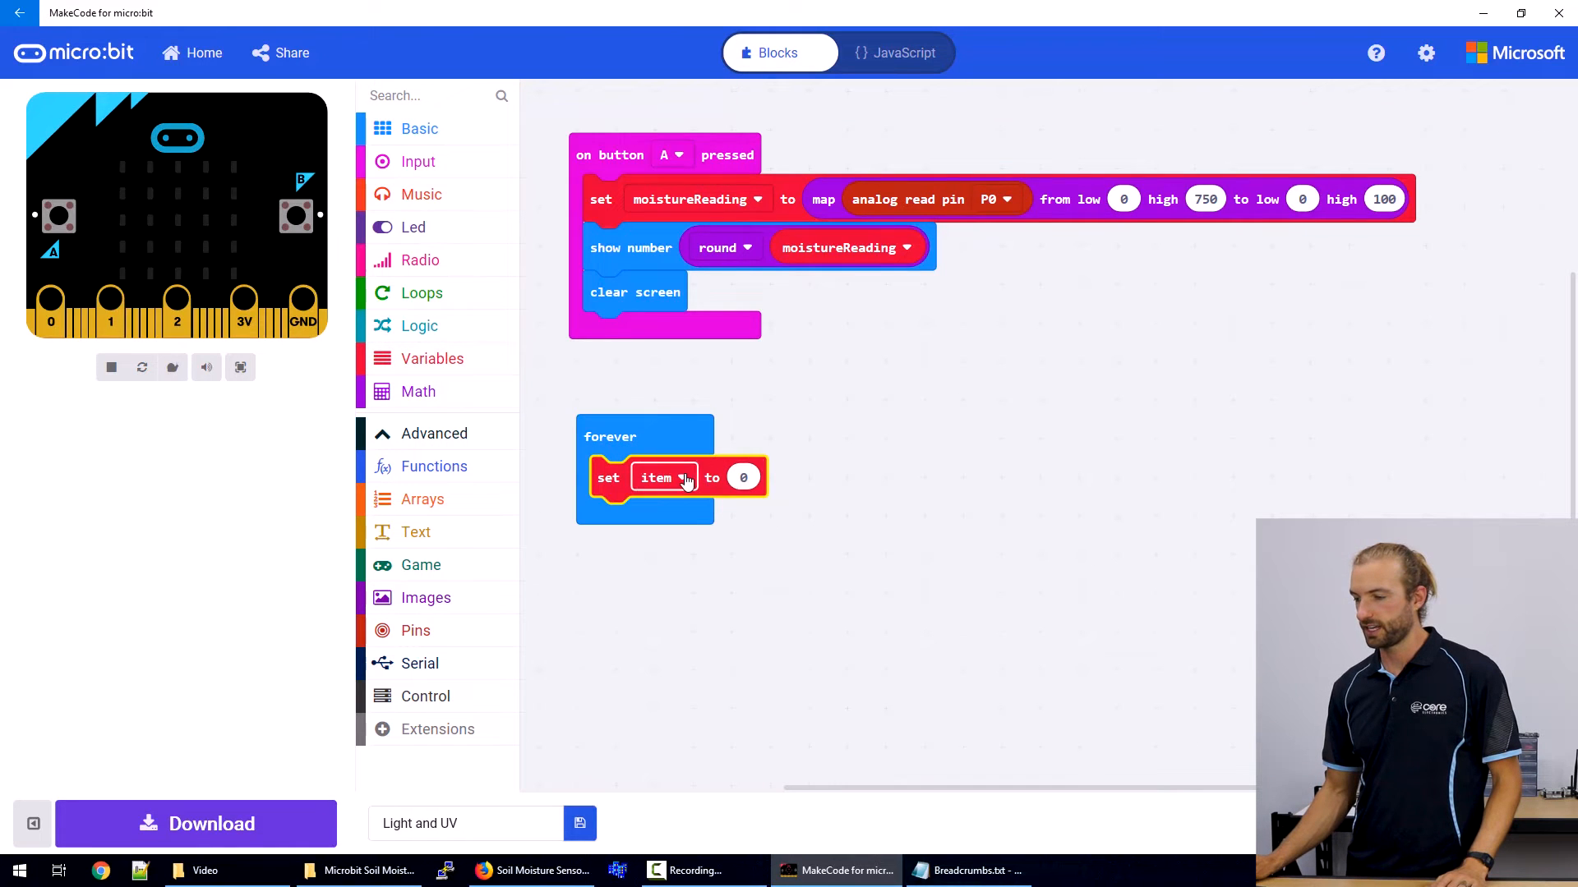
click(656, 477)
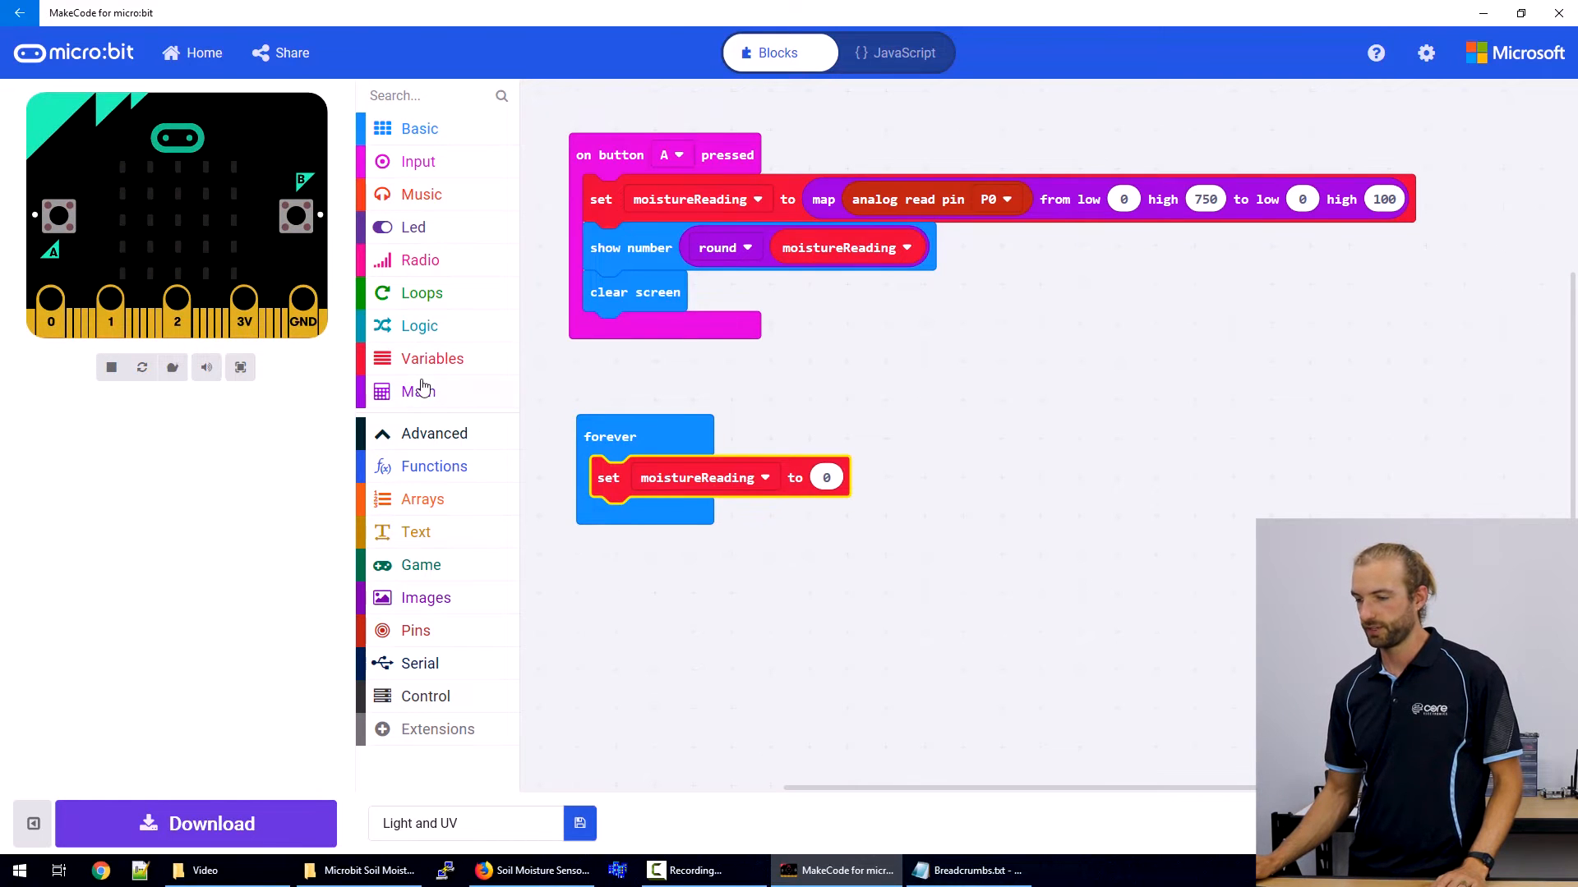
click(419, 391)
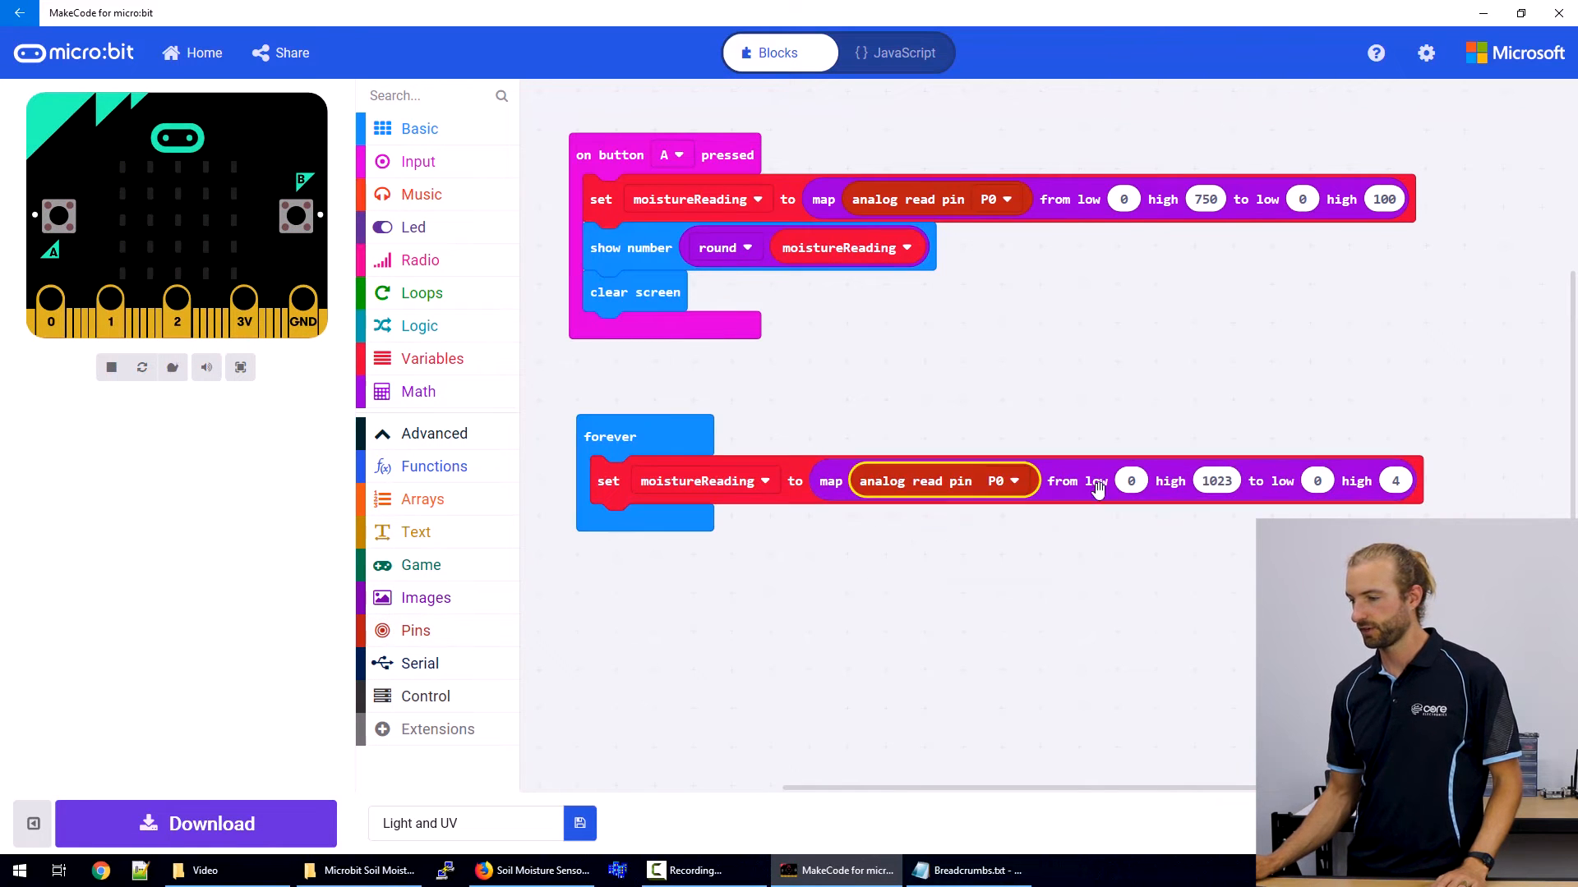
click(1216, 481)
text(750)
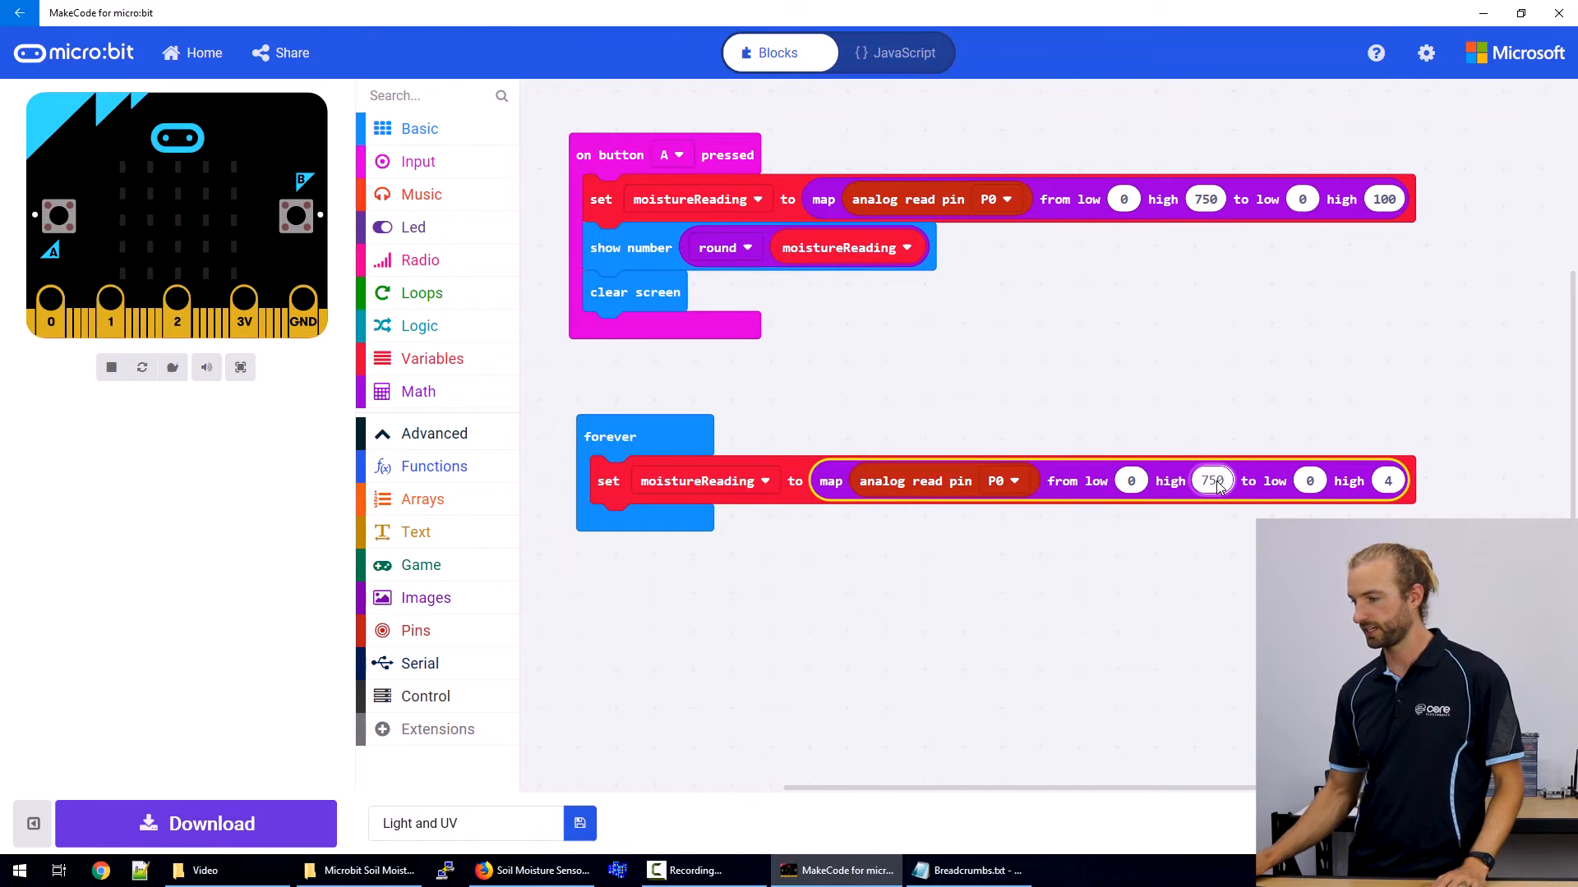
click(1310, 482)
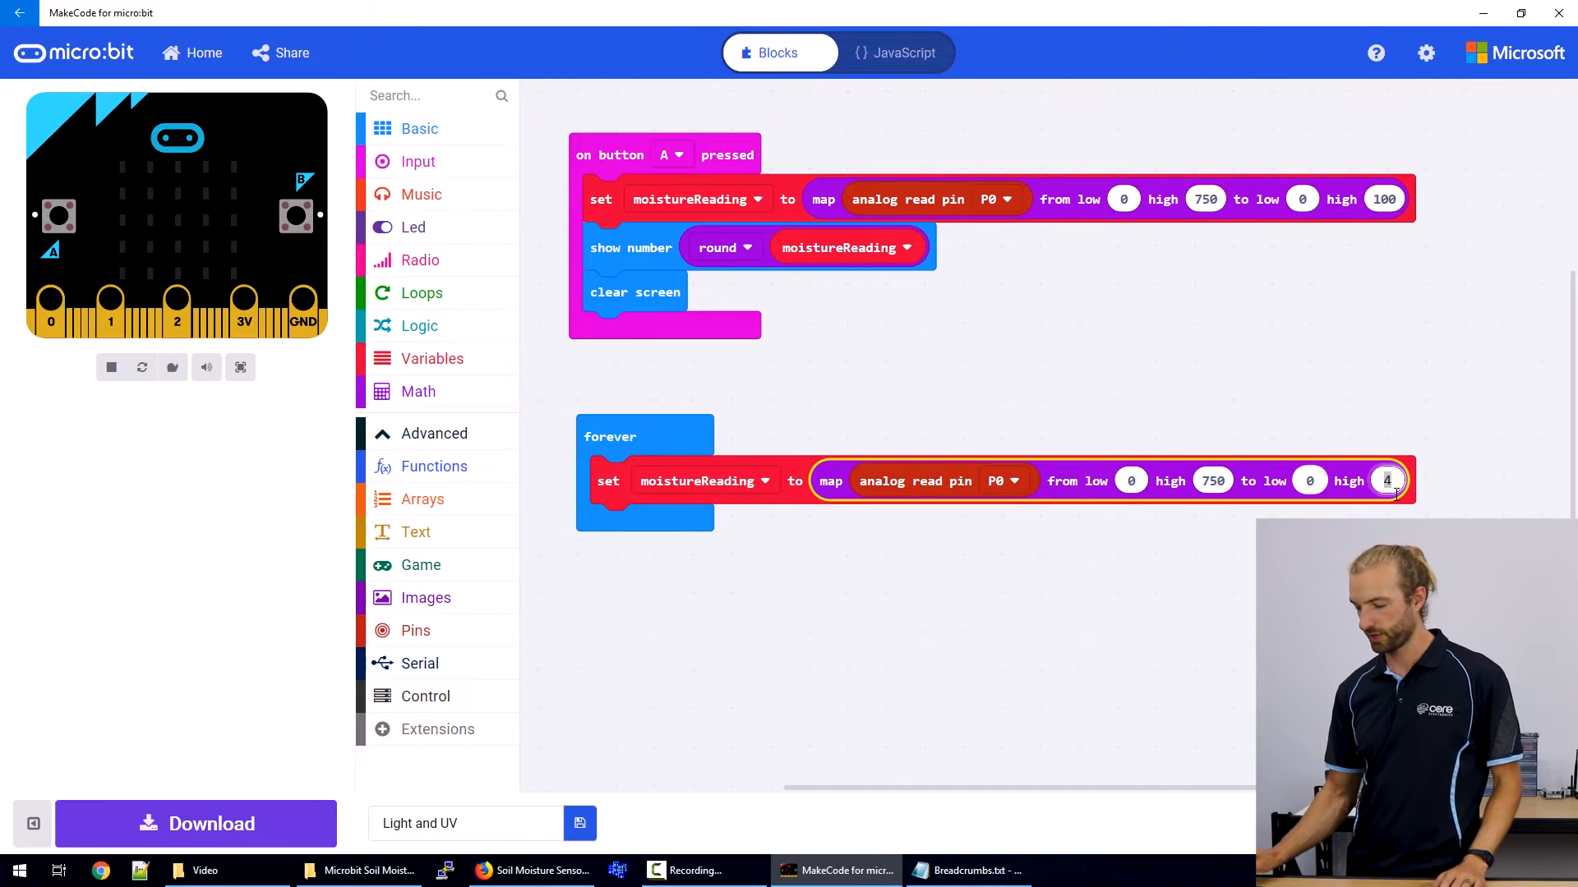
text(3)
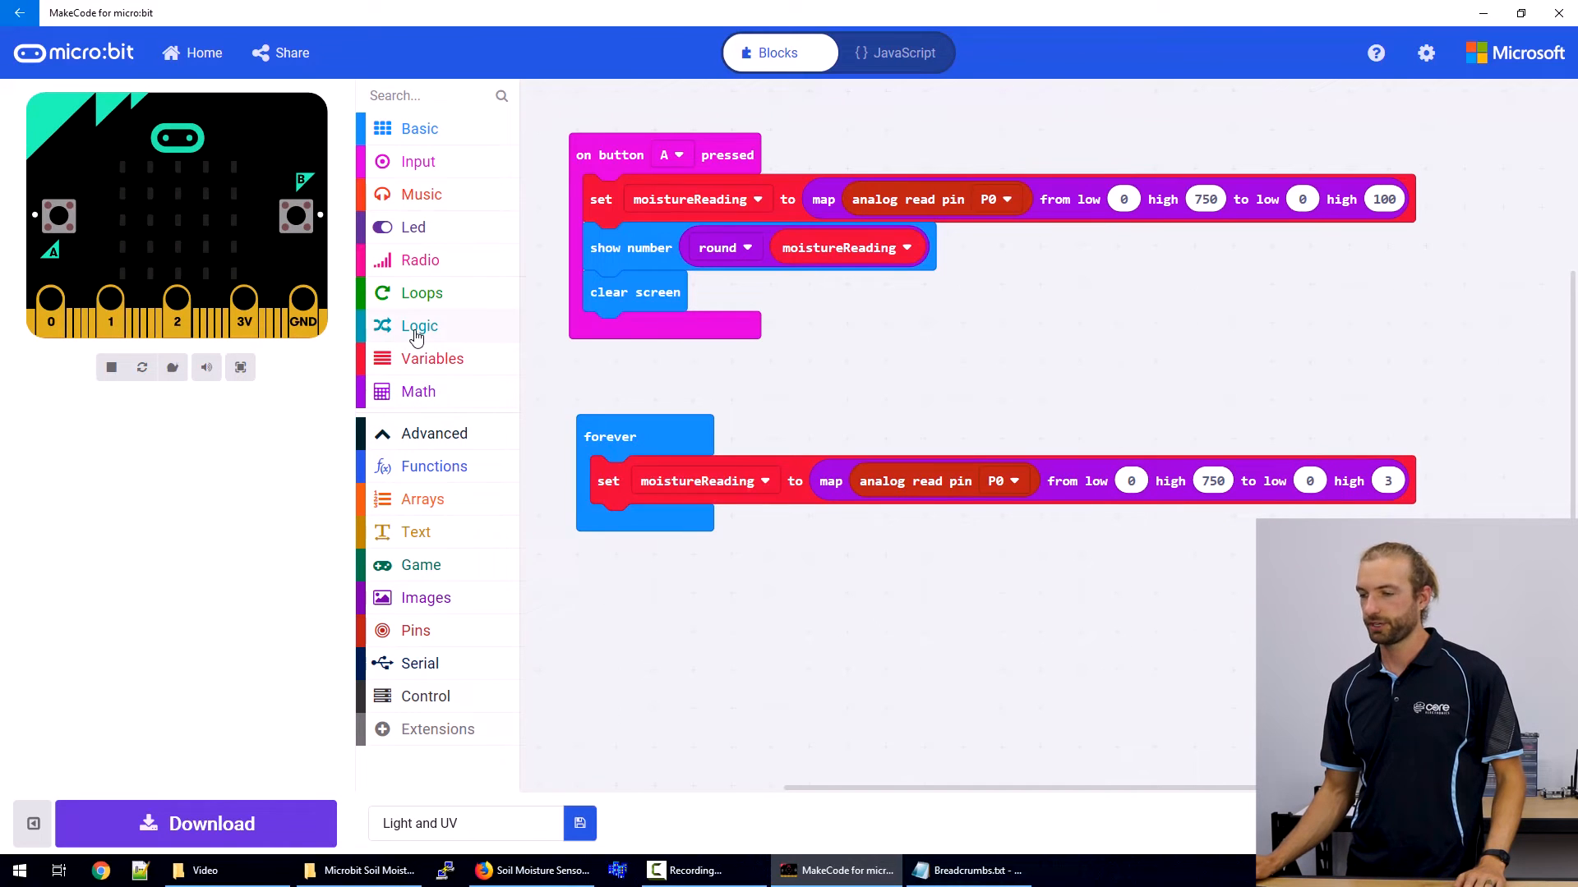
Add an if–else to forever testing moistureReading < 1.
click(419, 325)
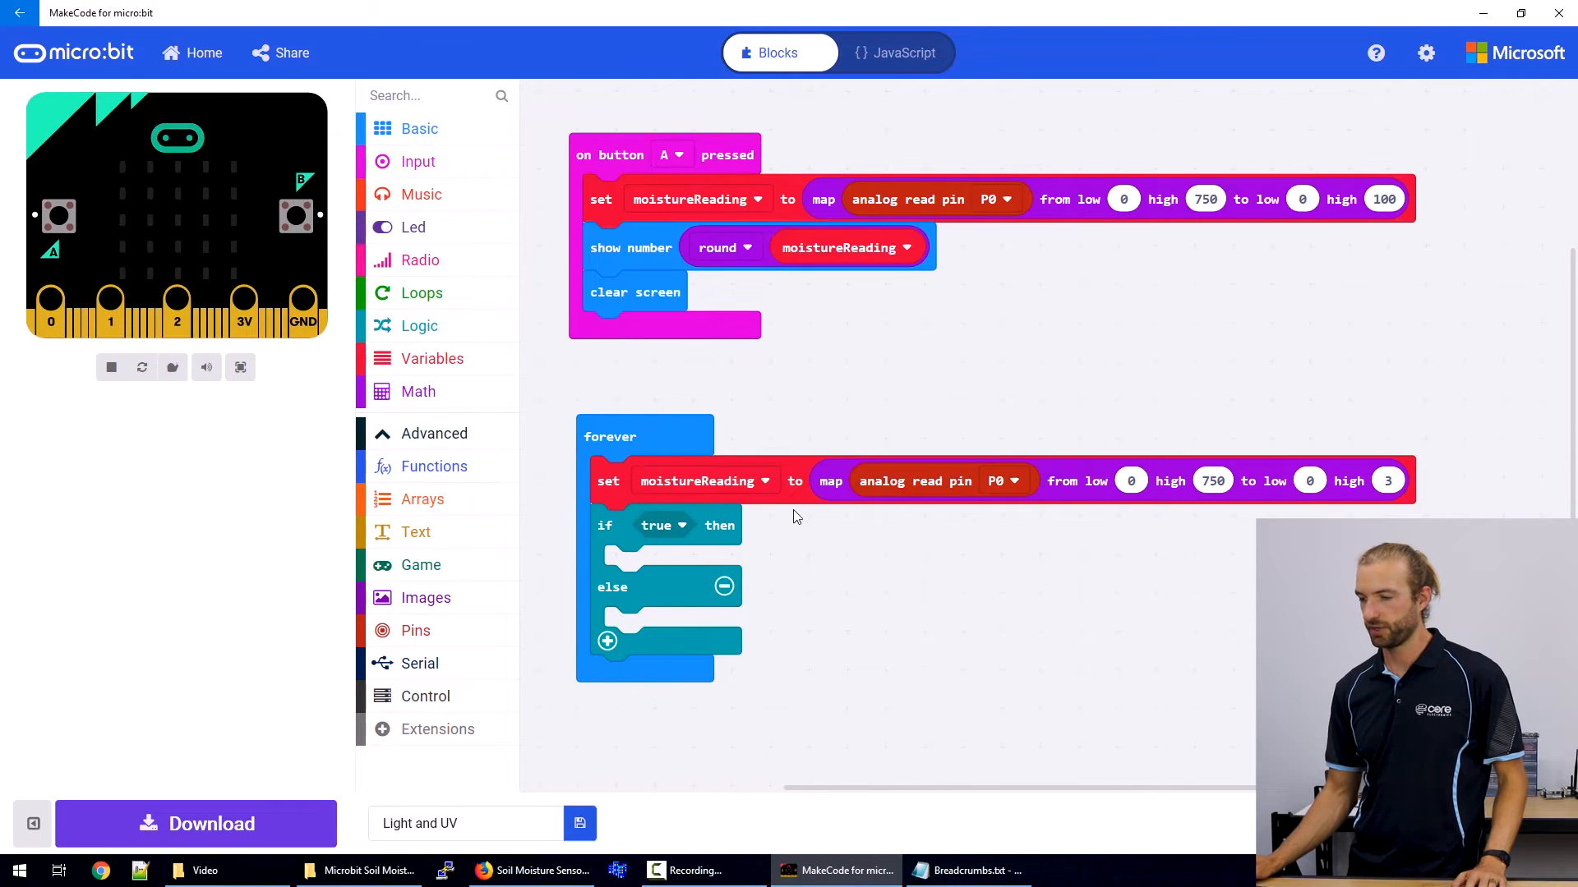
click(419, 326)
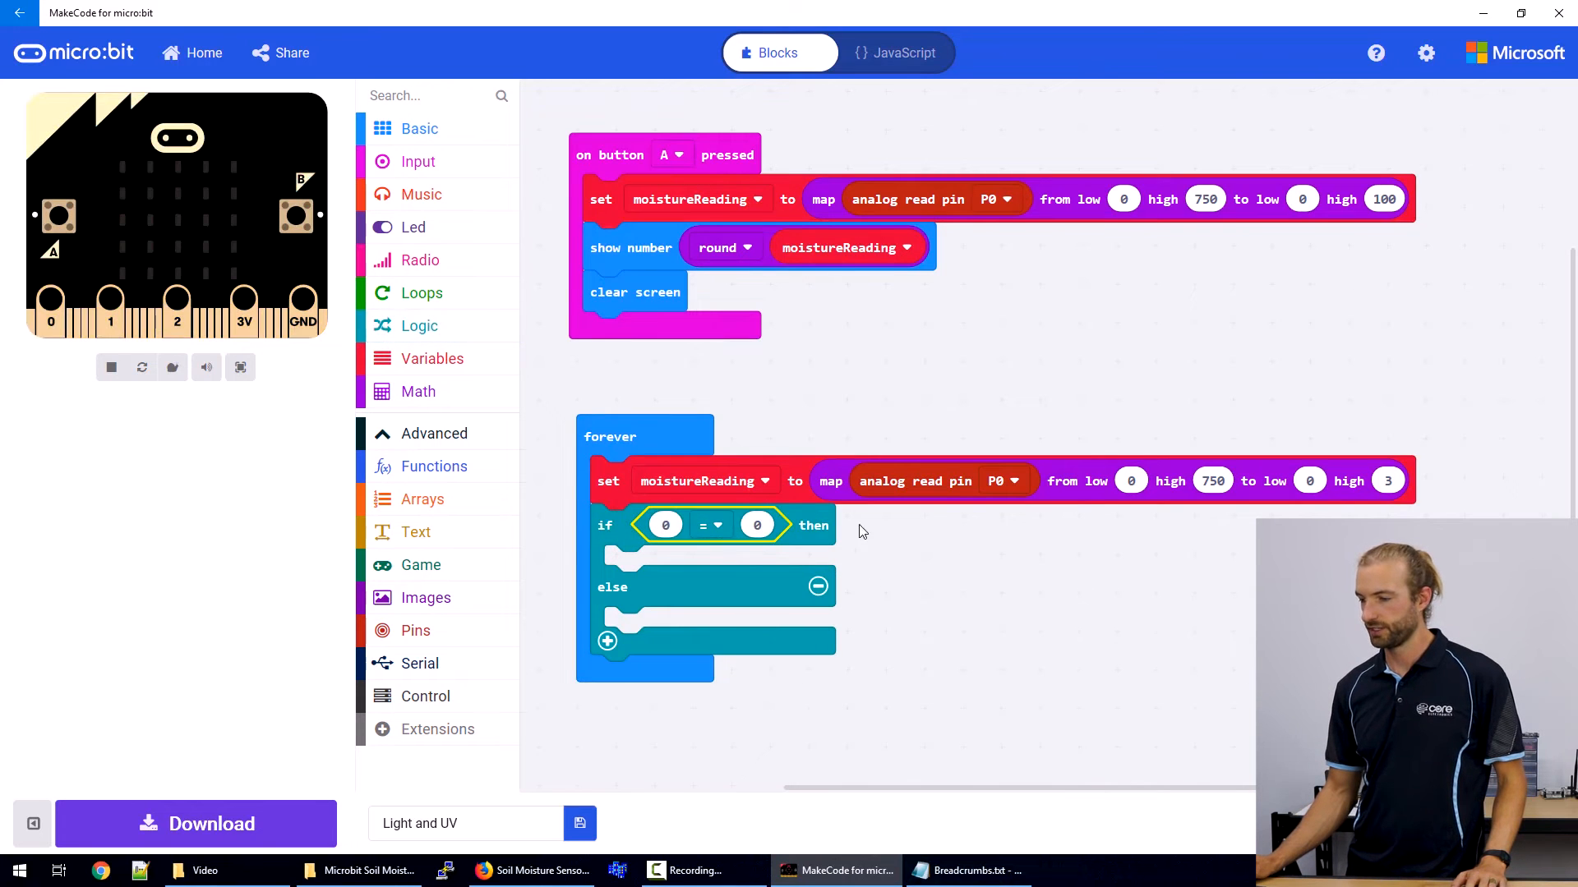
click(432, 358)
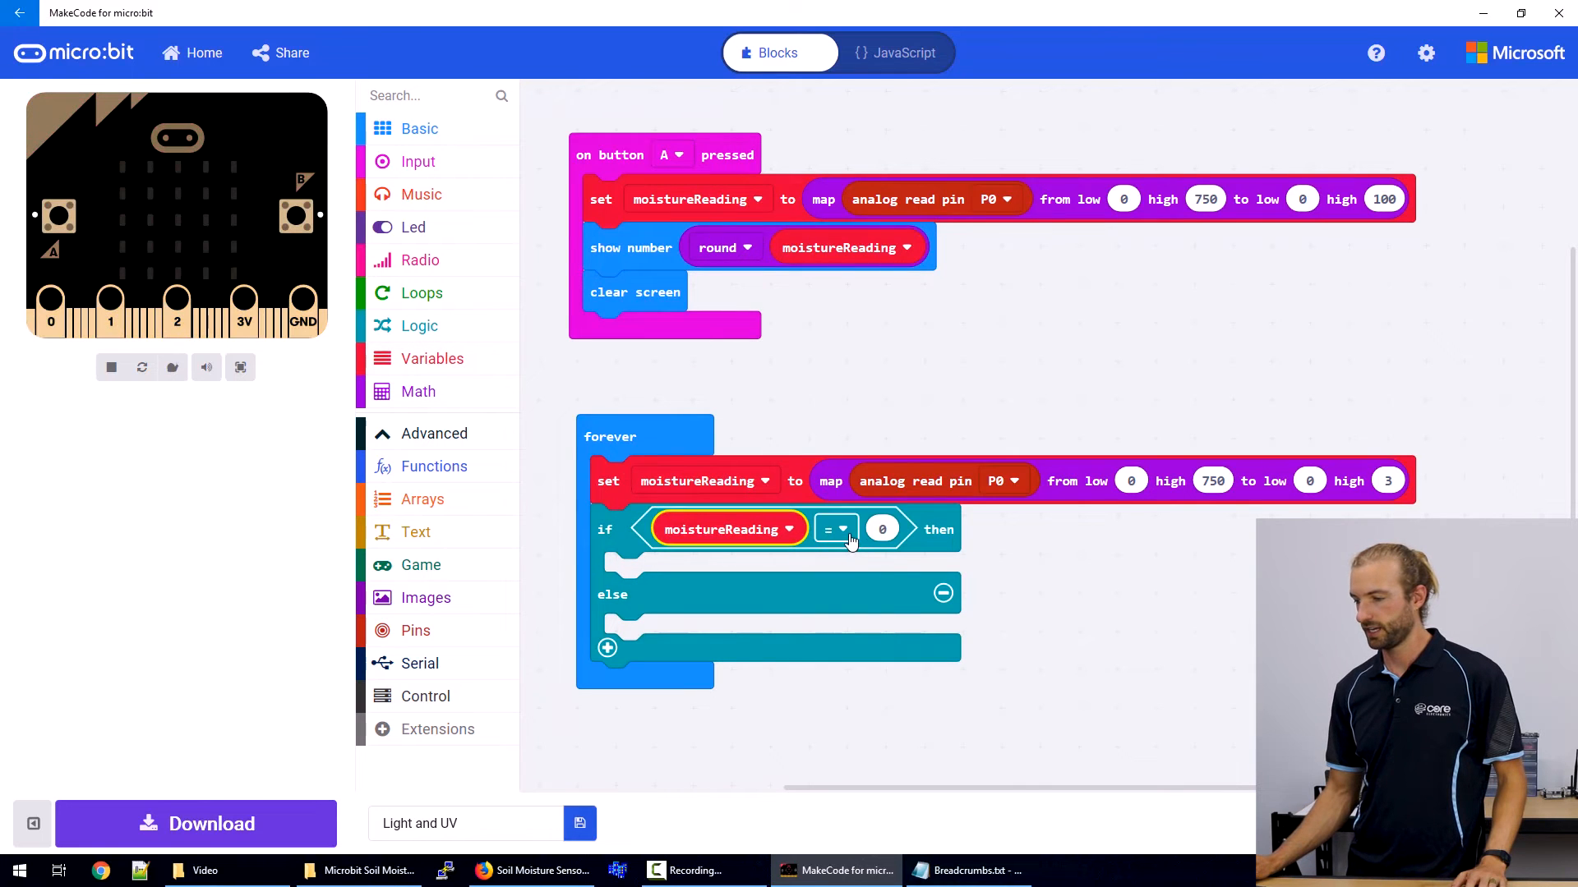
click(837, 530)
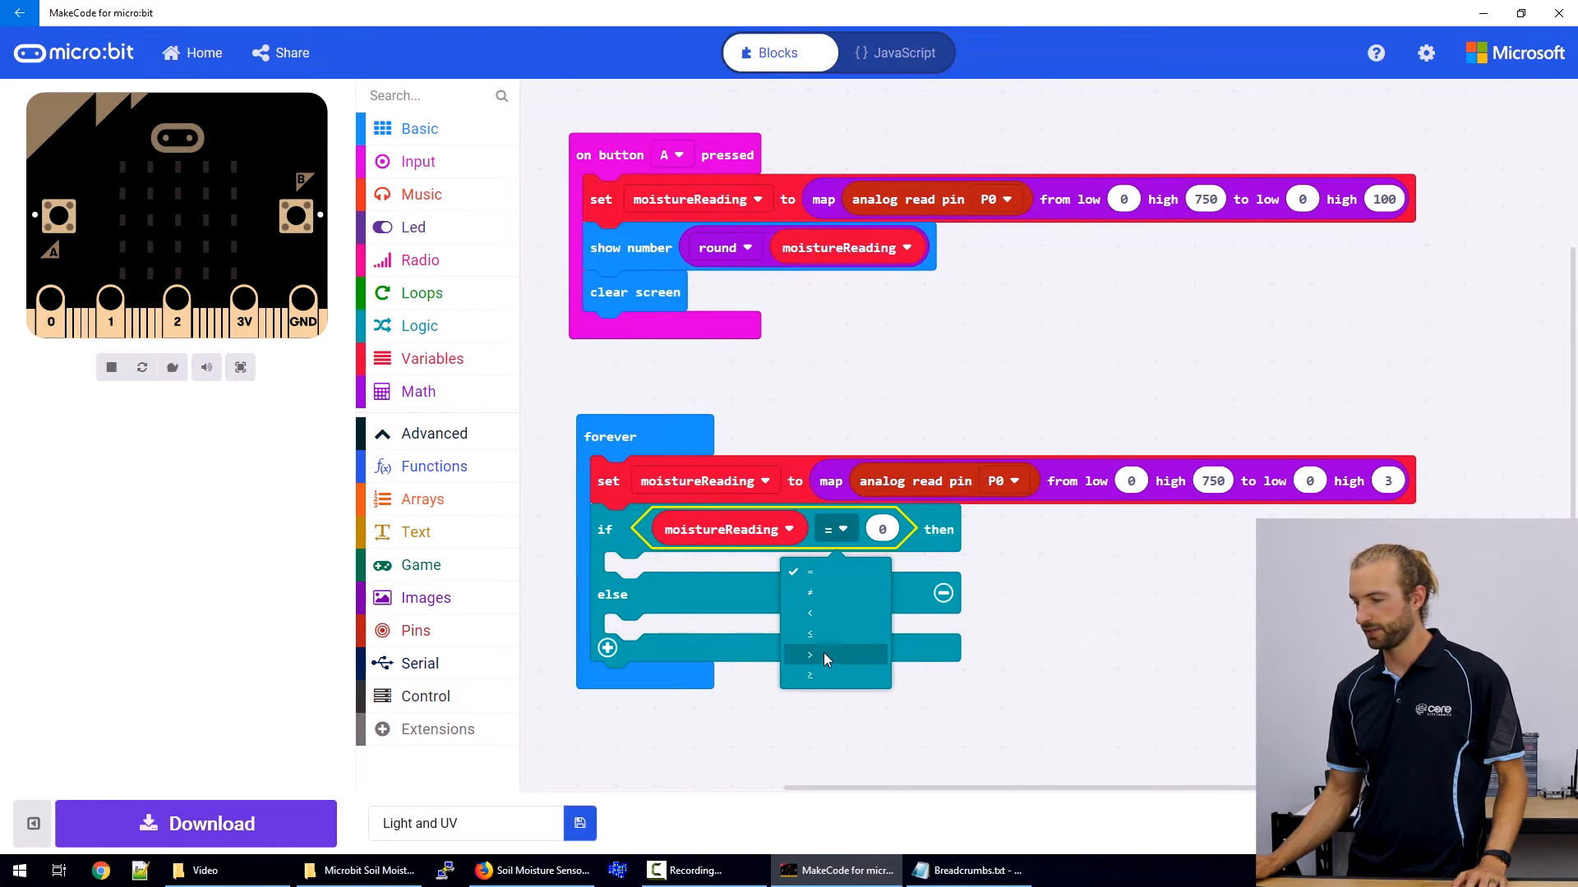
click(810, 613)
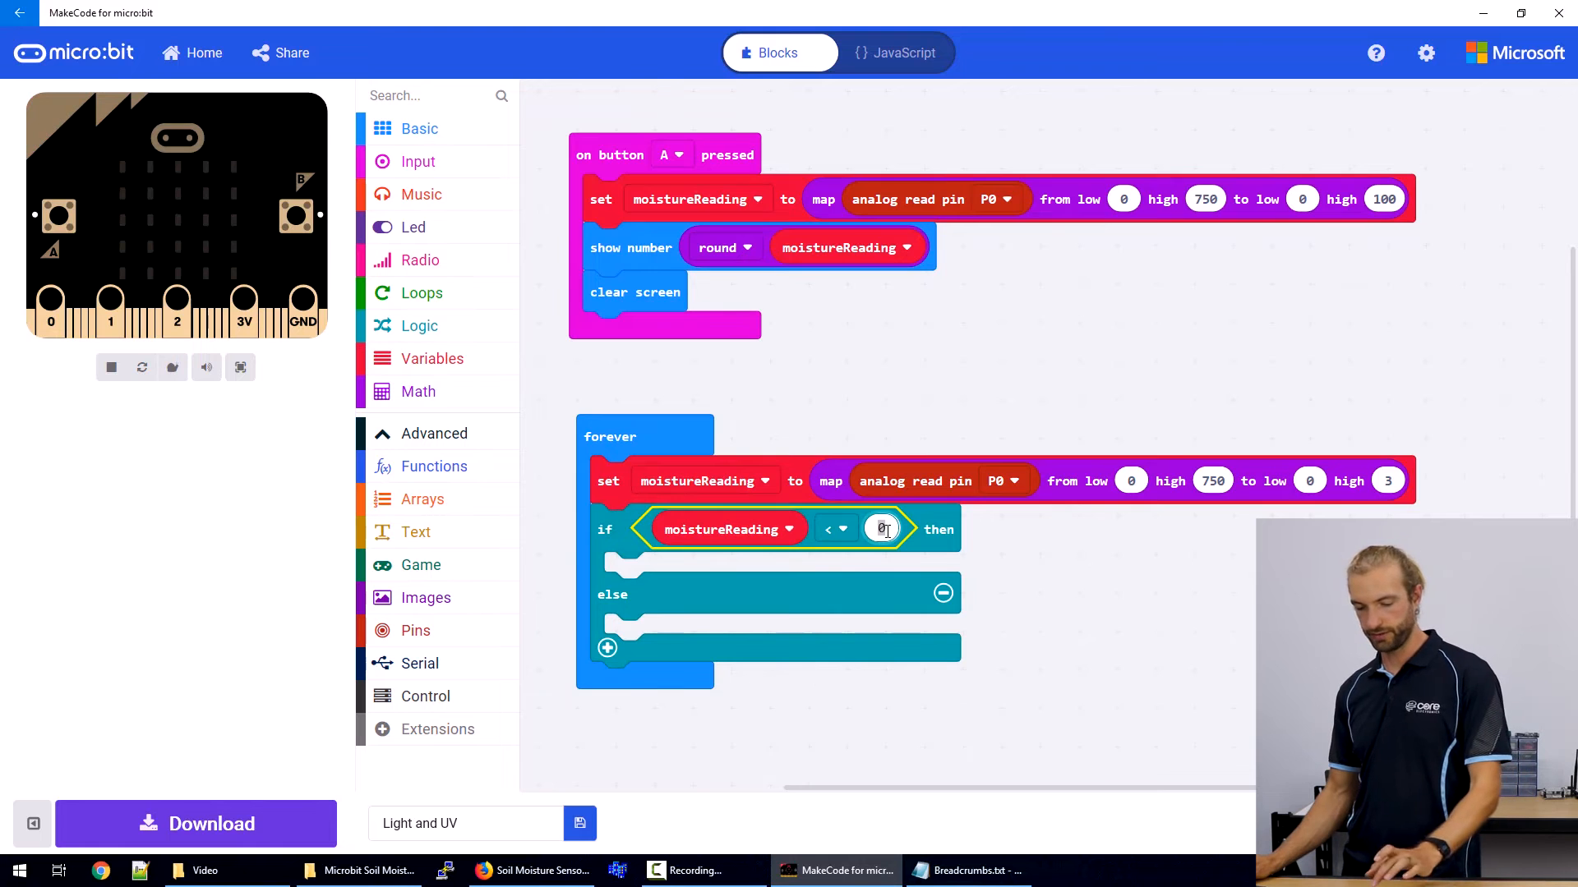
text(1)
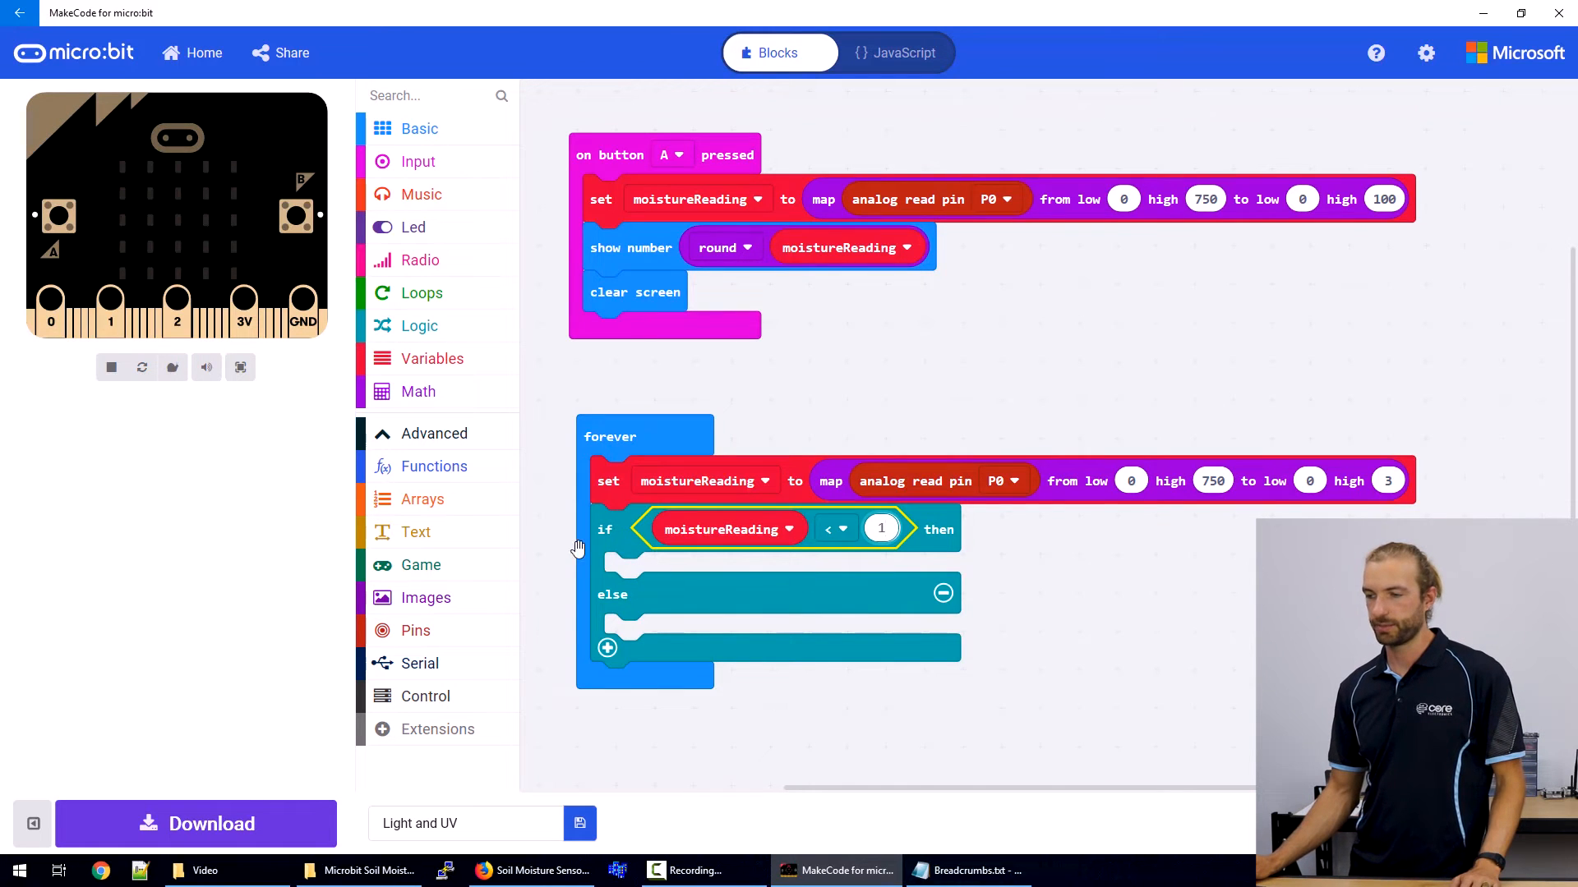
click(419, 128)
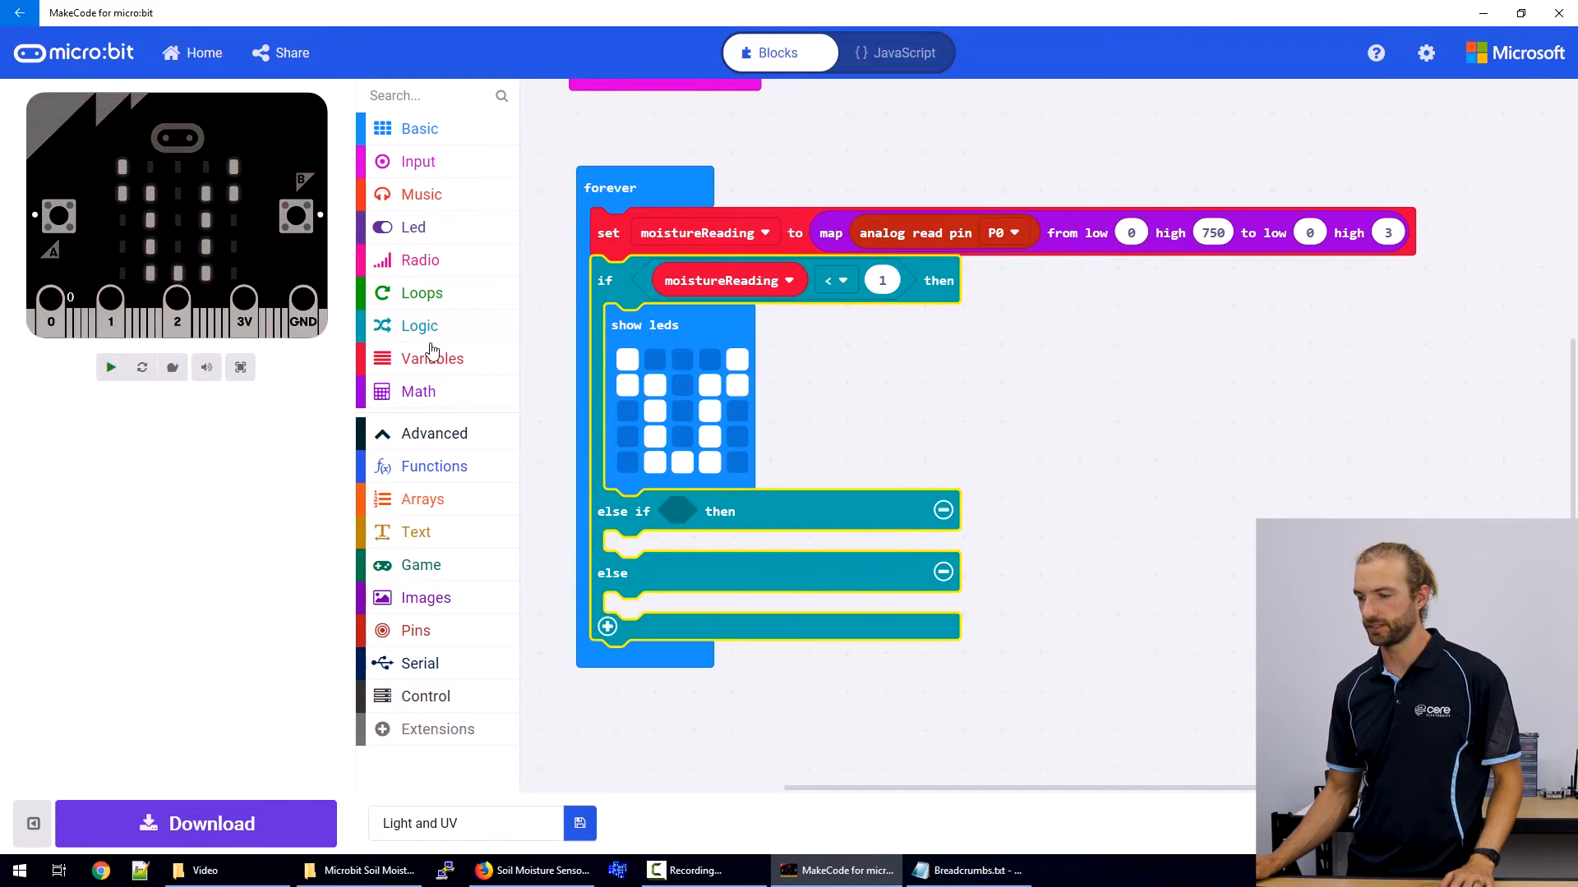
Put an 'and' condition in the else if with moistureReading ≥ 1 as its first test.
click(420, 325)
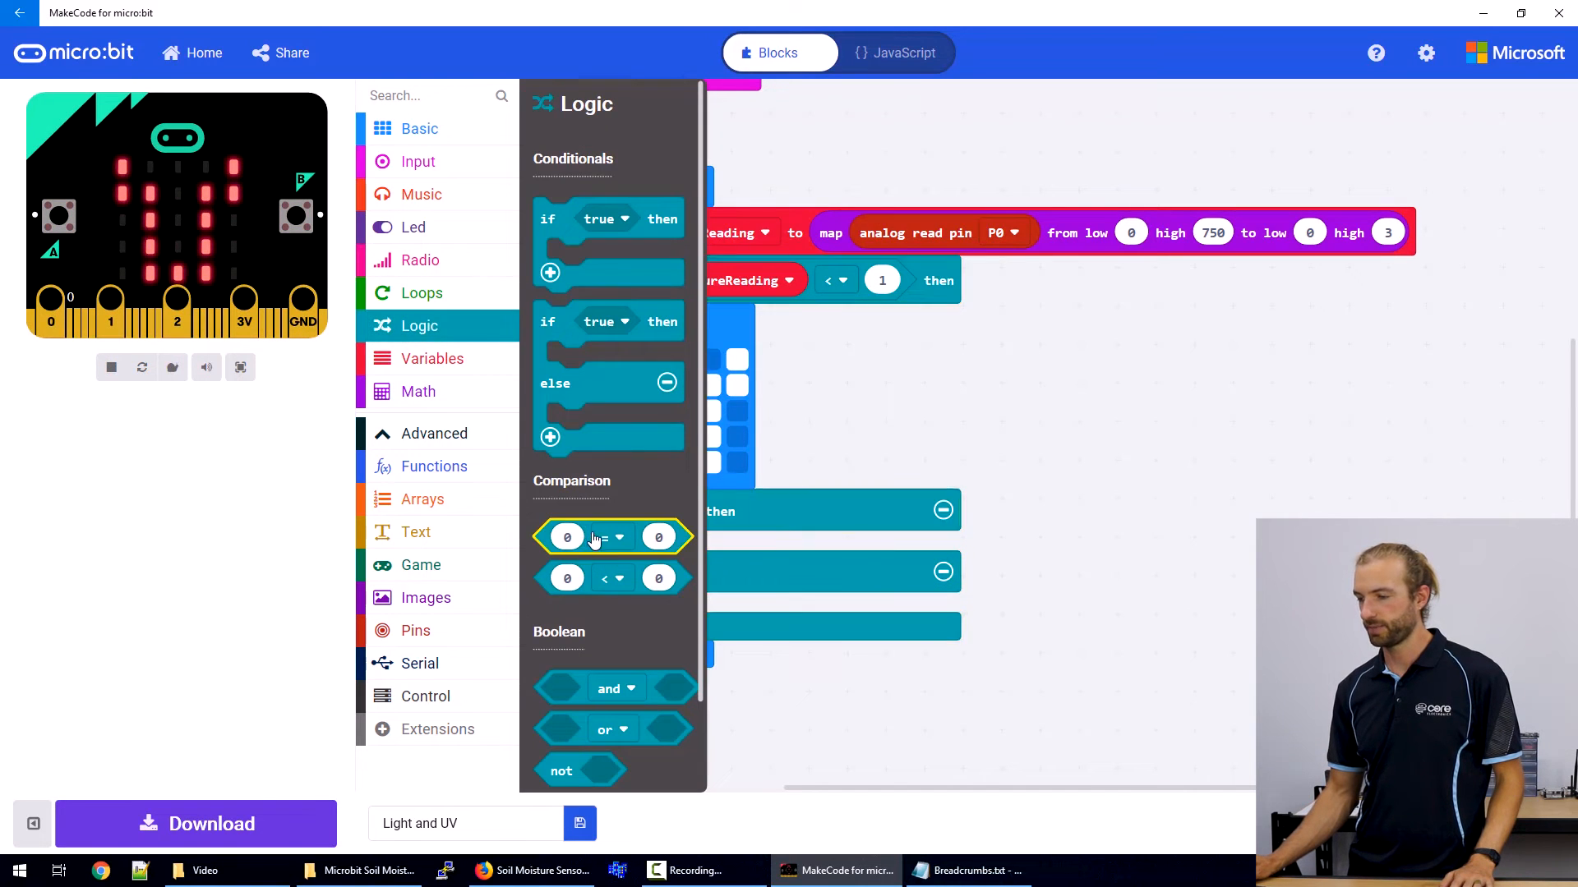
drag(612, 536, 884, 427)
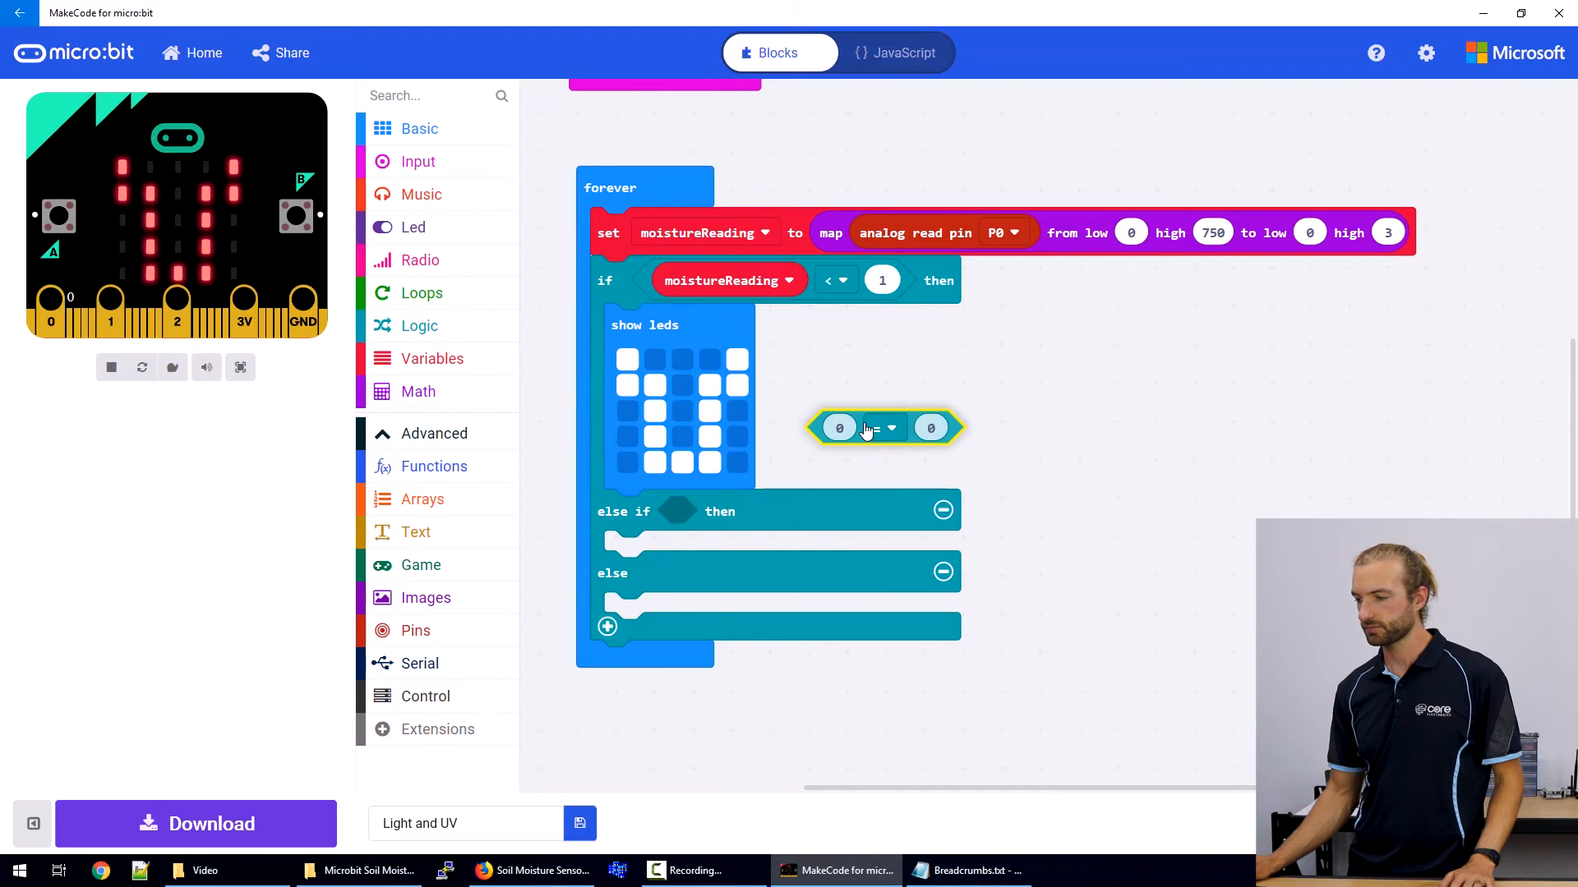
click(419, 325)
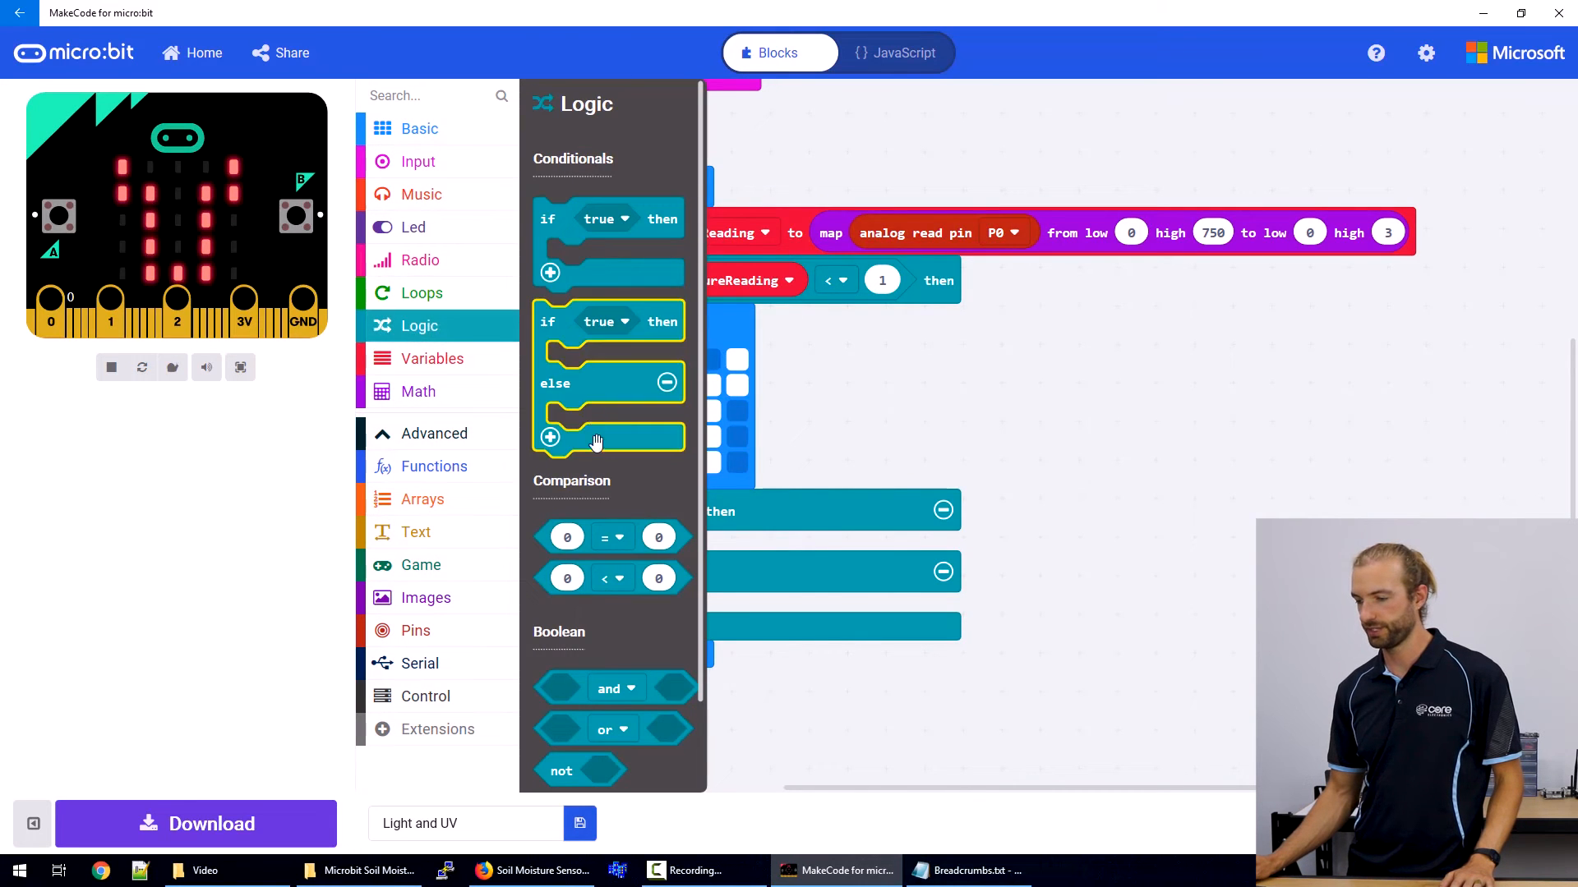
scroll(down, 3)
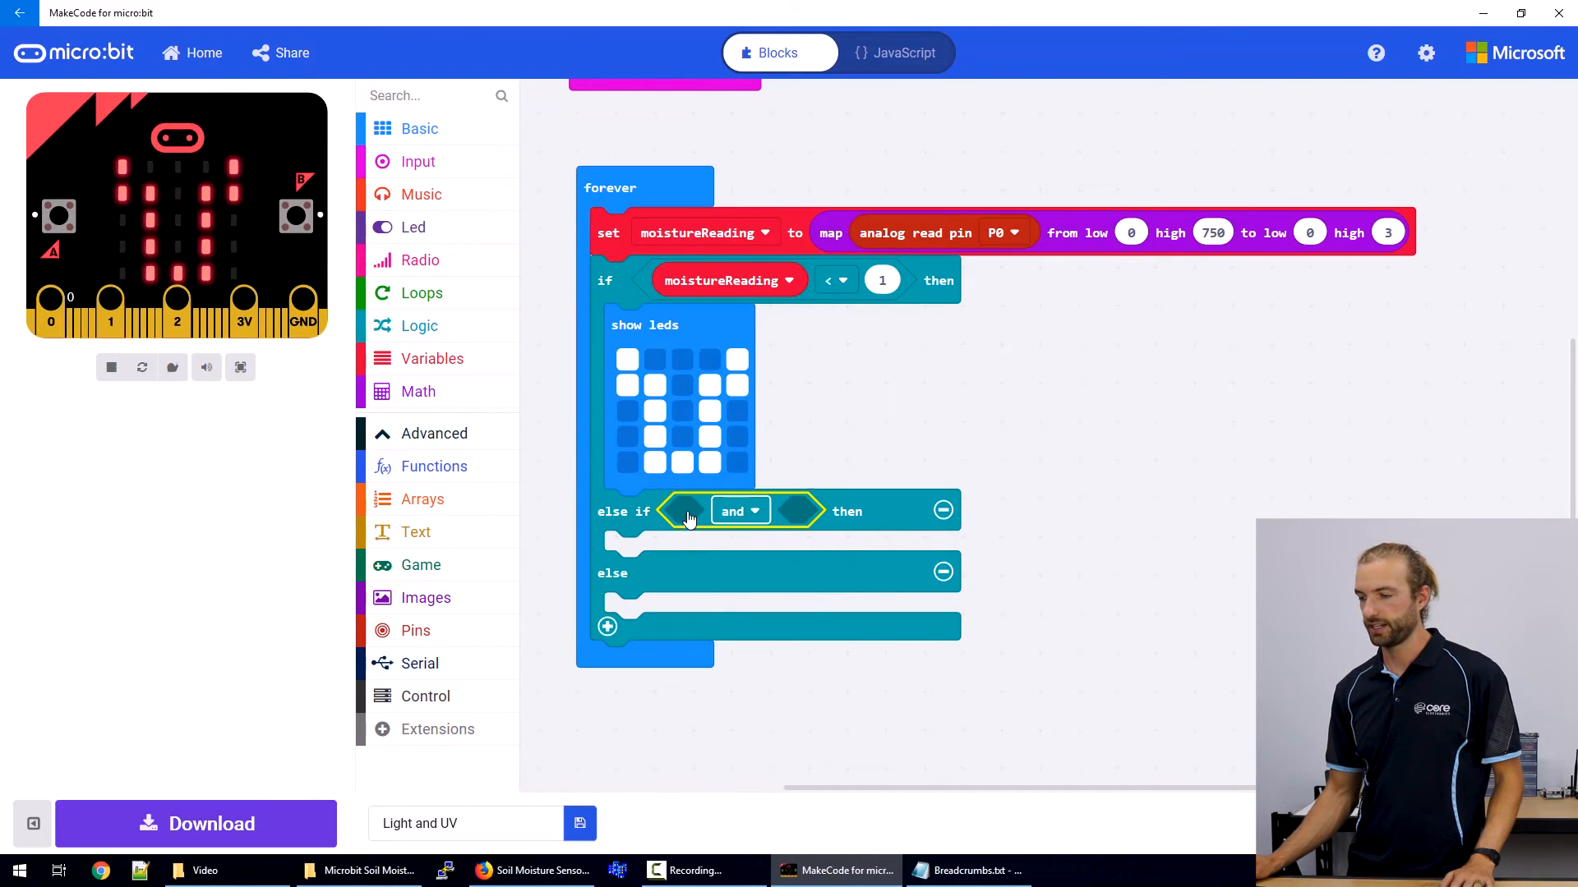
mouse_move(586, 451)
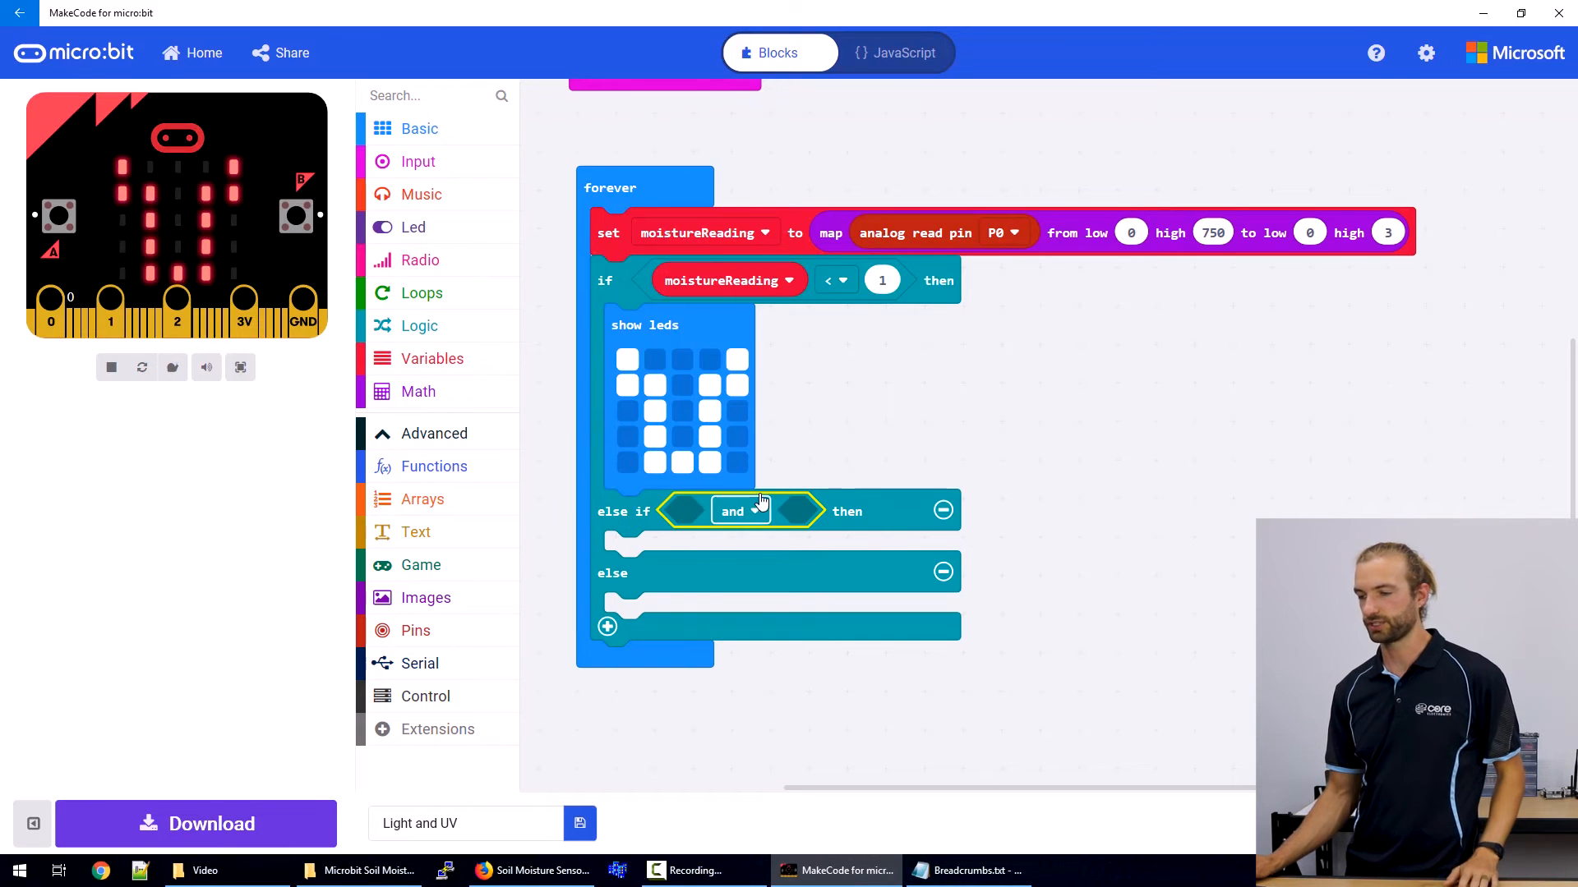
click(419, 326)
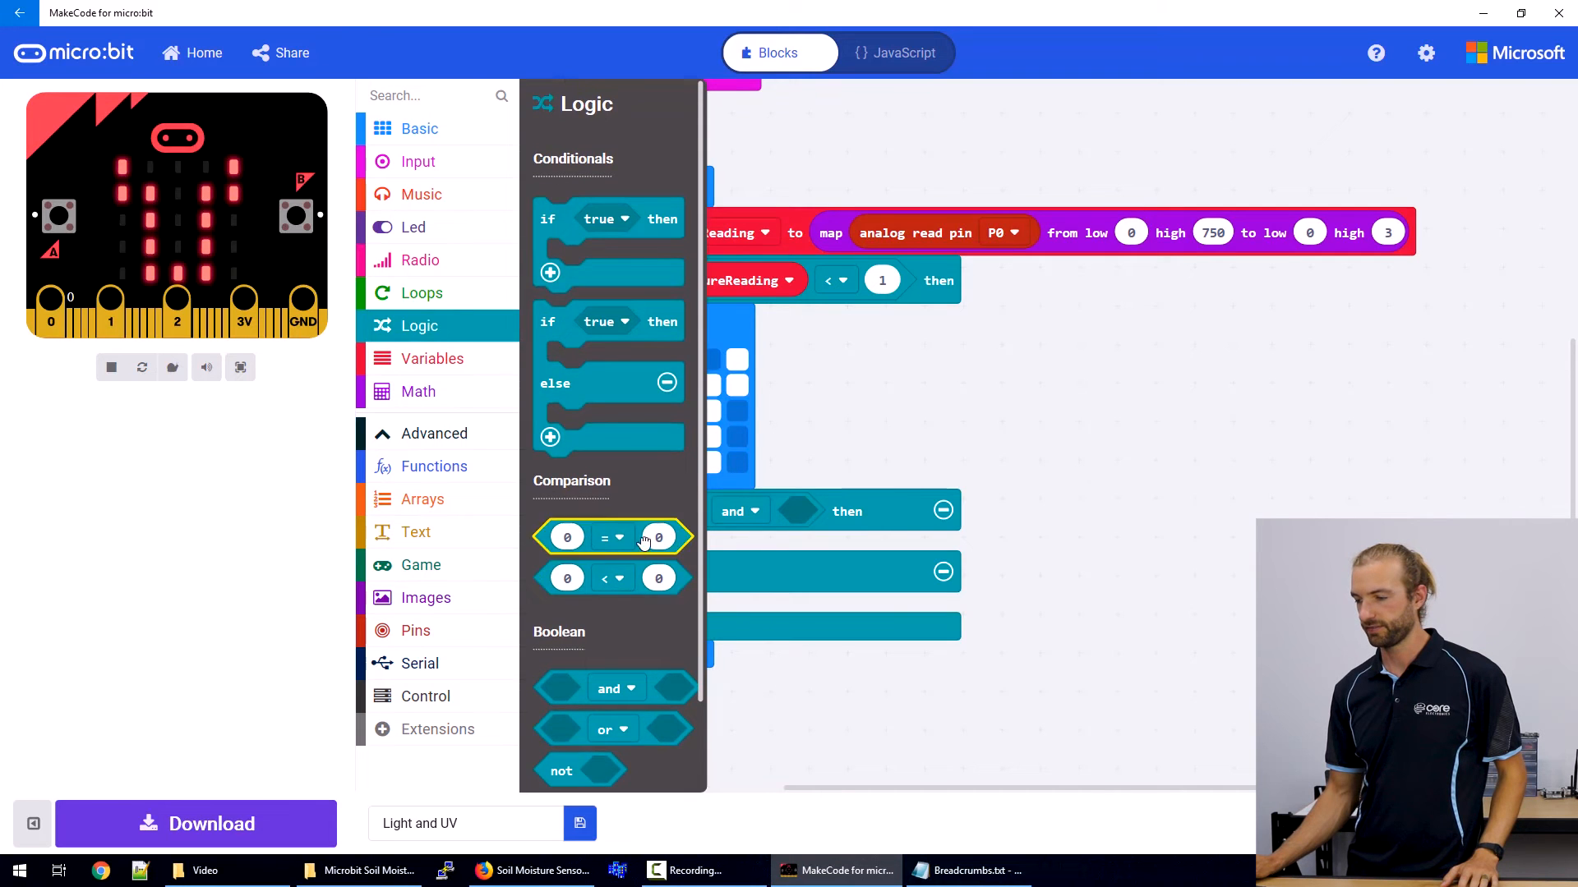
click(433, 359)
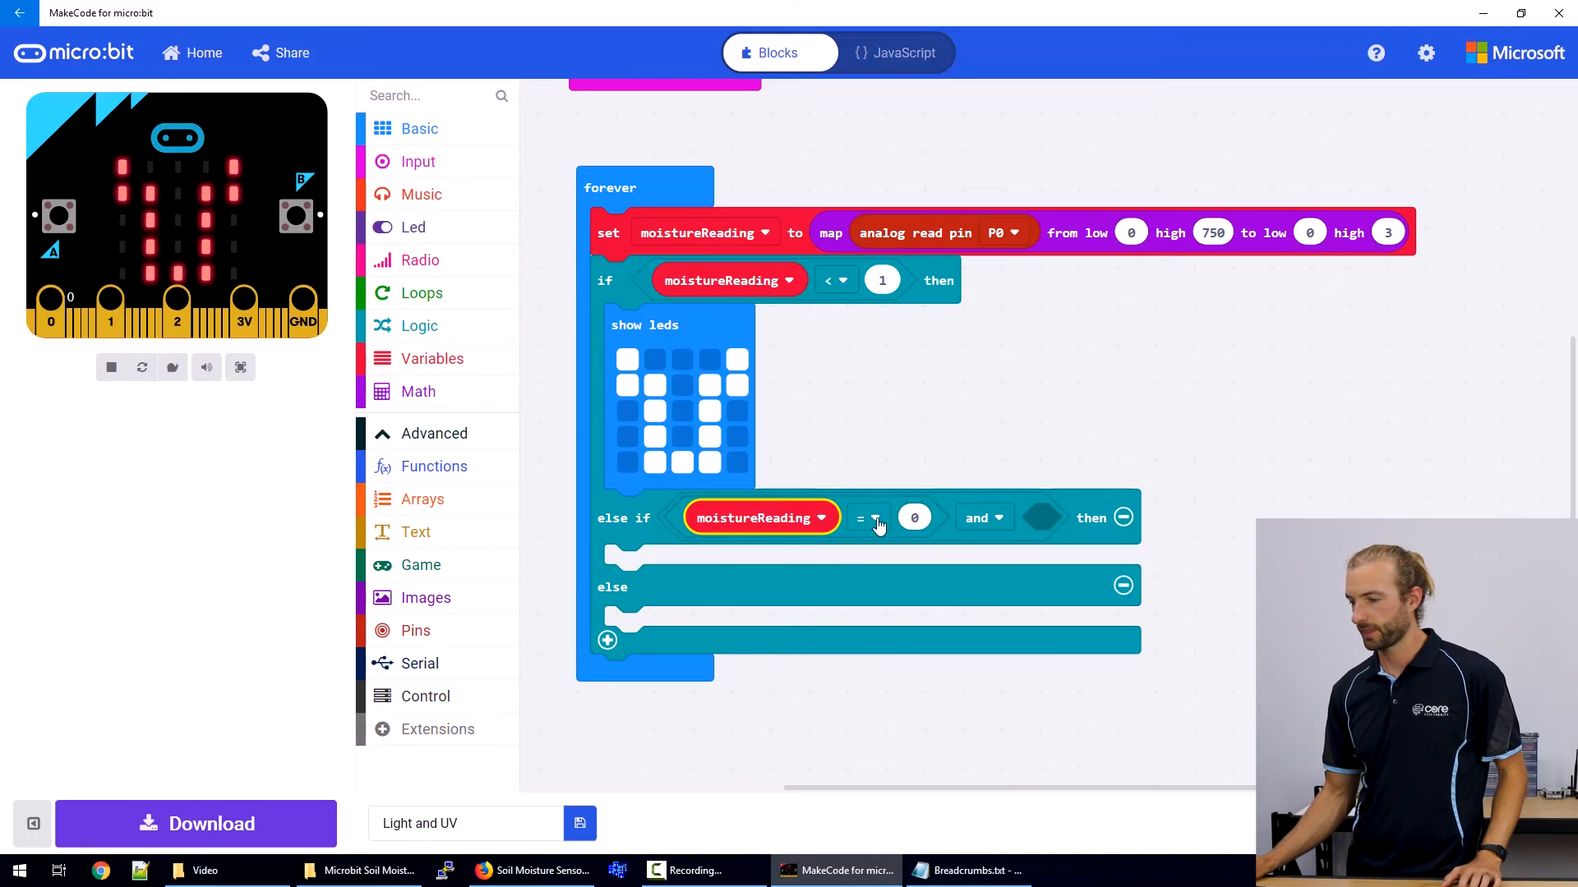
click(867, 518)
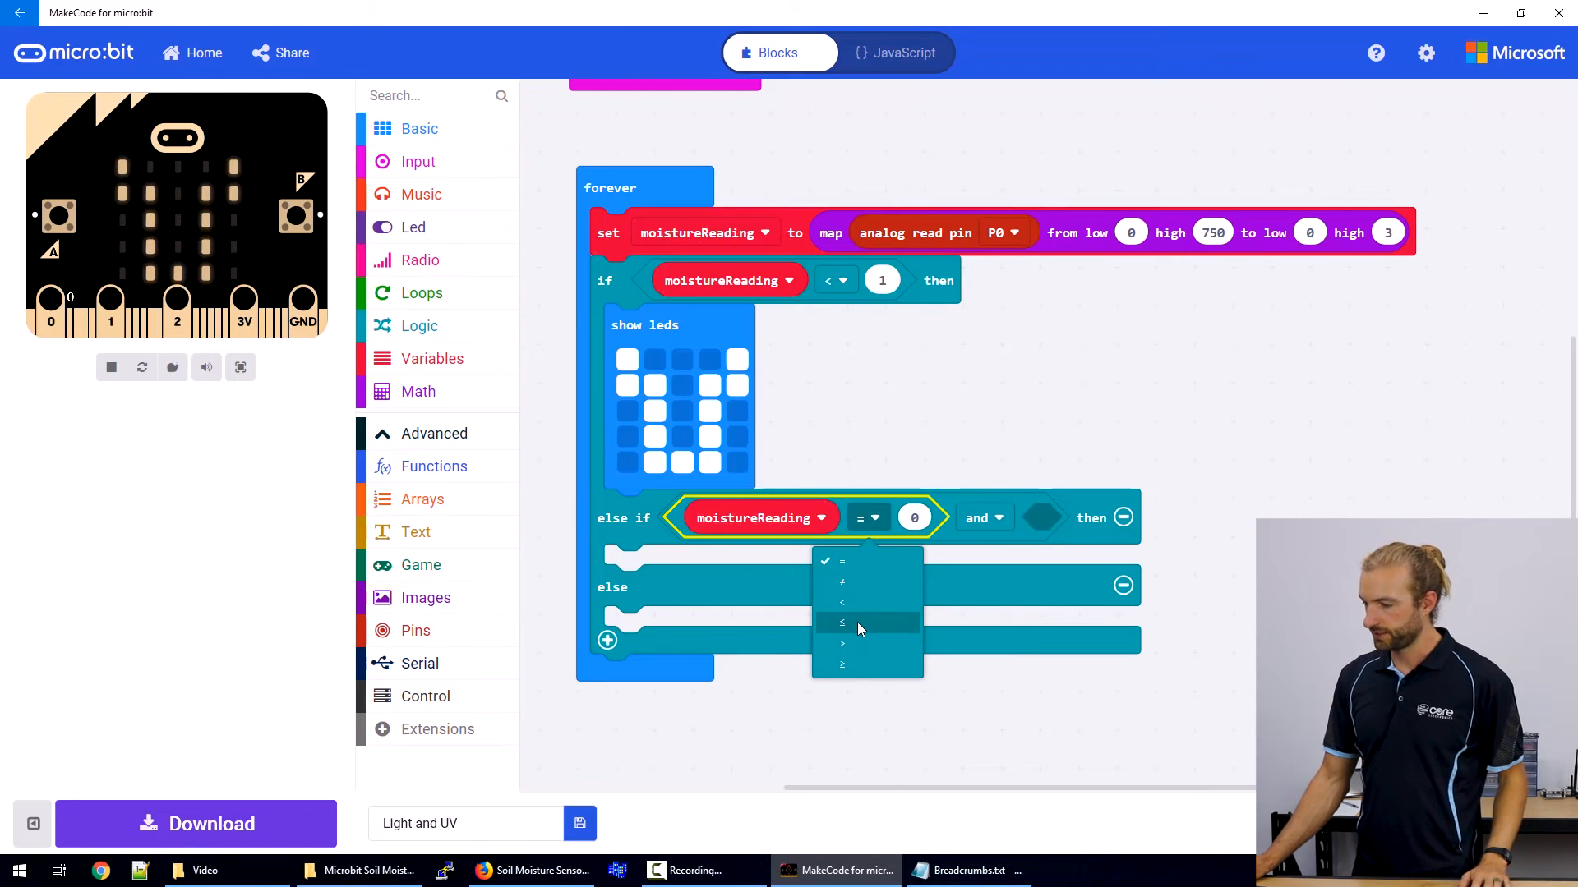
click(841, 625)
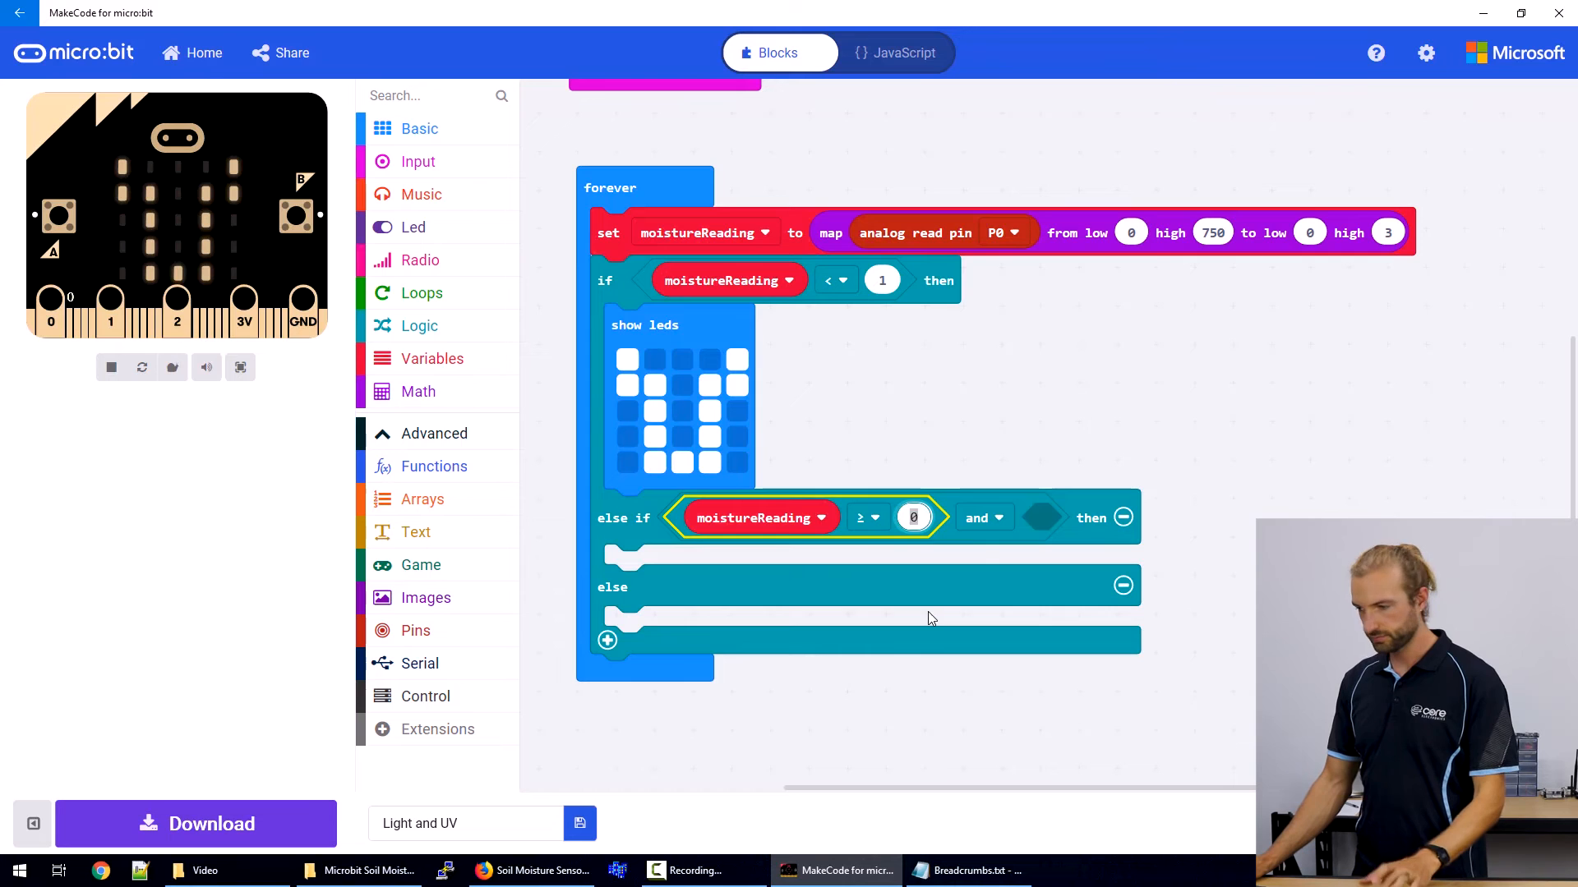
text(1)
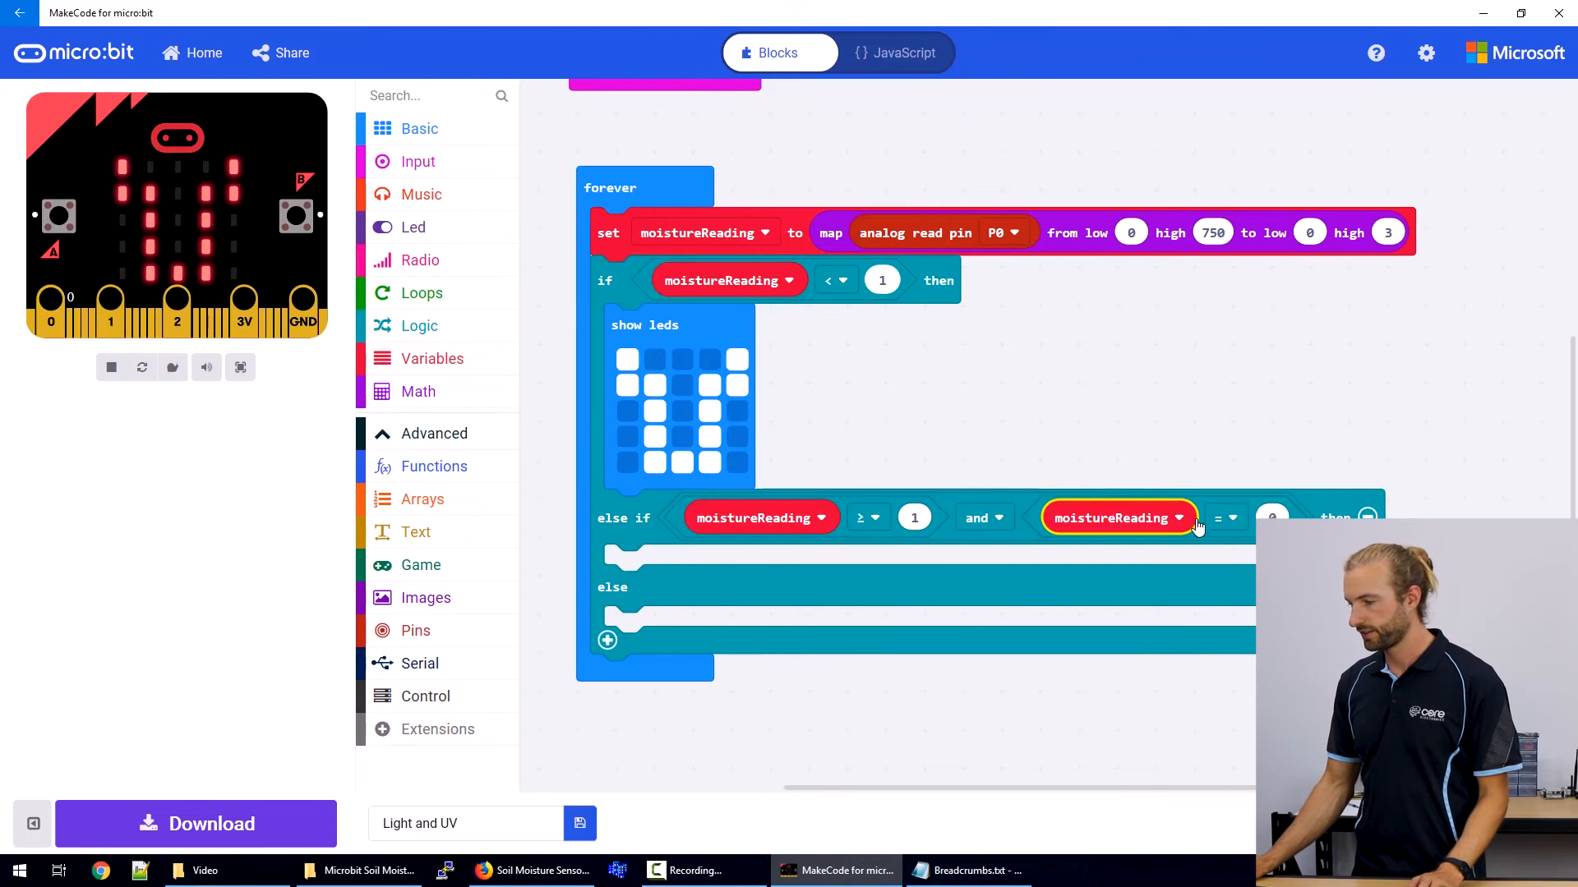
Make the second test moistureReading < 2.
click(1226, 517)
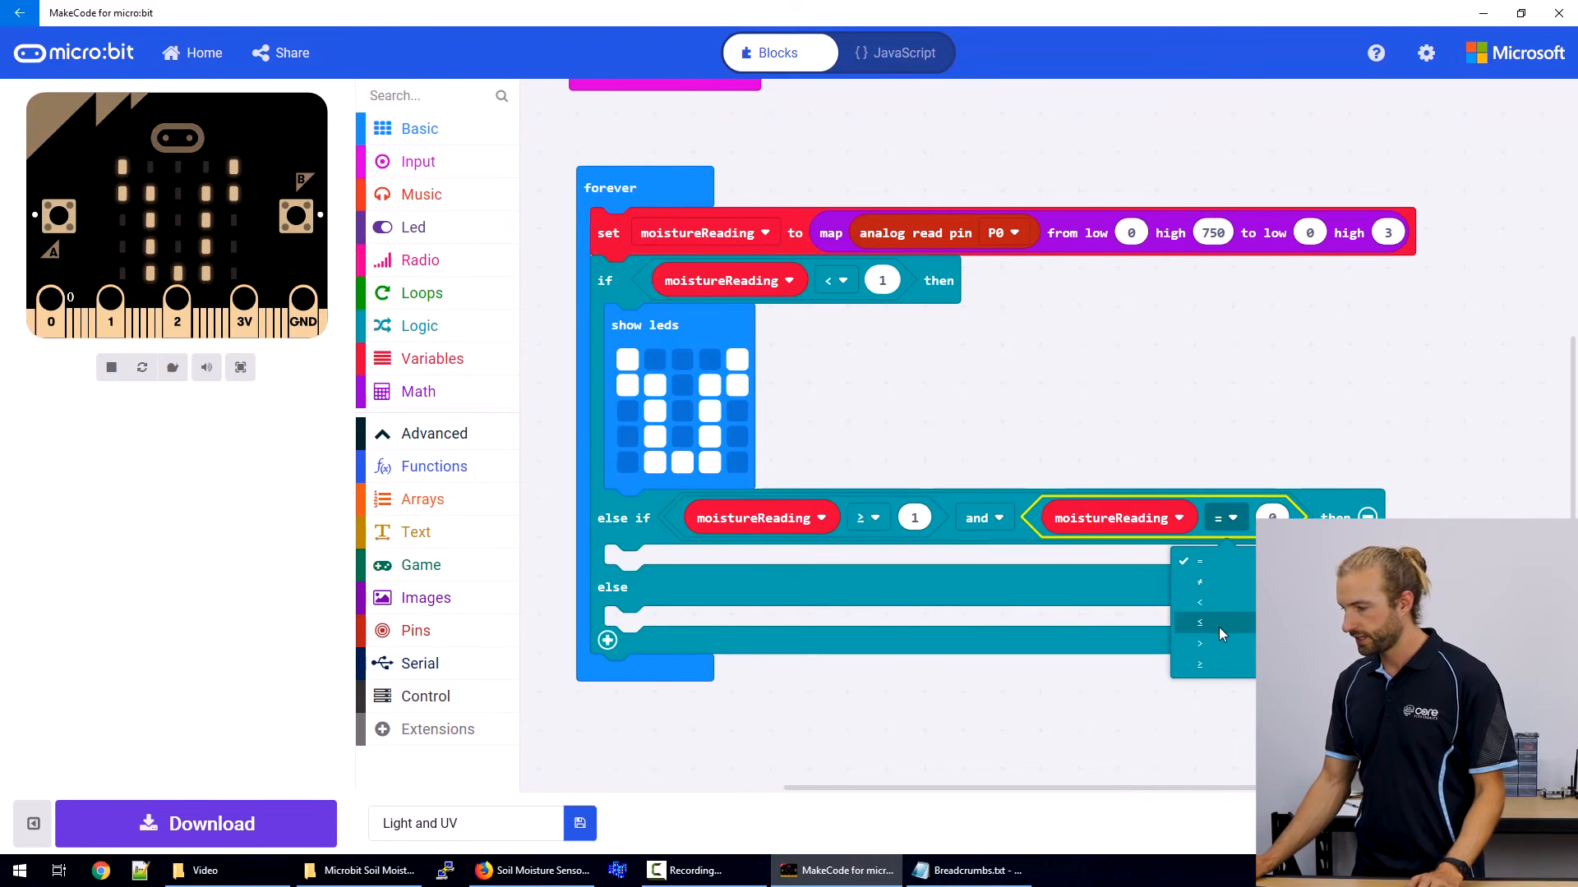
click(1200, 621)
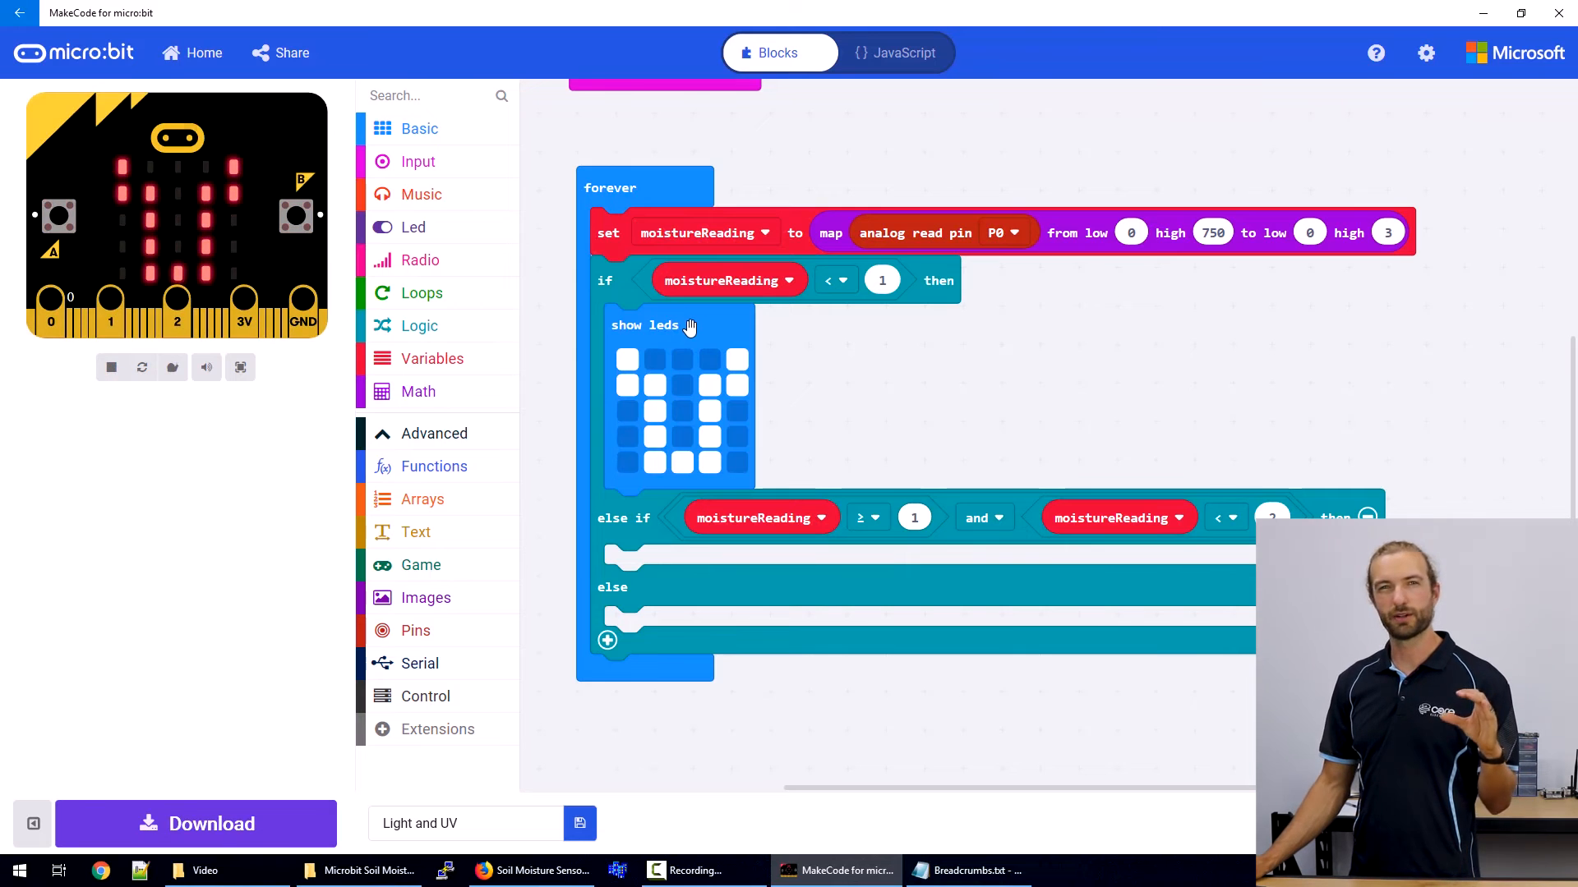
mouse_move(687, 332)
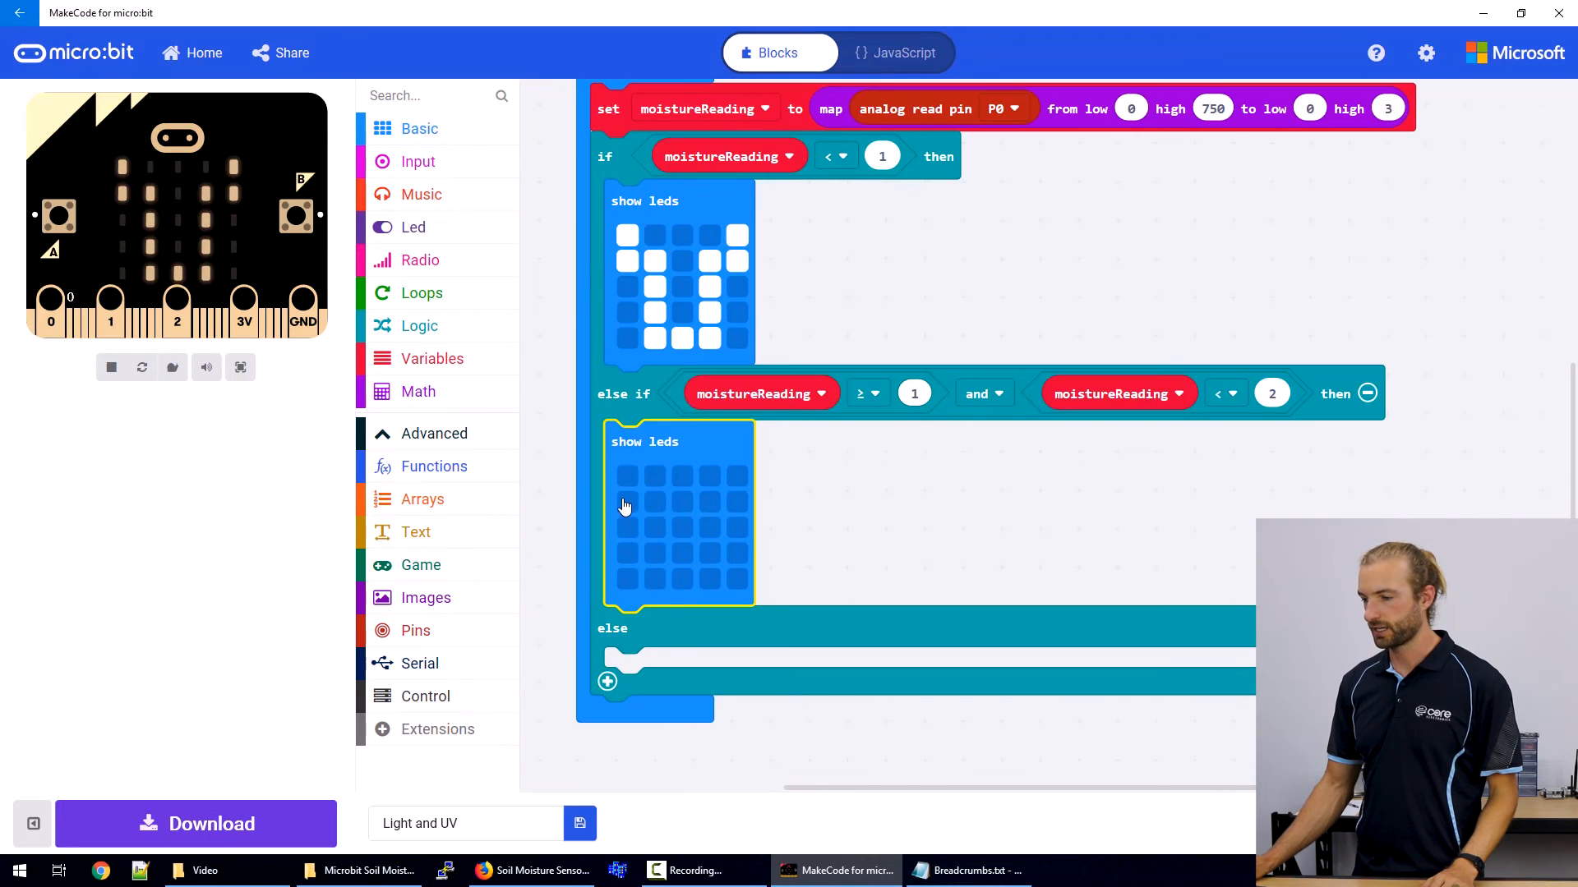
Light LEDs in the else-if show leds block to draw the half-grown plant.
click(654, 554)
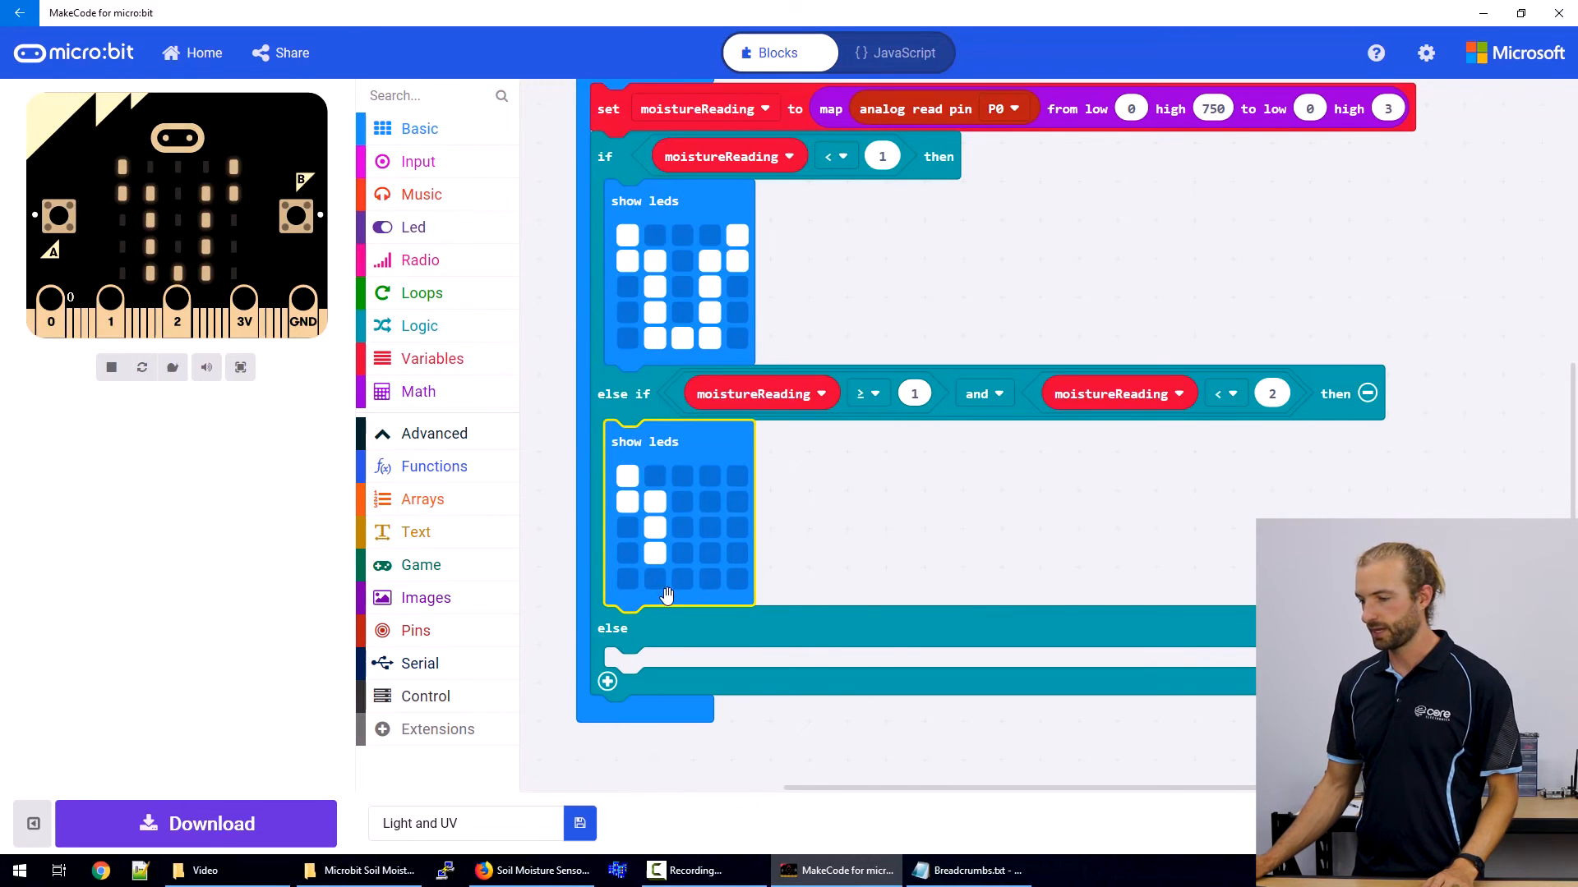
click(681, 528)
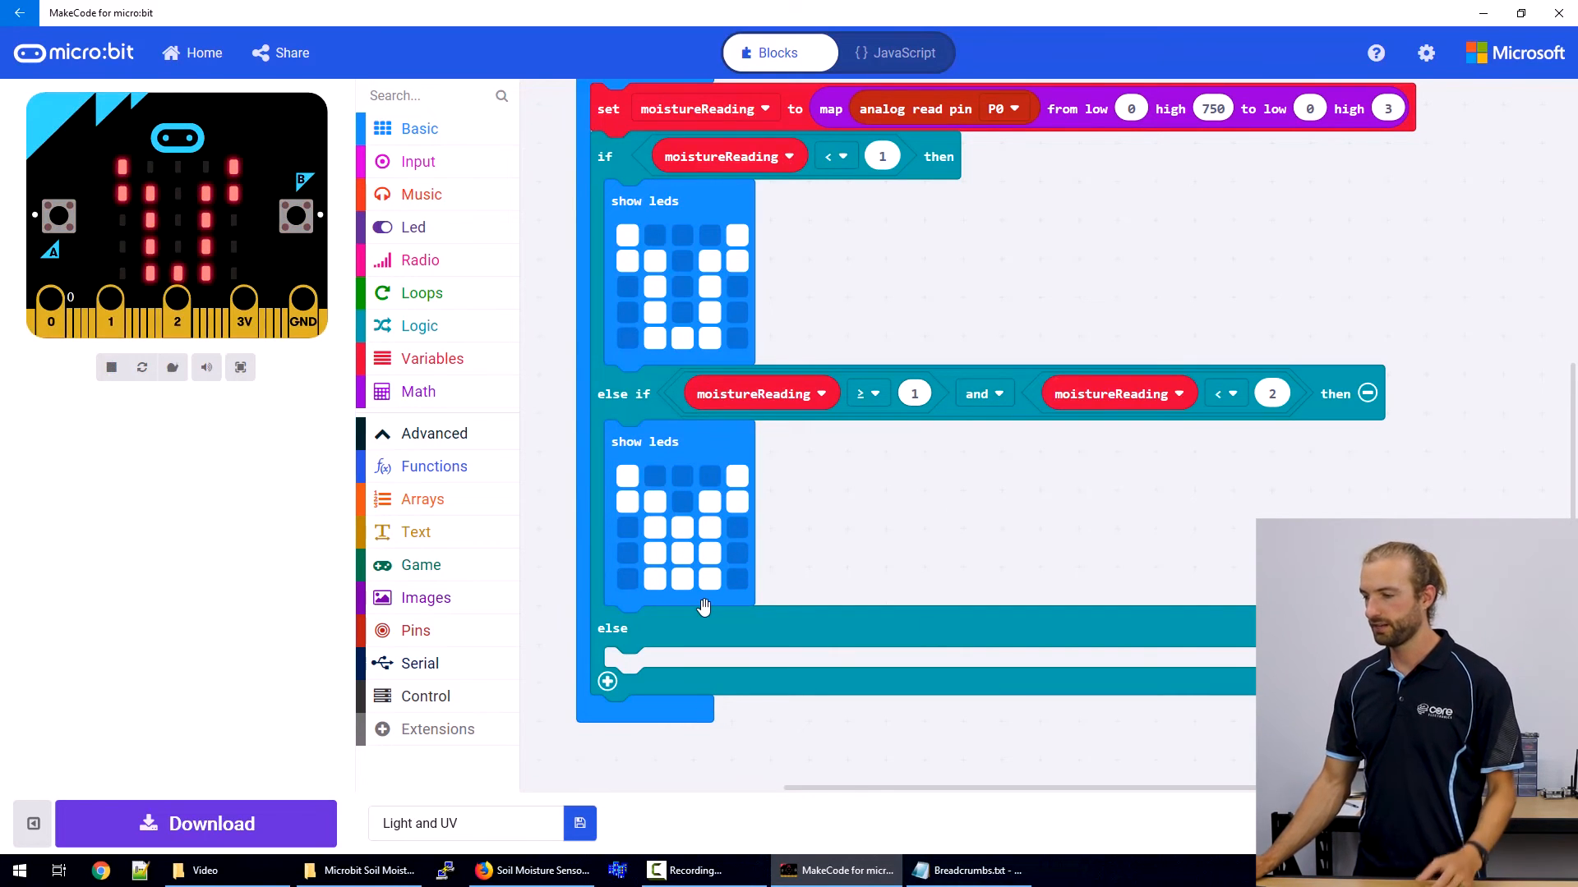
mouse_move(705, 606)
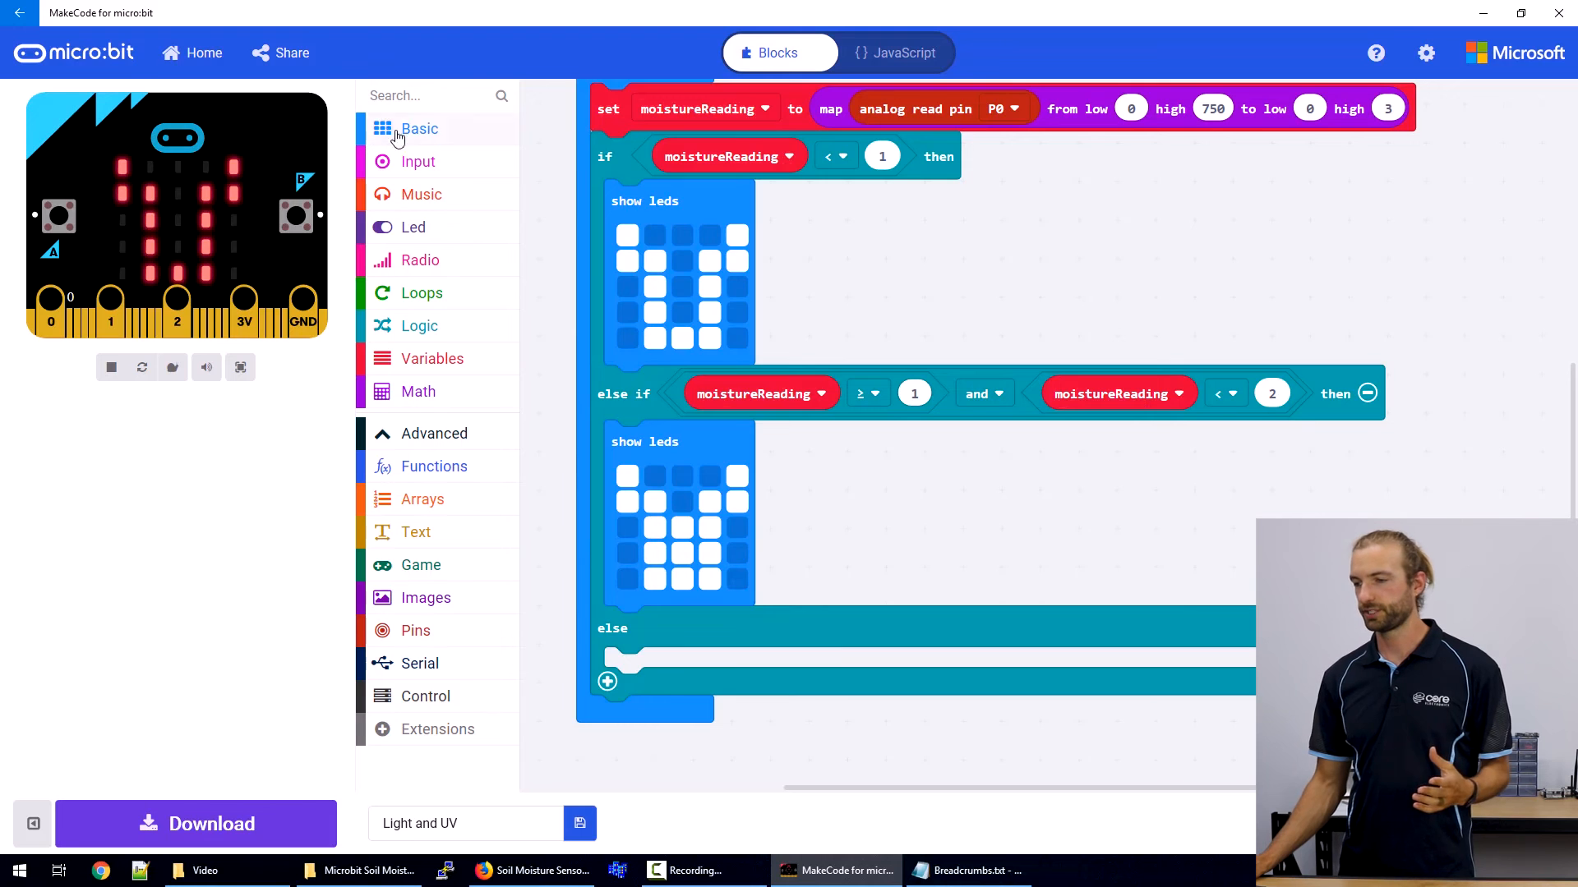
Add a show leds block from Basic into the else branch and download to the micro:bit.
click(419, 128)
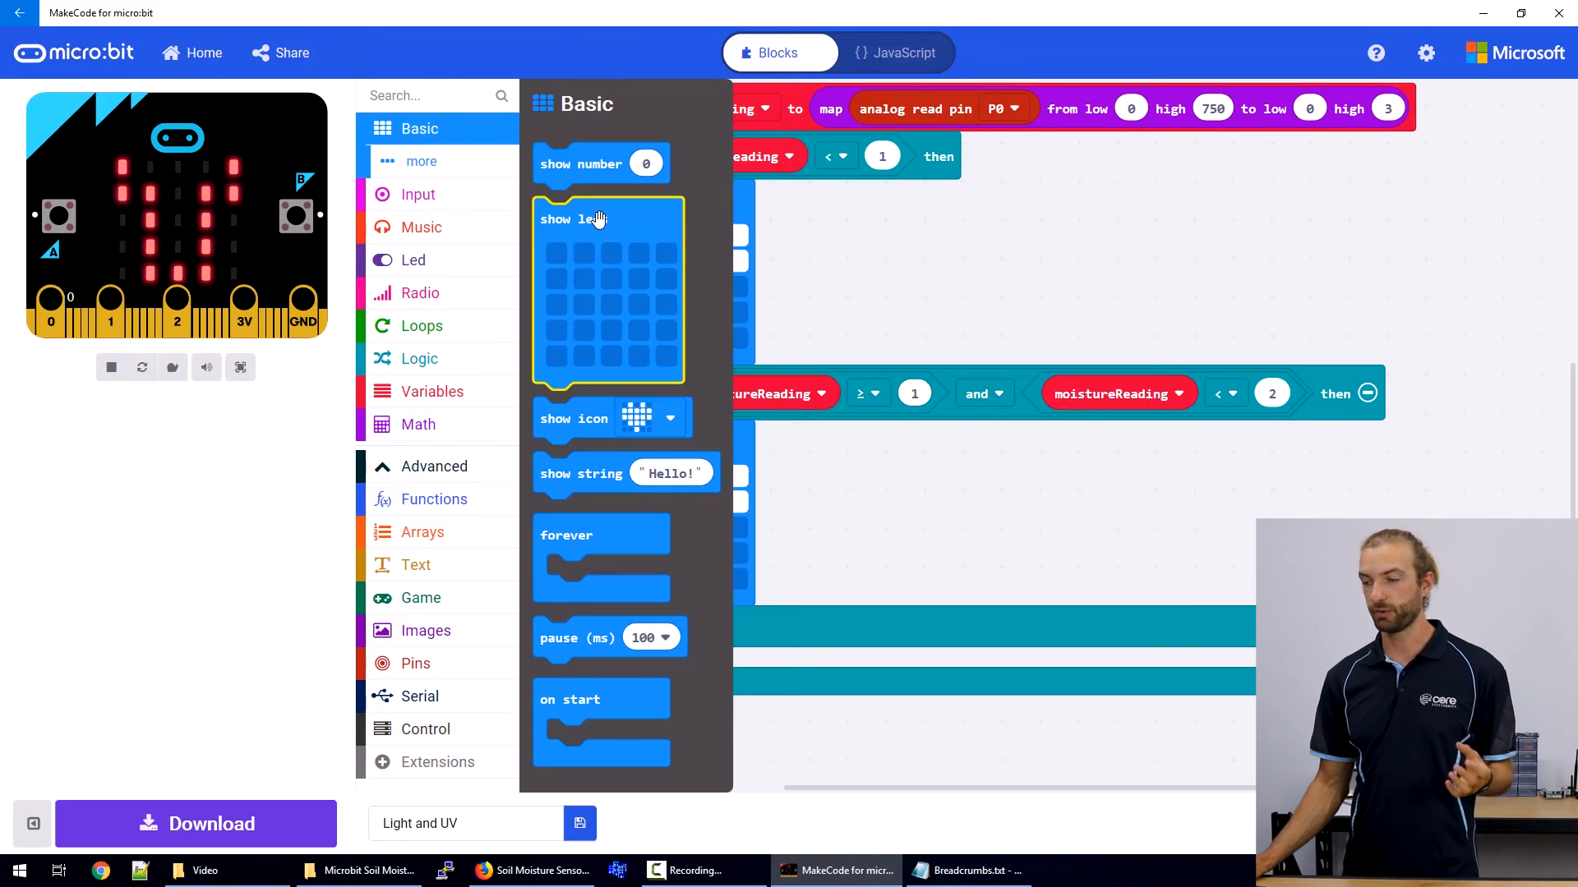
mouse_move(598, 219)
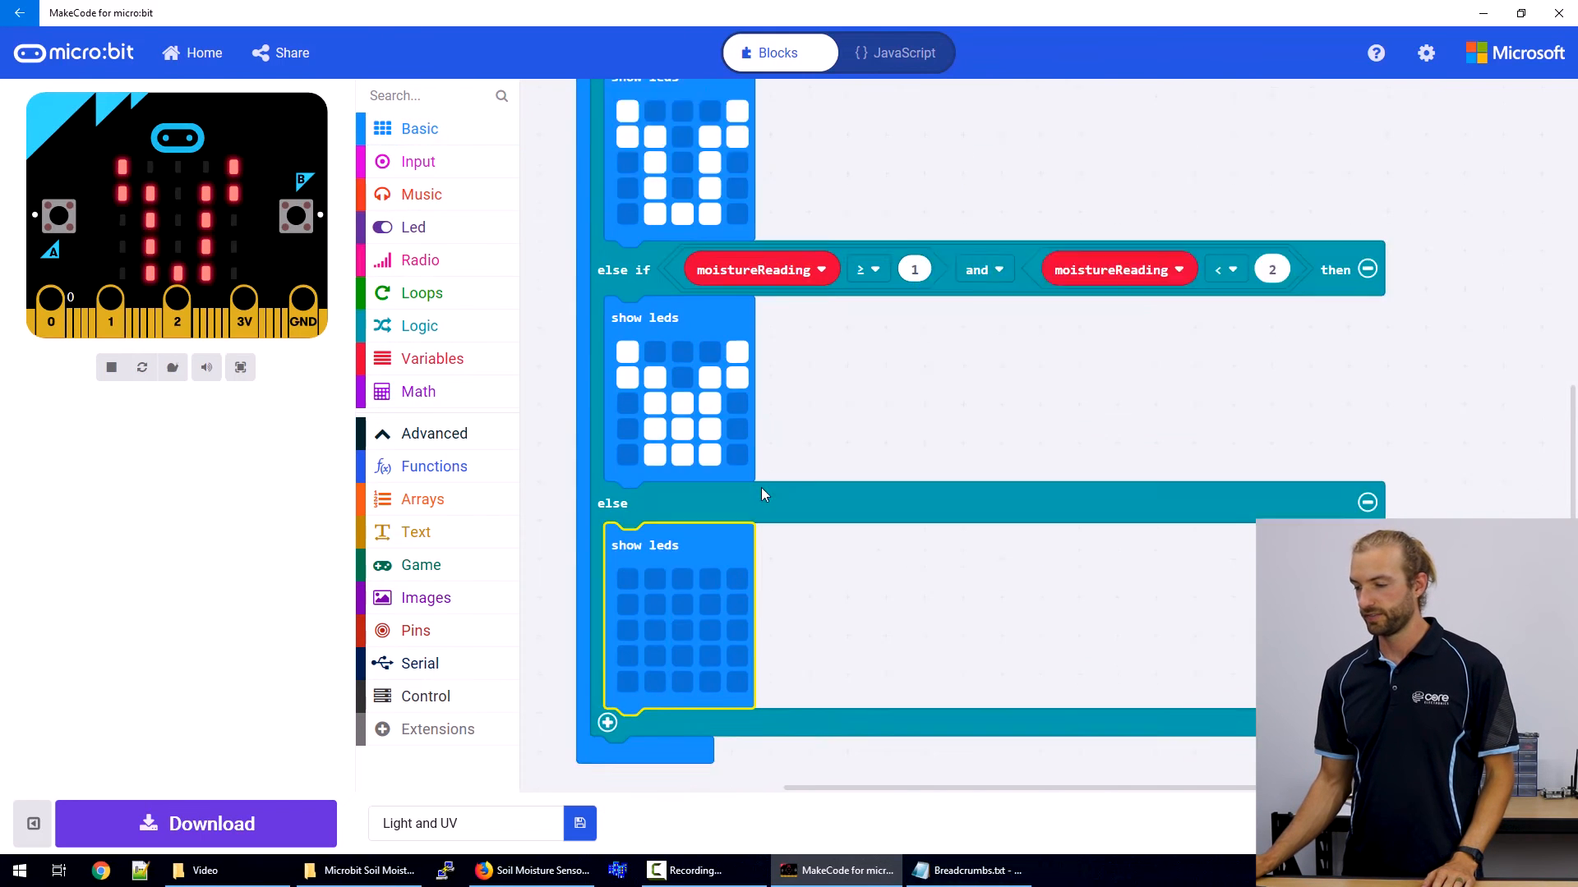
scroll(down, 3)
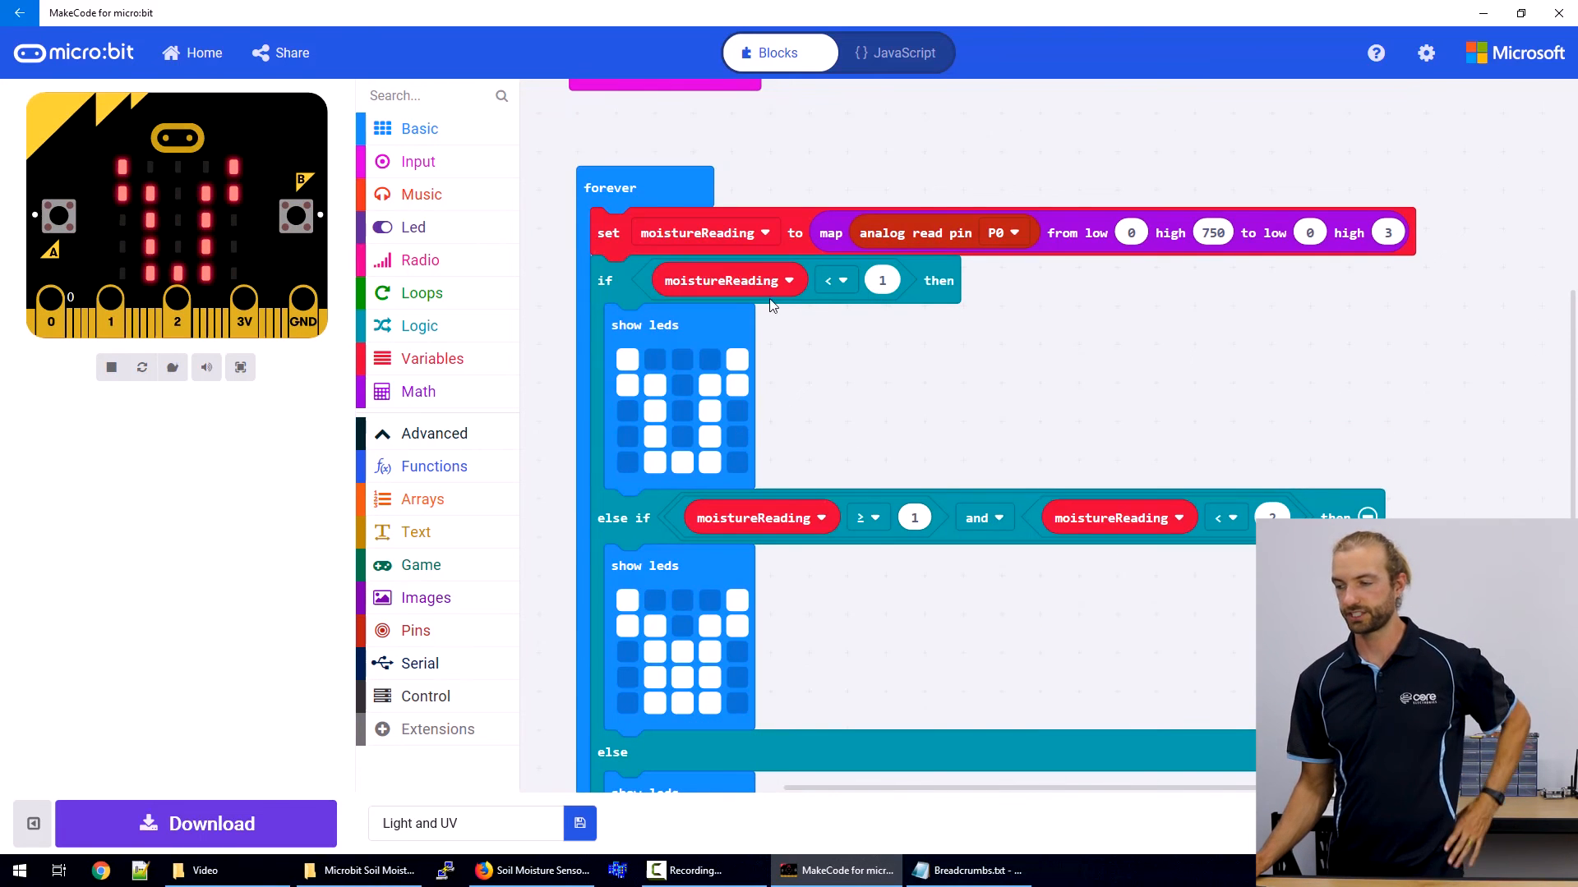
mouse_move(493, 553)
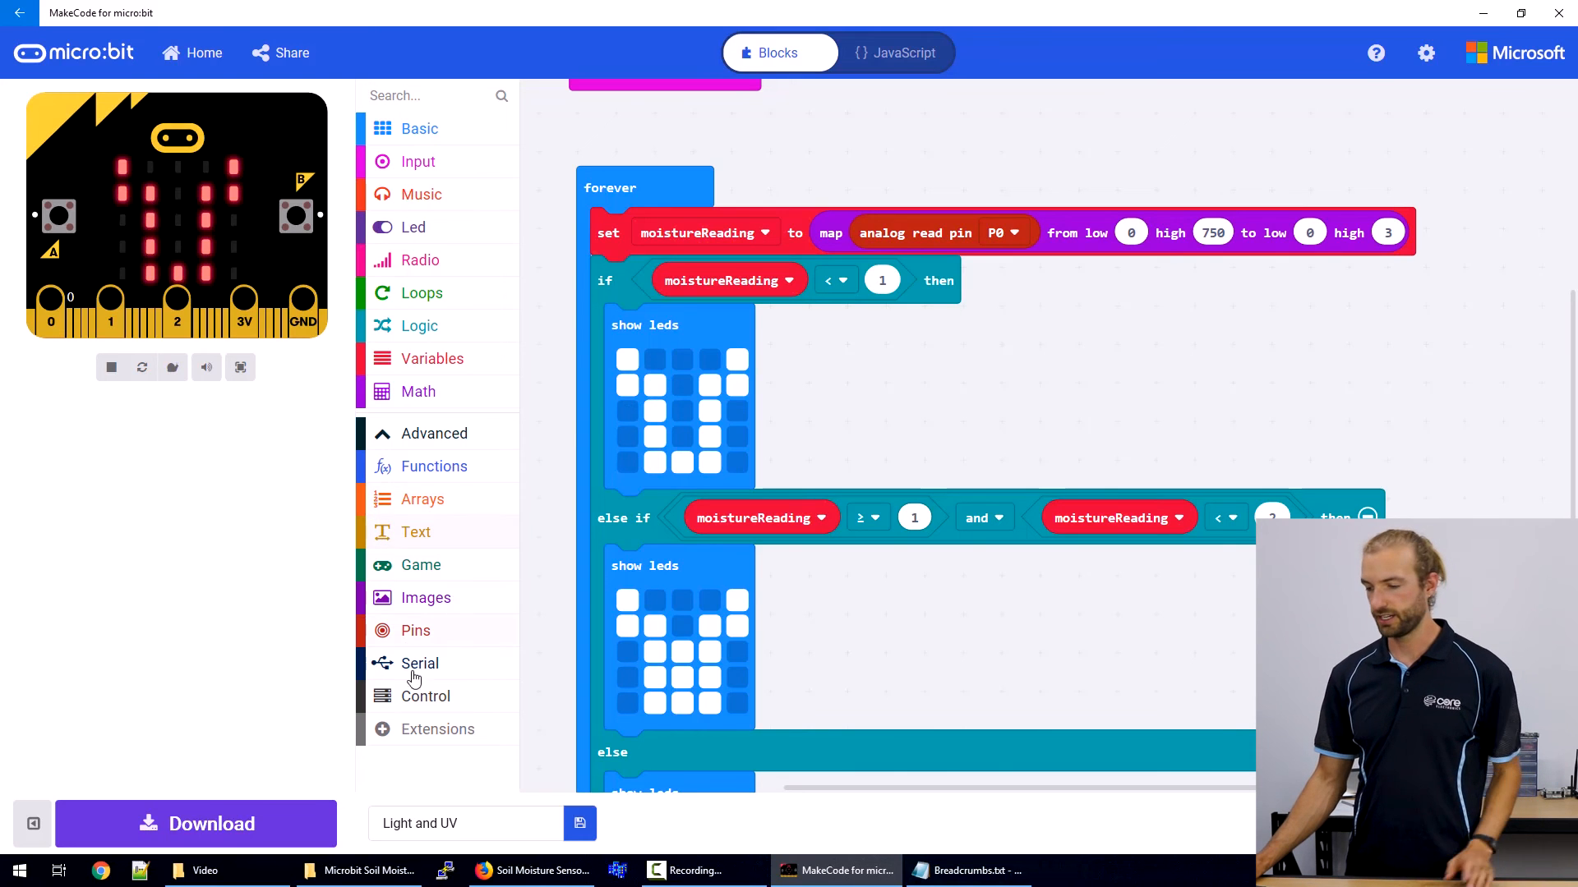
click(196, 824)
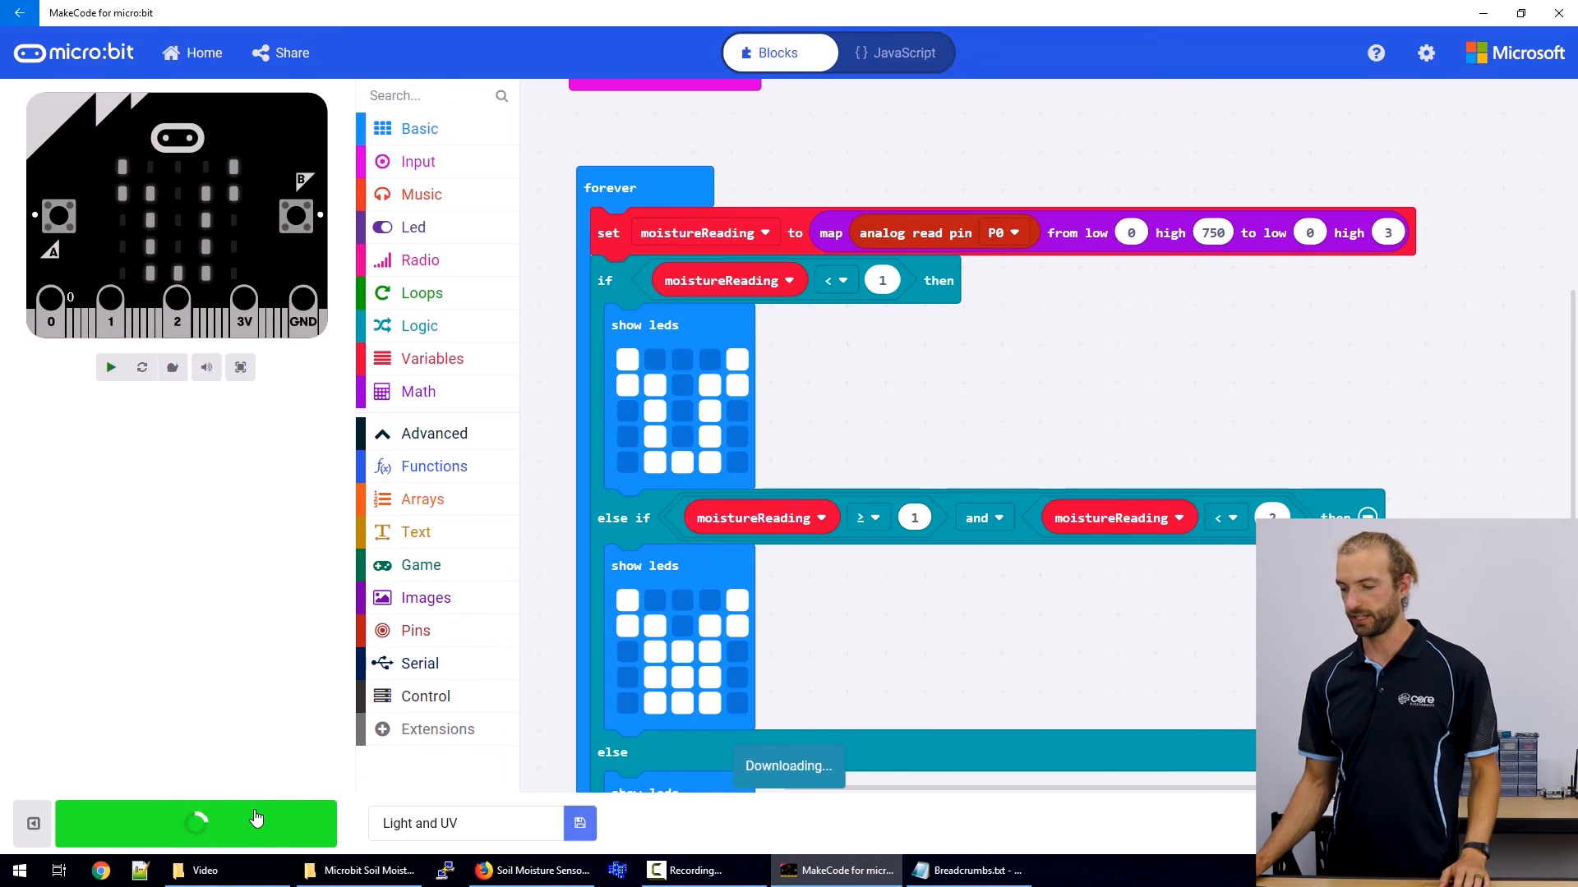